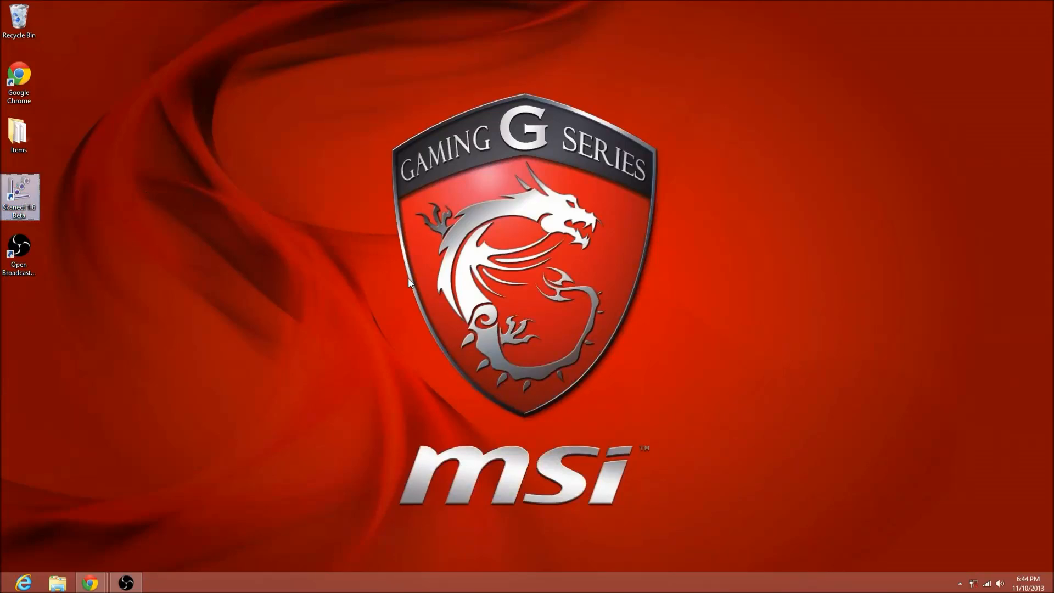
Launch Skanect full-screen with the Kinect for Windows sensor connected and show the additional settings.
double_click(19, 195)
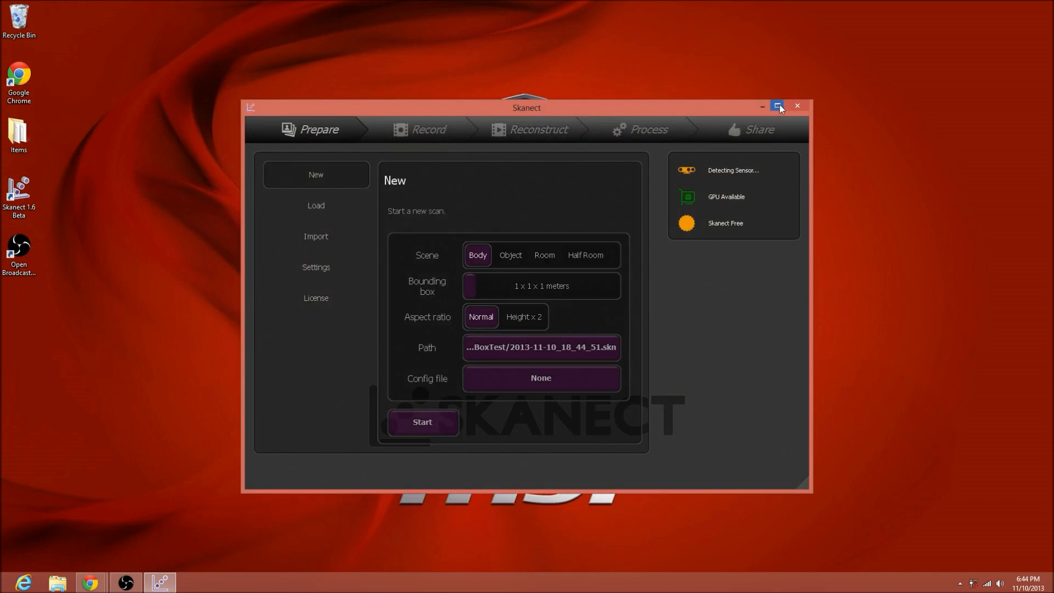
left_click(776, 106)
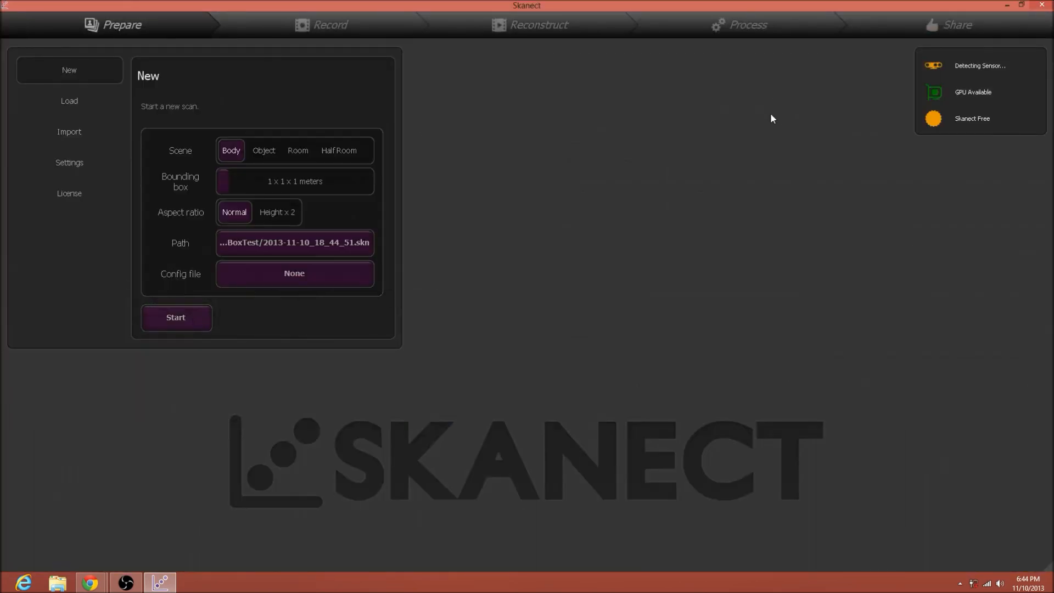
mouse_move(959, 76)
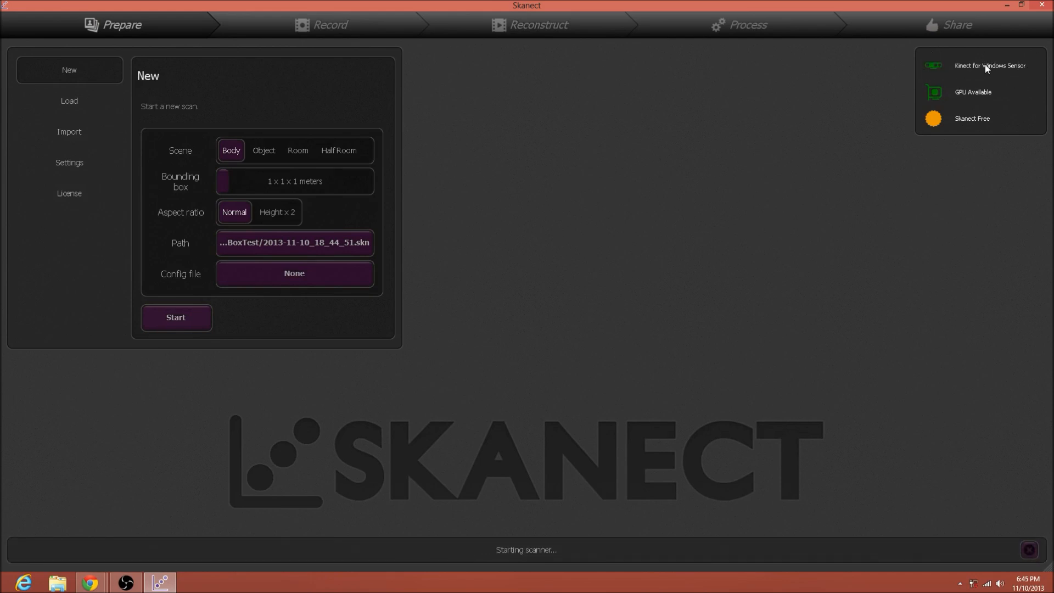
mouse_move(34, 156)
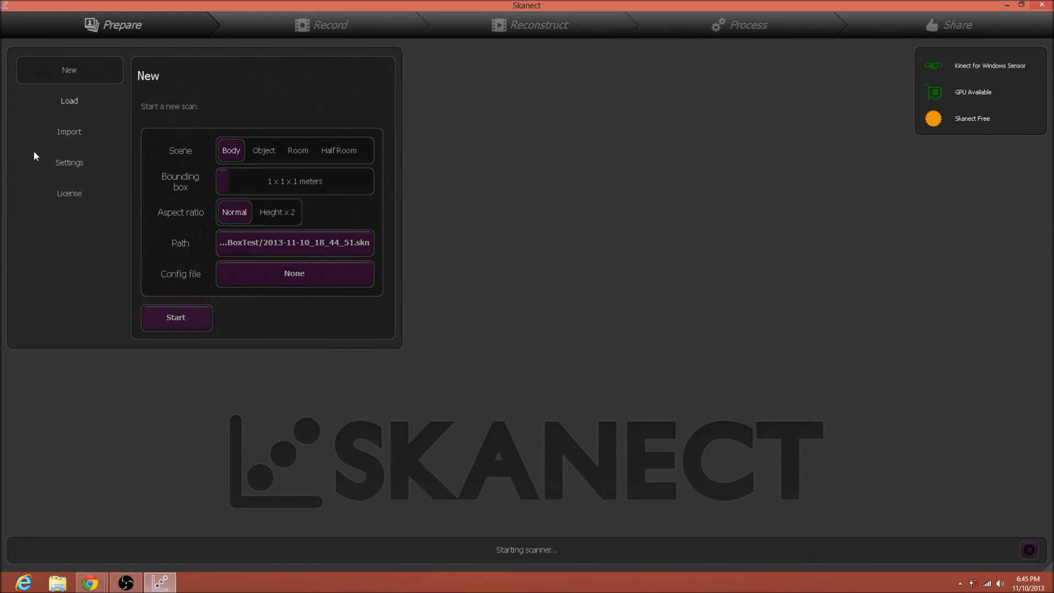
left_click(69, 162)
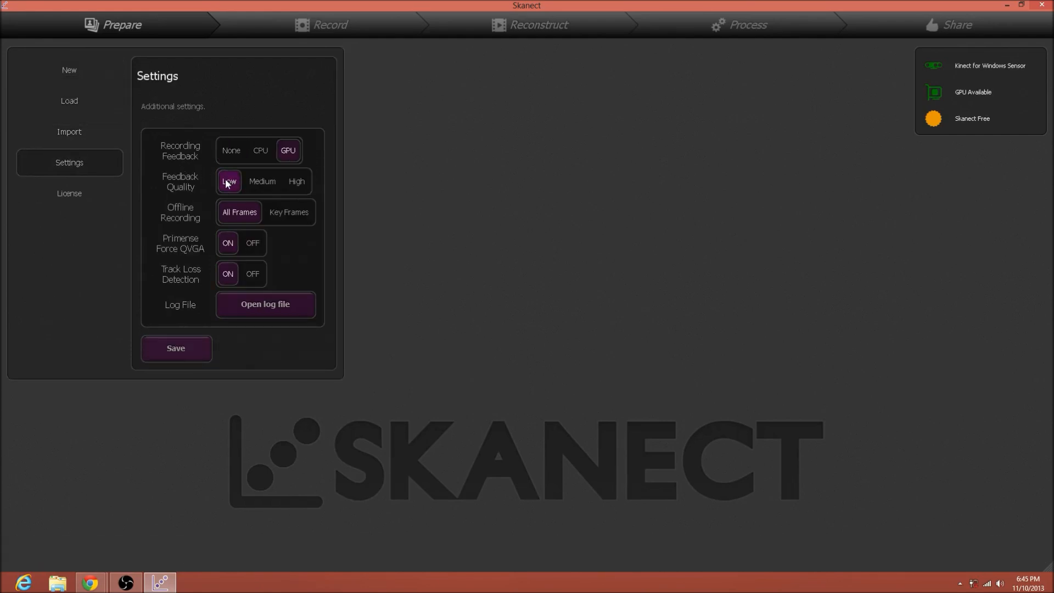
mouse_move(148, 245)
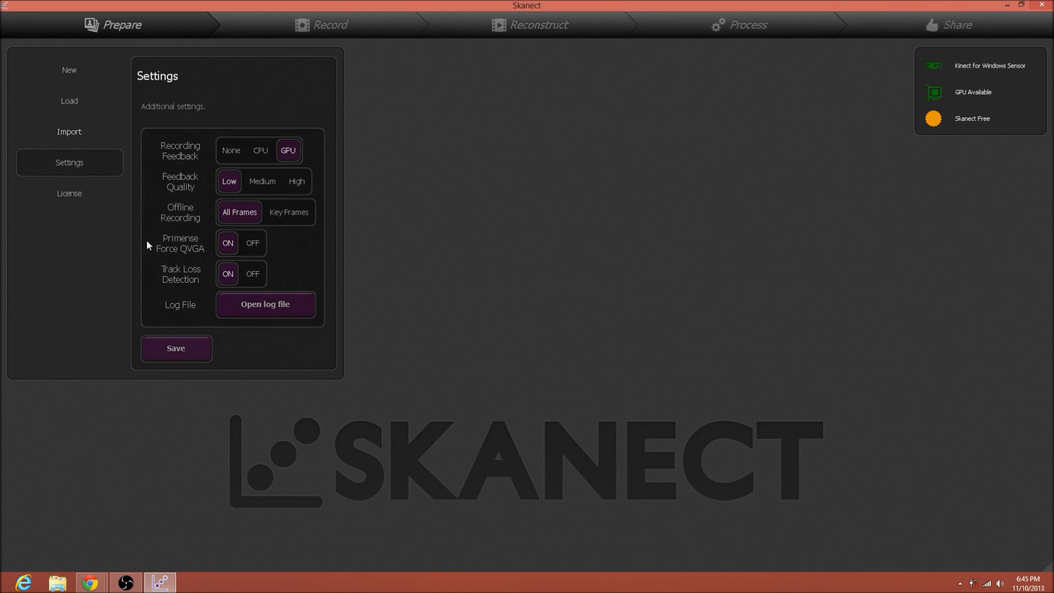
Create a new scan saved as new_scan_00 under BoxTest and start its live capture.
left_click(69, 69)
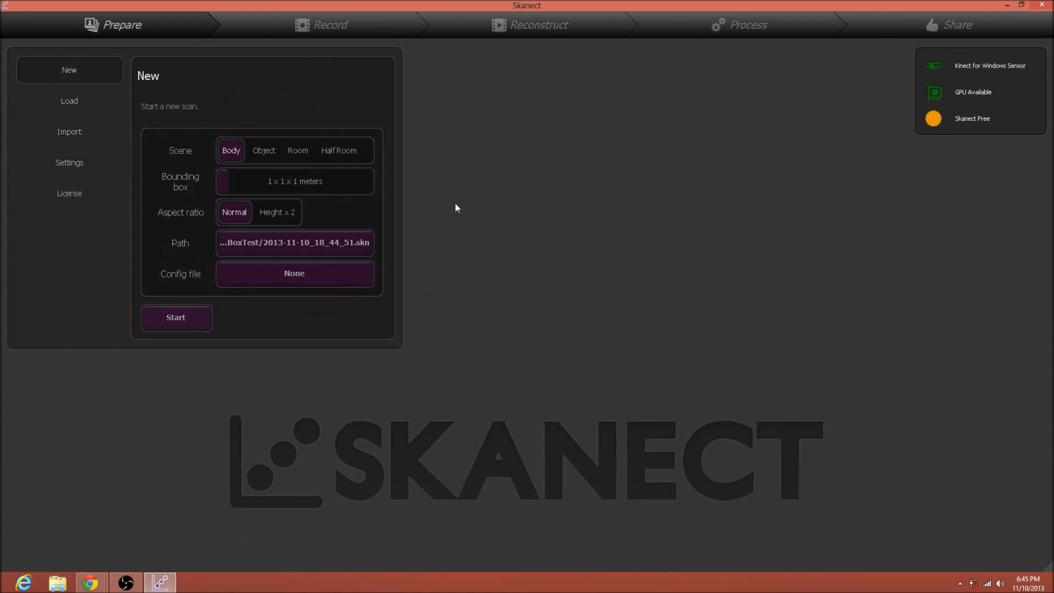
left_click(294, 243)
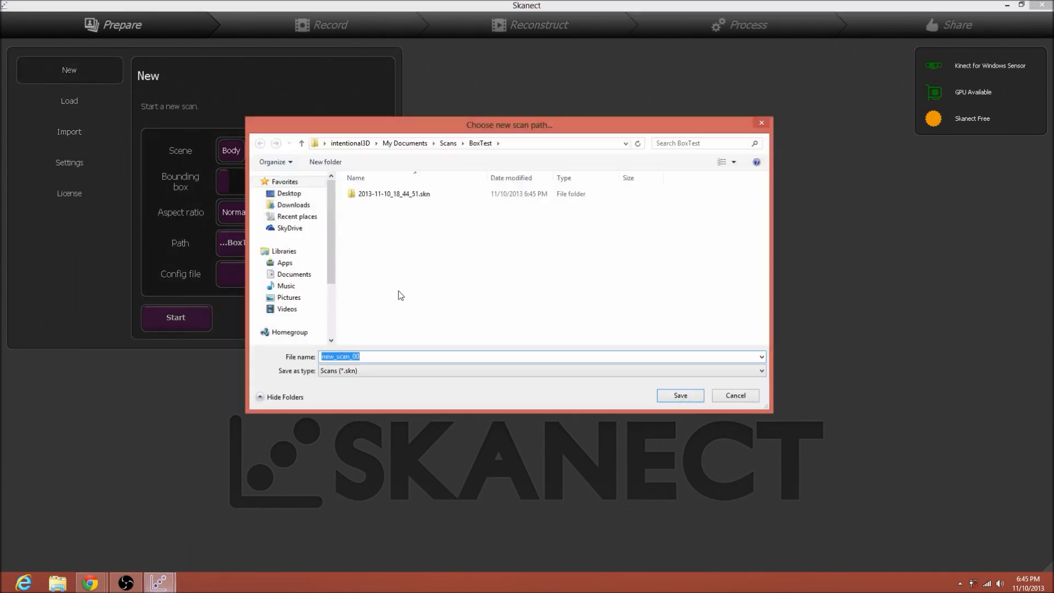
mouse_move(356, 348)
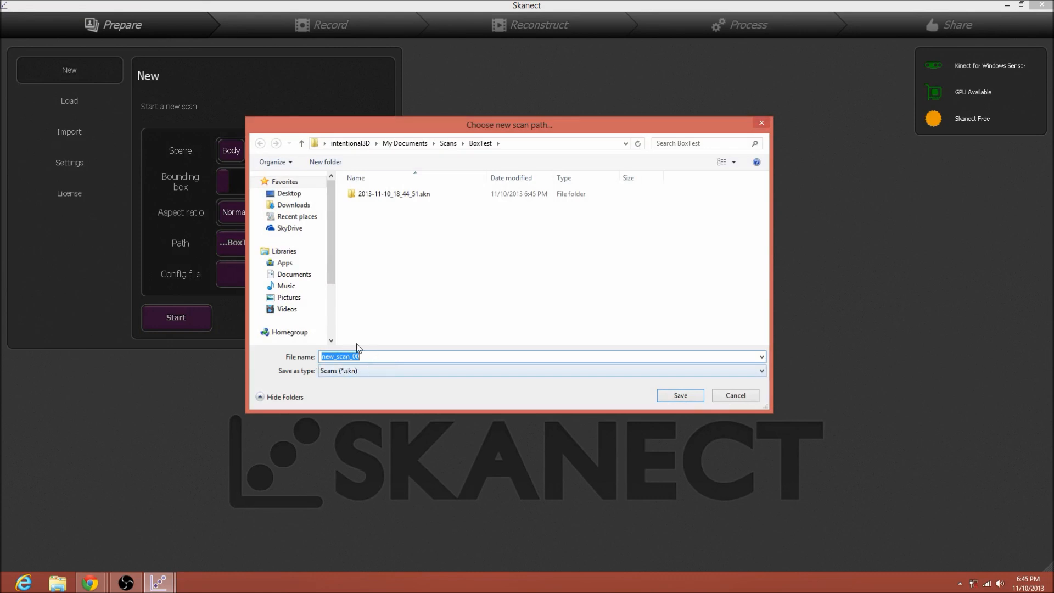
left_click(679, 395)
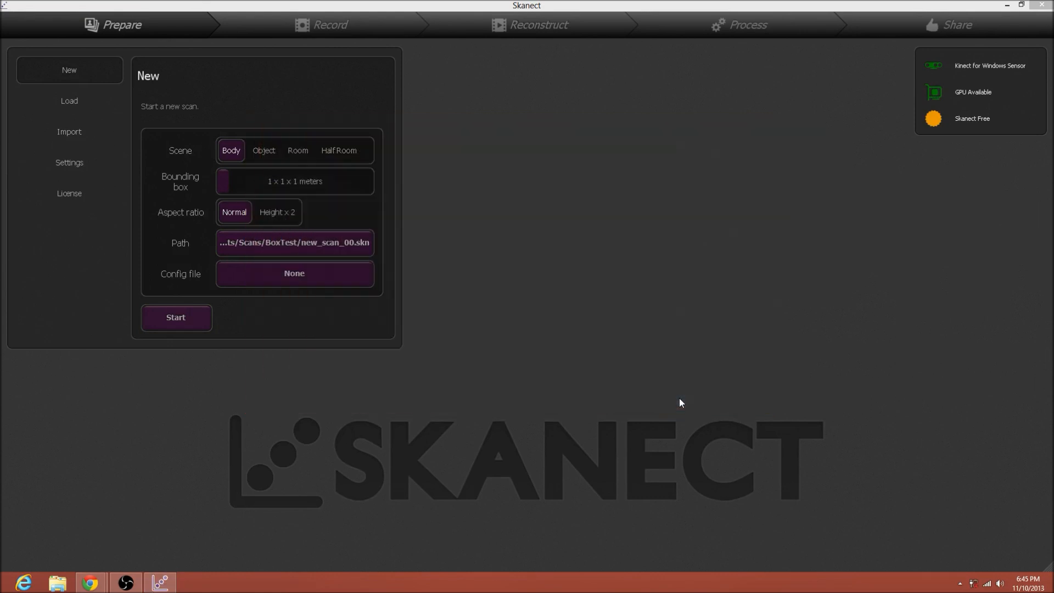
left_click(175, 317)
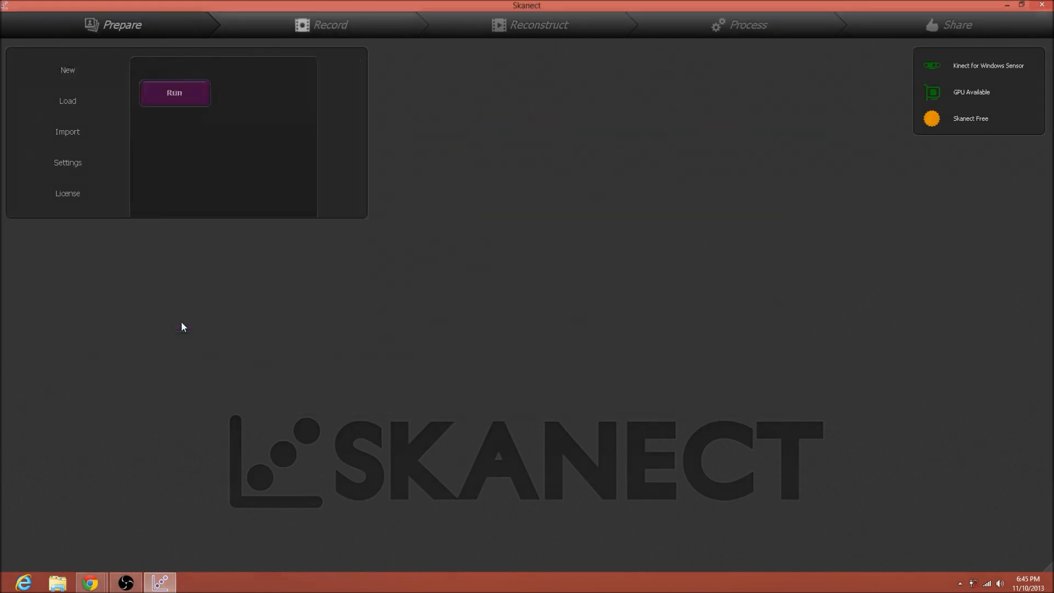
left_click(174, 92)
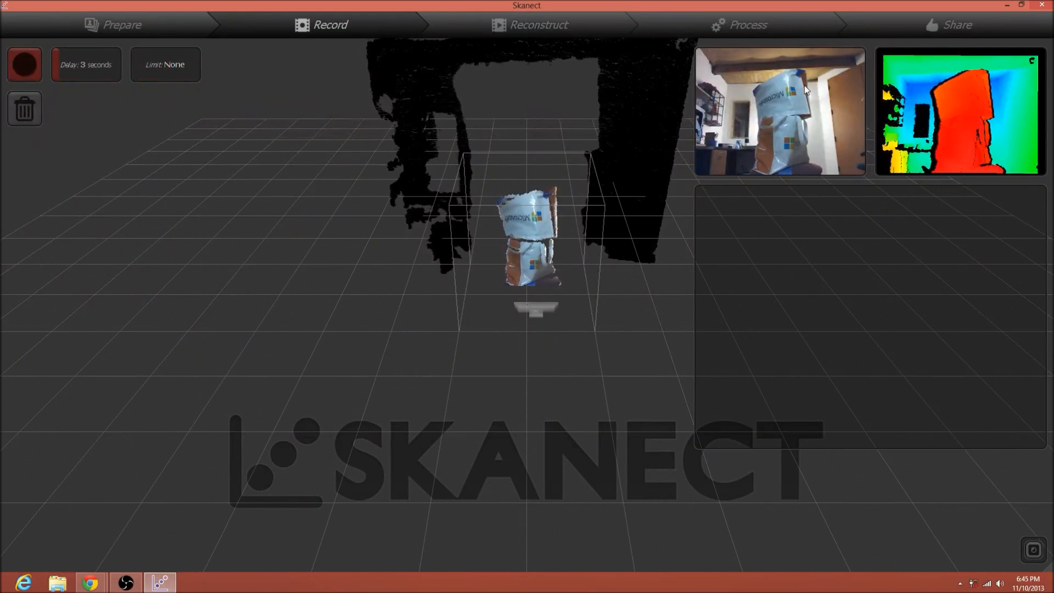
mouse_move(713, 135)
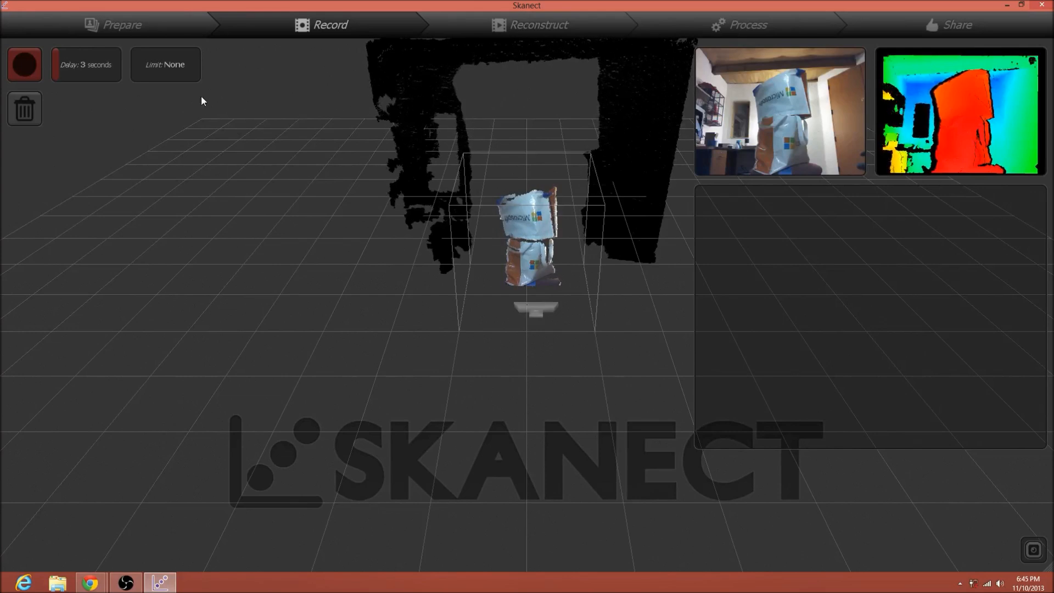
Start recording the bag-wrapped box after the 3-second countdown.
left_click(25, 64)
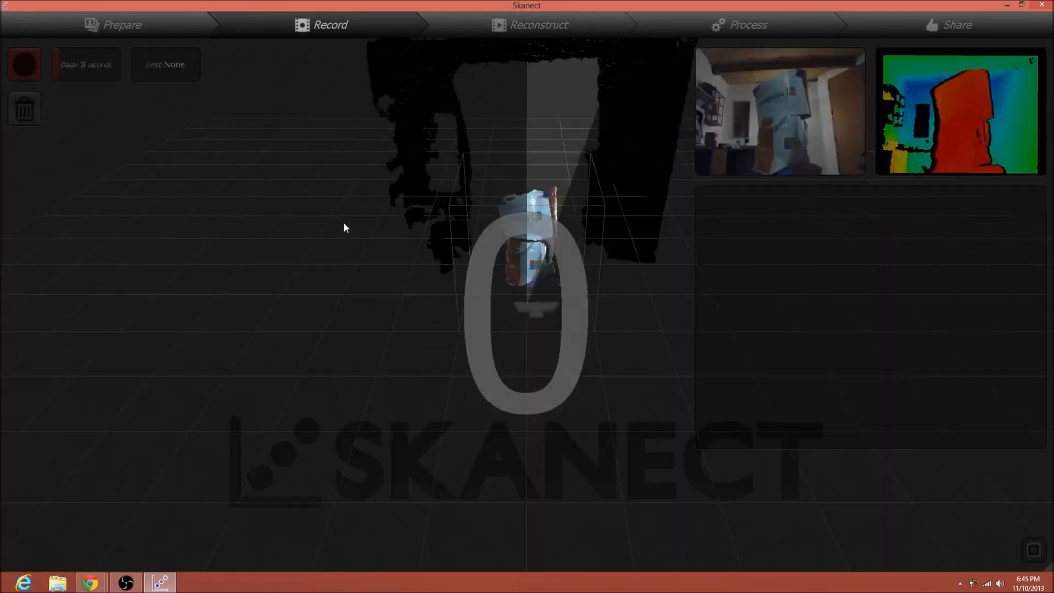
left_click(24, 63)
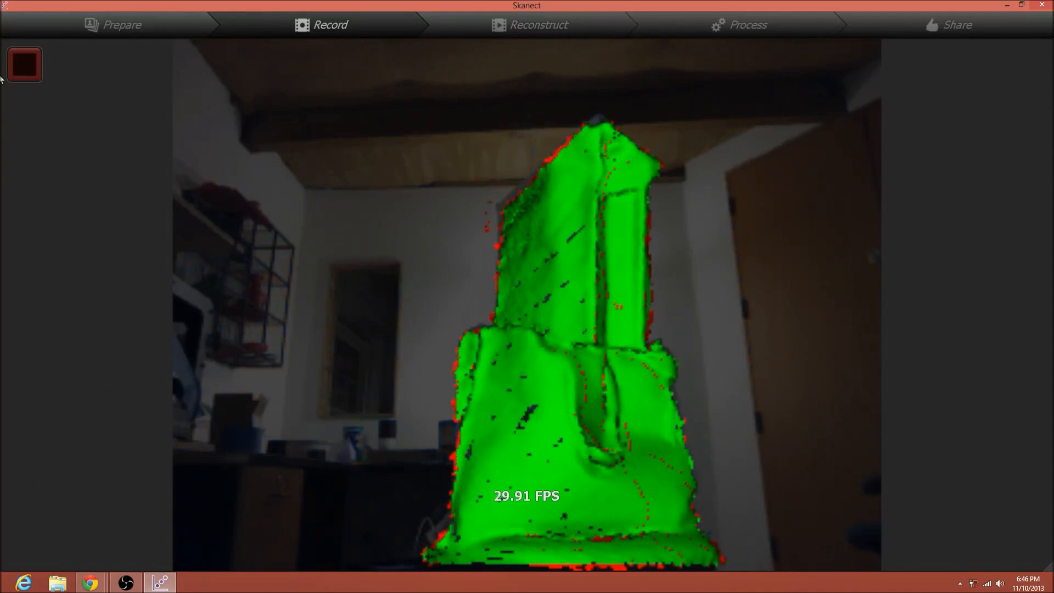
Stop recording, save new_scan_00 from the Share stage, and acknowledge the free-version warning.
left_click(24, 65)
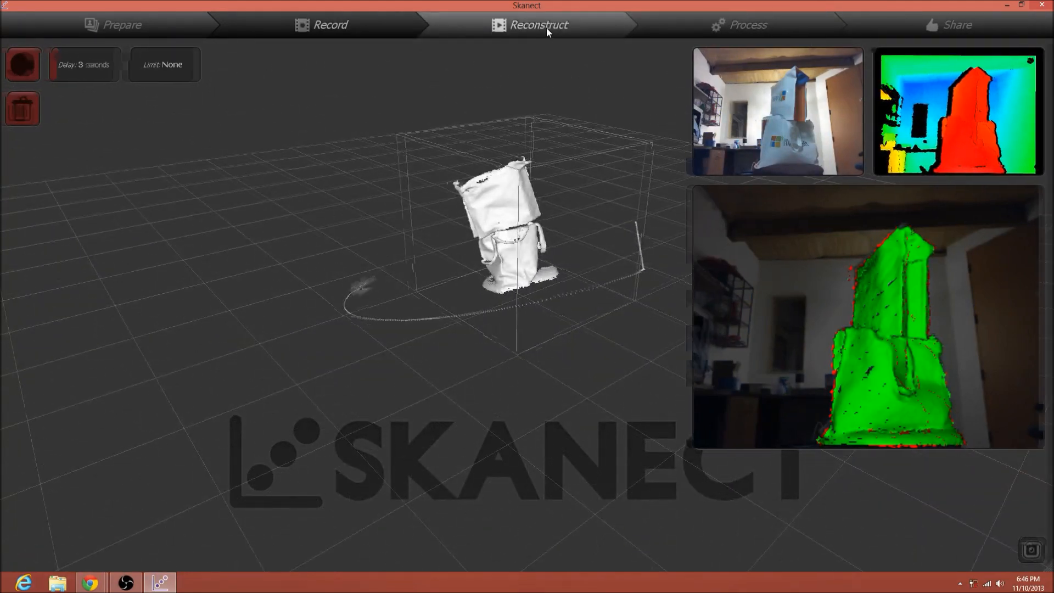
left_click(740, 25)
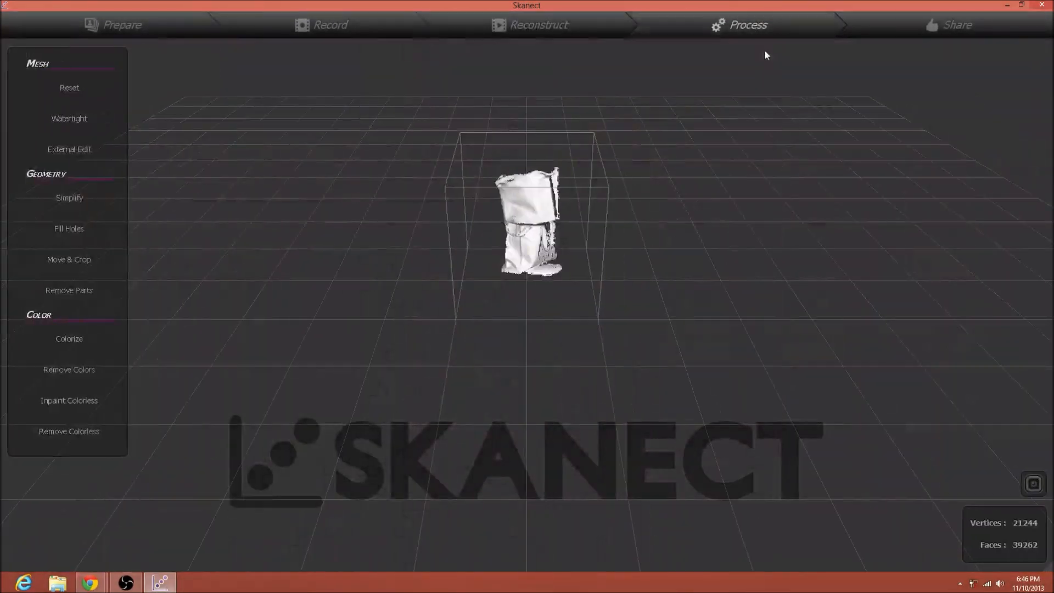
left_click(955, 24)
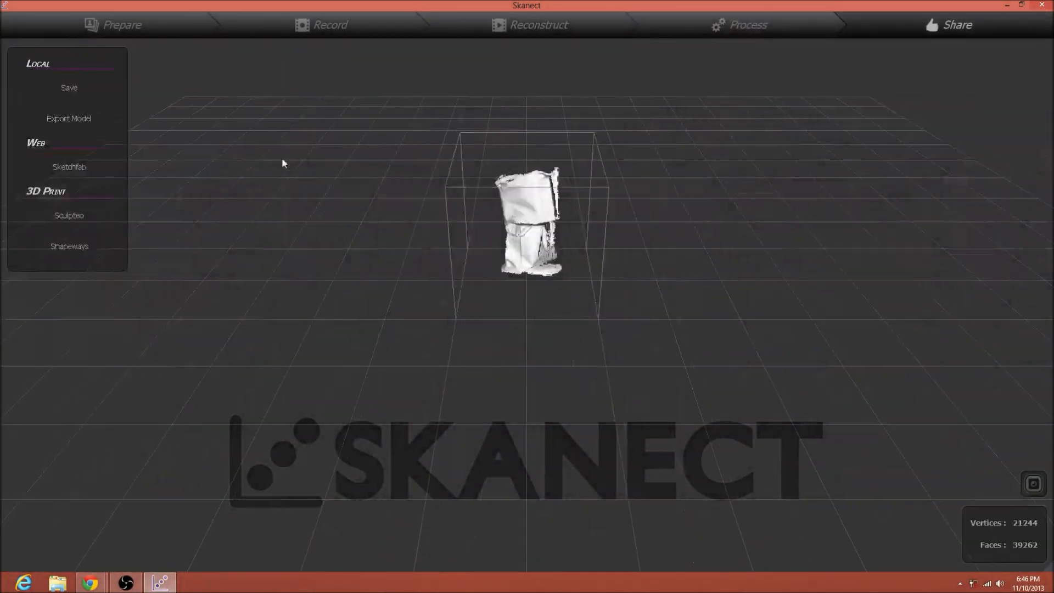
left_click(69, 87)
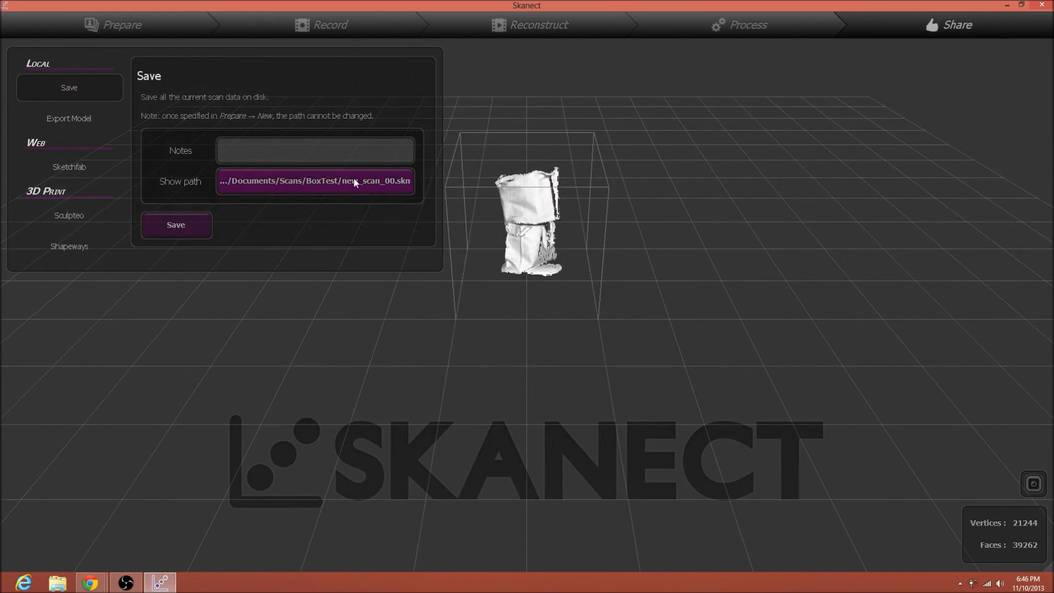
mouse_move(176, 225)
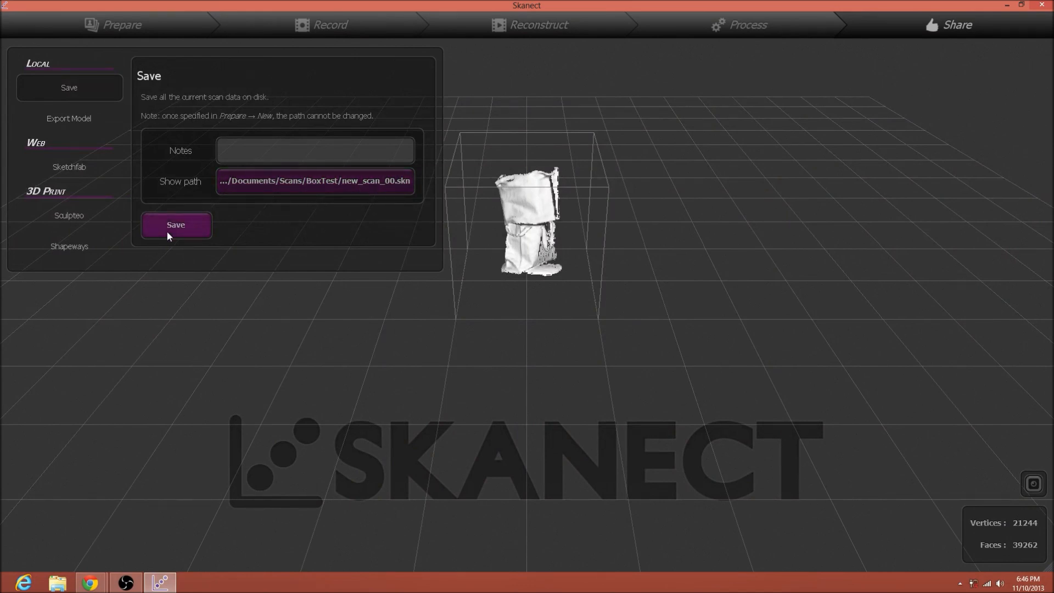
left_click(175, 224)
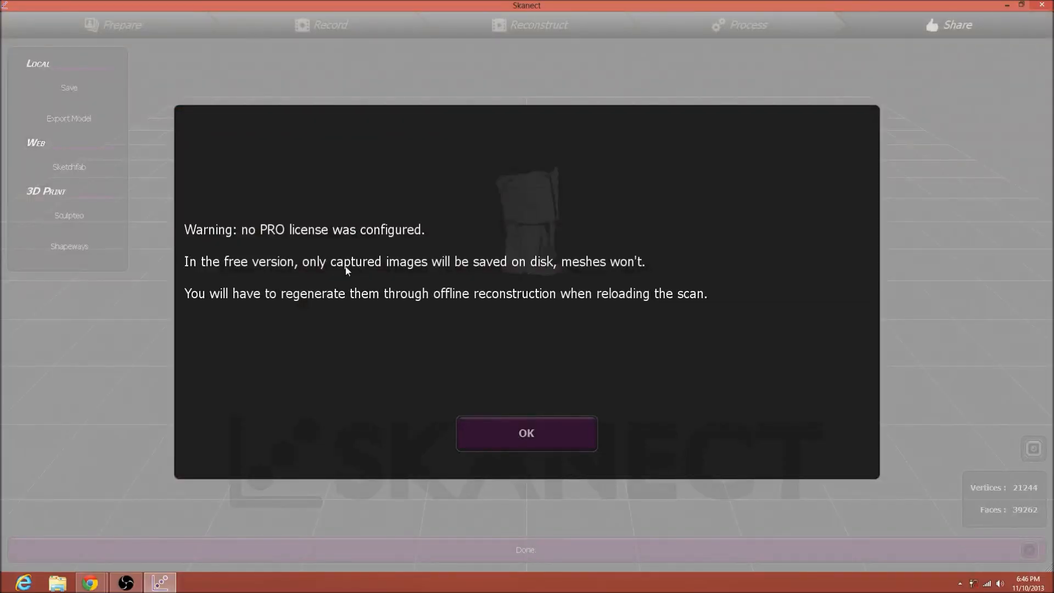
mouse_move(544, 442)
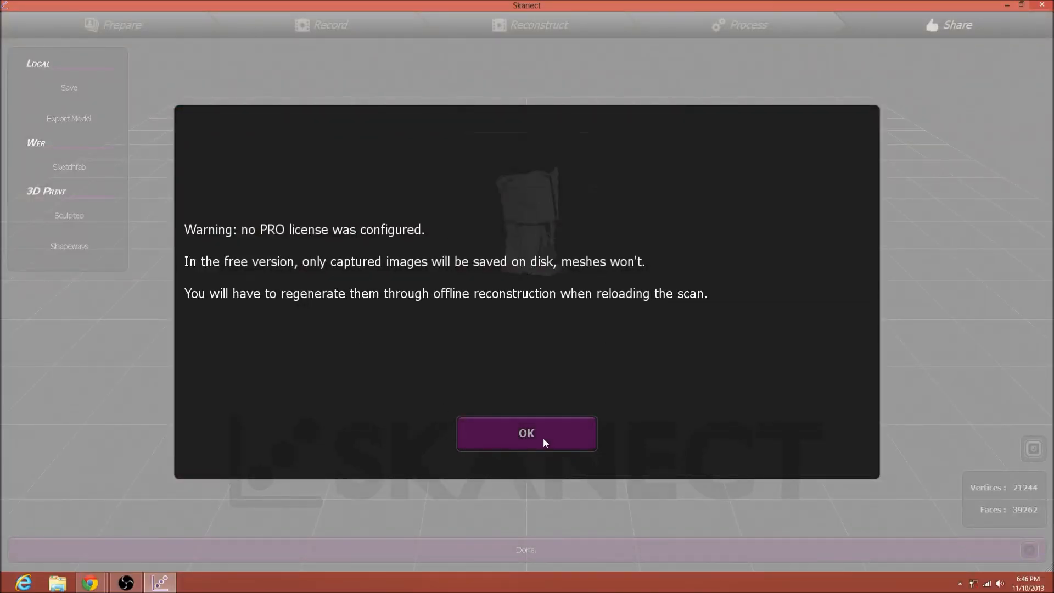
left_click(527, 433)
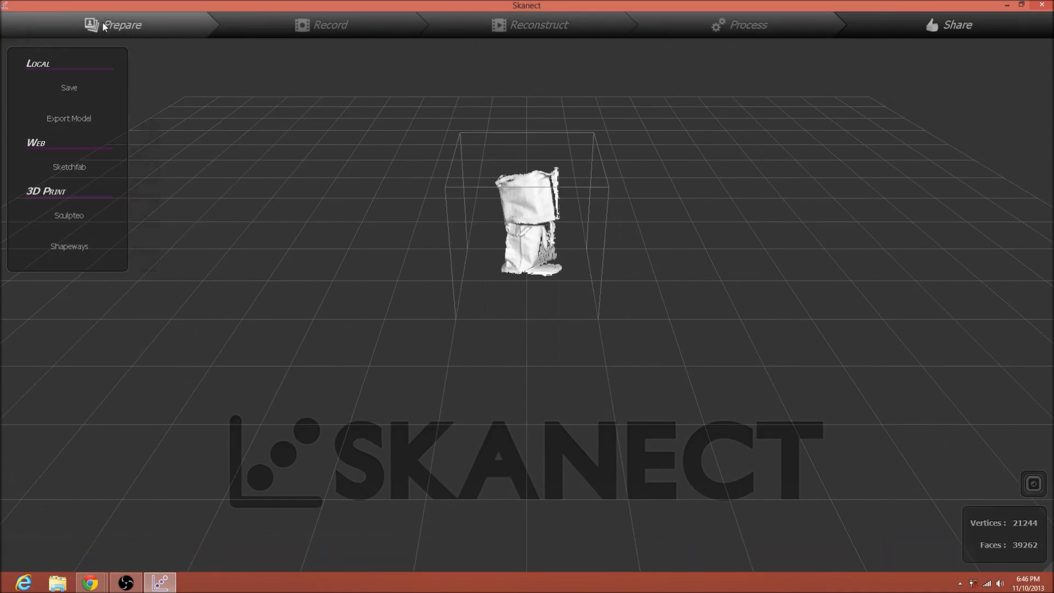
Create a second scan saved as new_scan_01 and bring up its live capture.
left_click(113, 25)
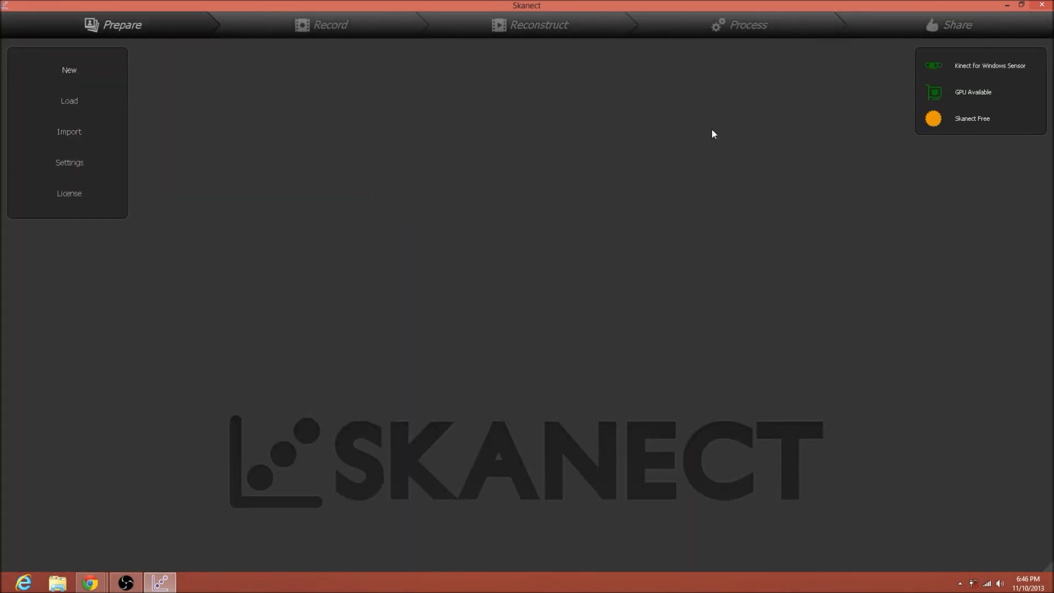
left_click(69, 70)
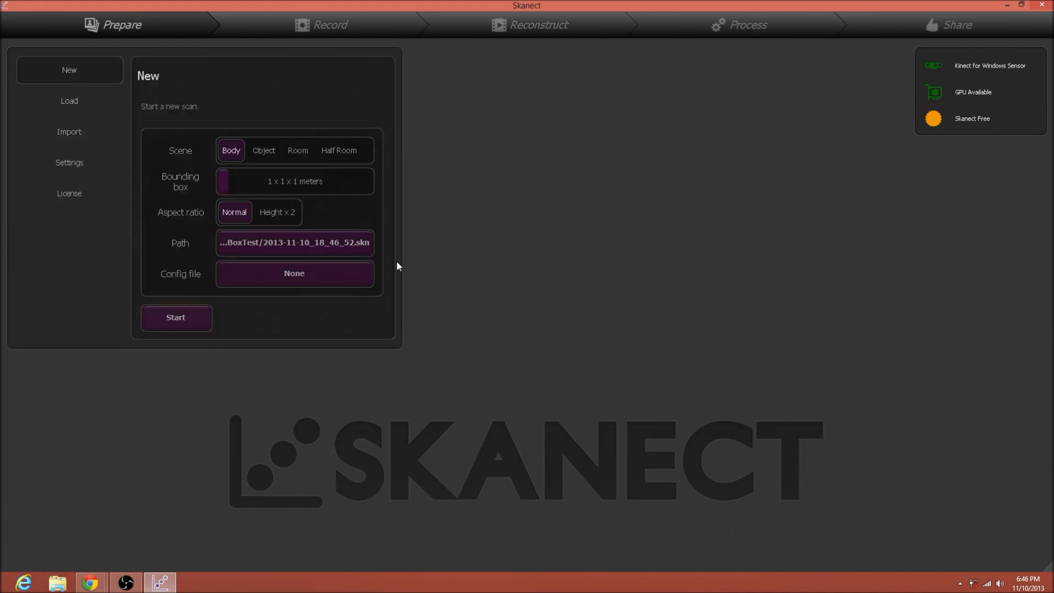
left_click(294, 243)
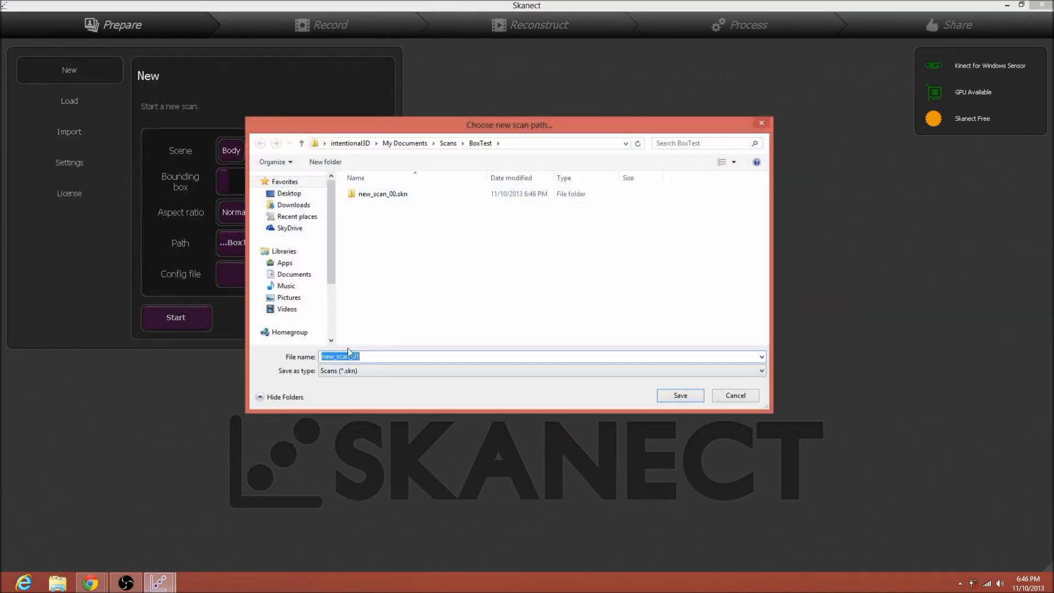
left_click(679, 395)
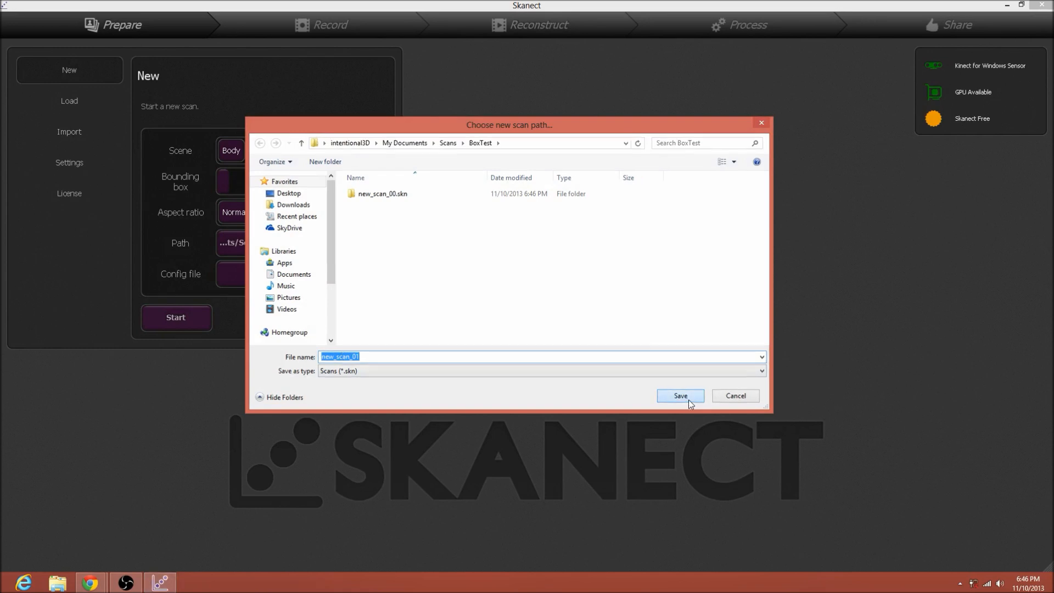
left_click(679, 395)
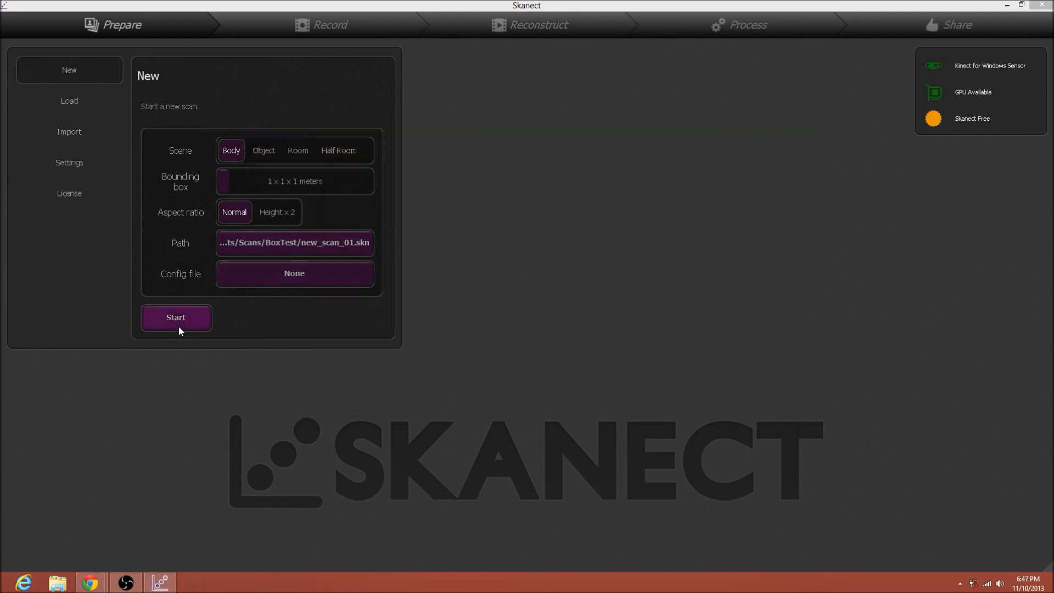
left_click(175, 317)
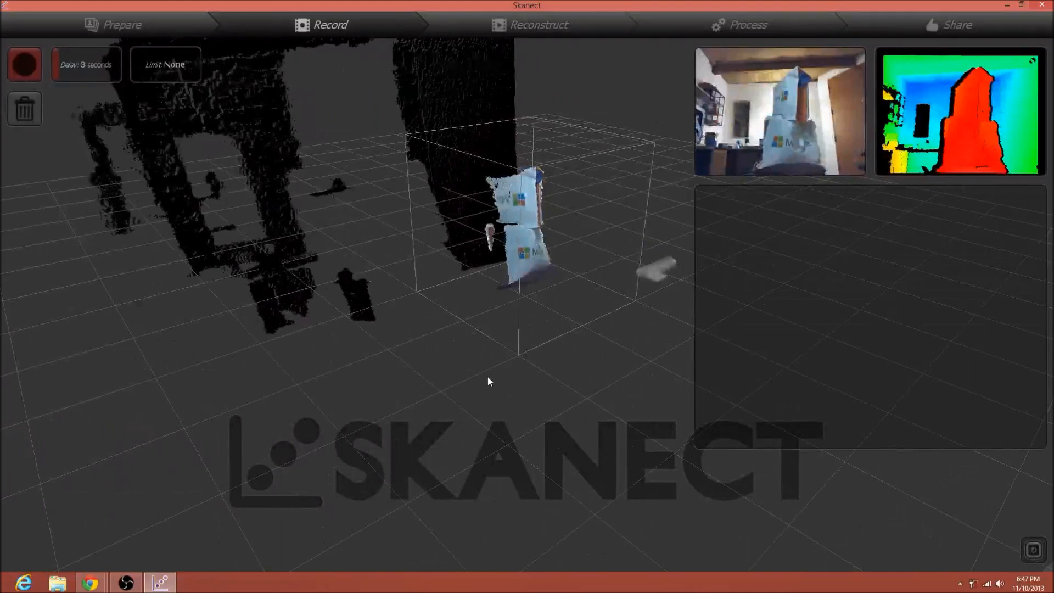
left_click(25, 64)
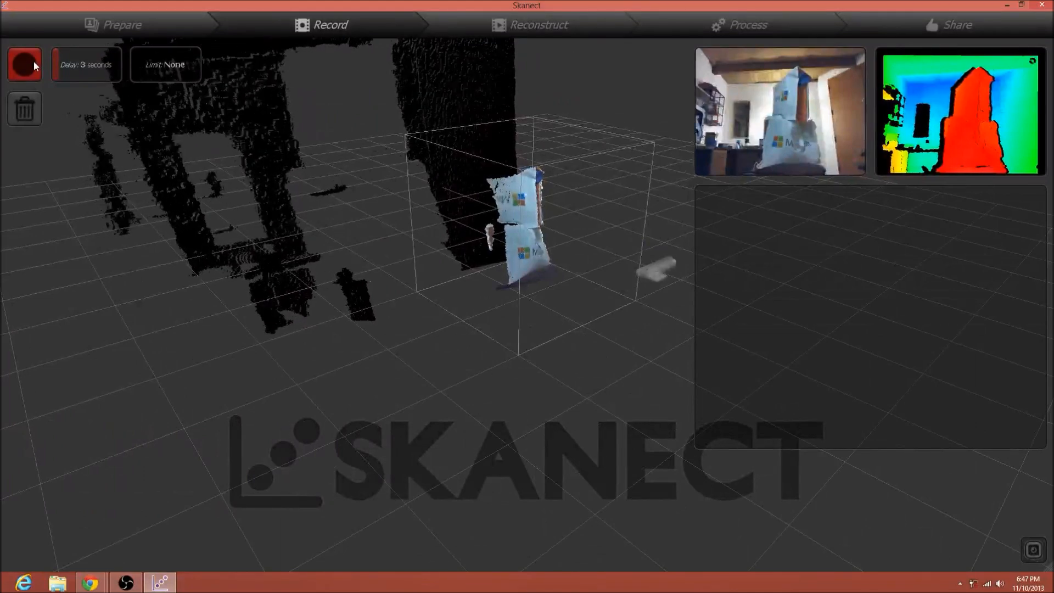
Record a second pass around the bag-wrapped box, then stop recording.
left_click(24, 63)
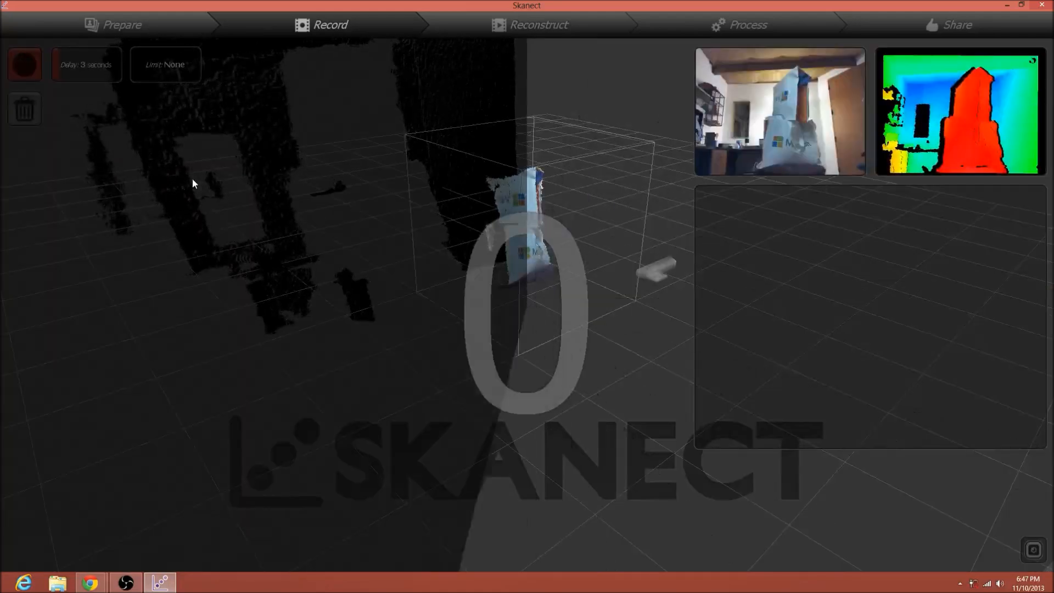
left_click(25, 64)
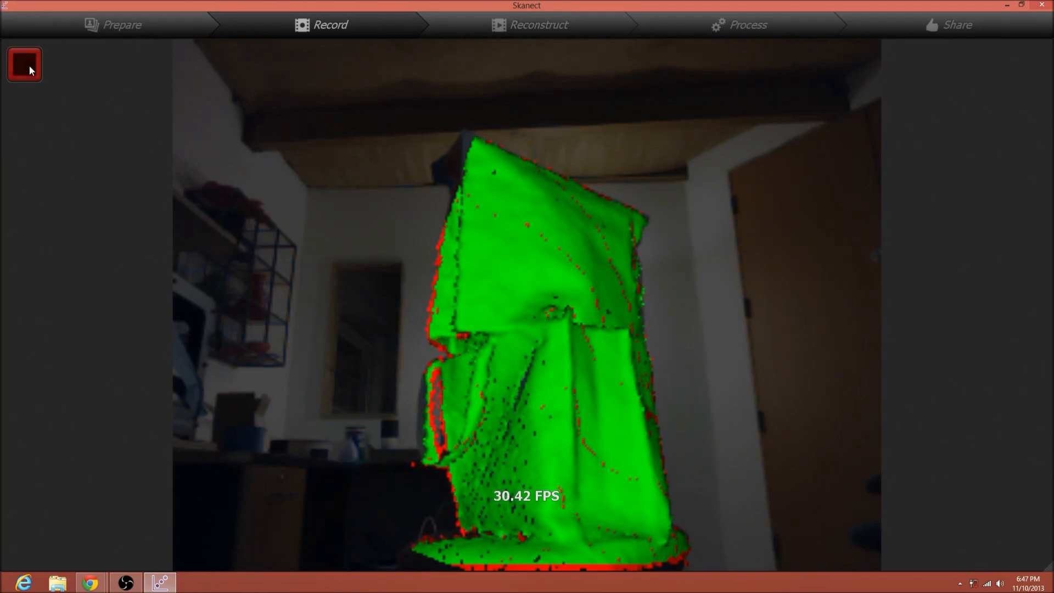
left_click(24, 63)
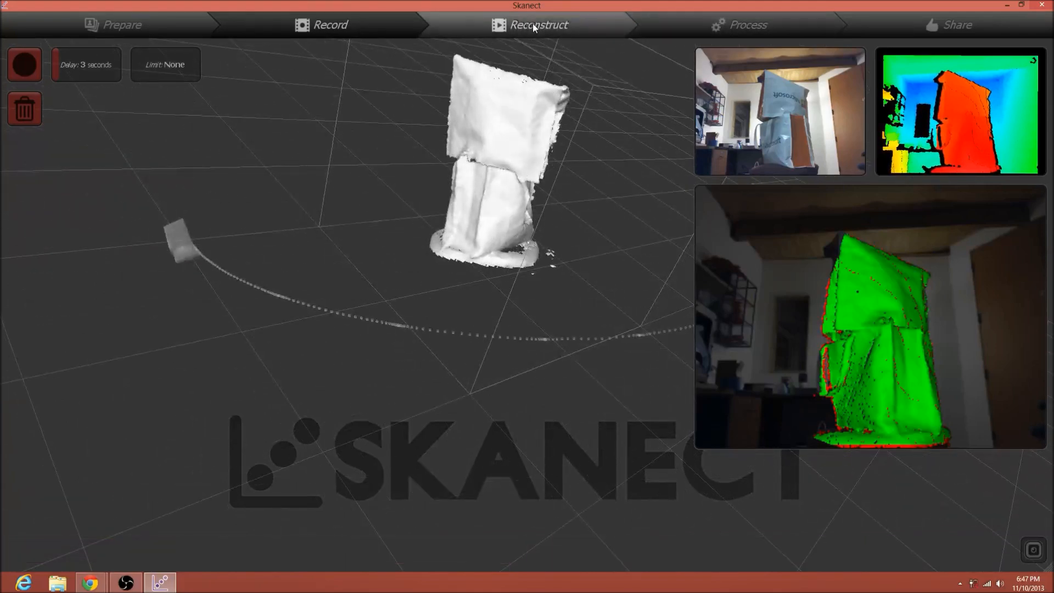
Save the second scan as new_scan_01.skn from the Share stage.
left_click(746, 25)
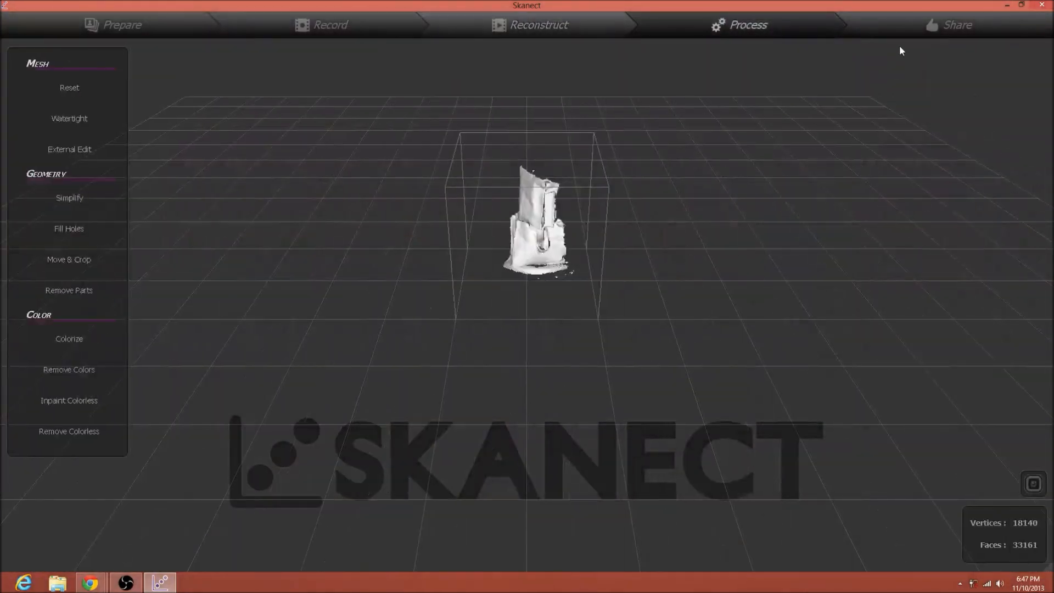
left_click(956, 24)
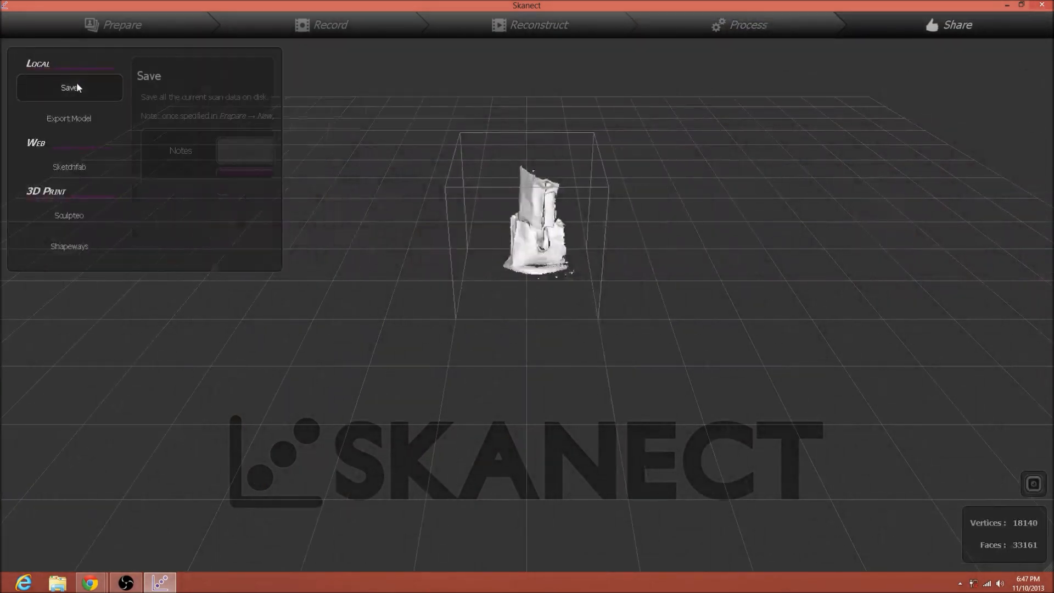
left_click(68, 87)
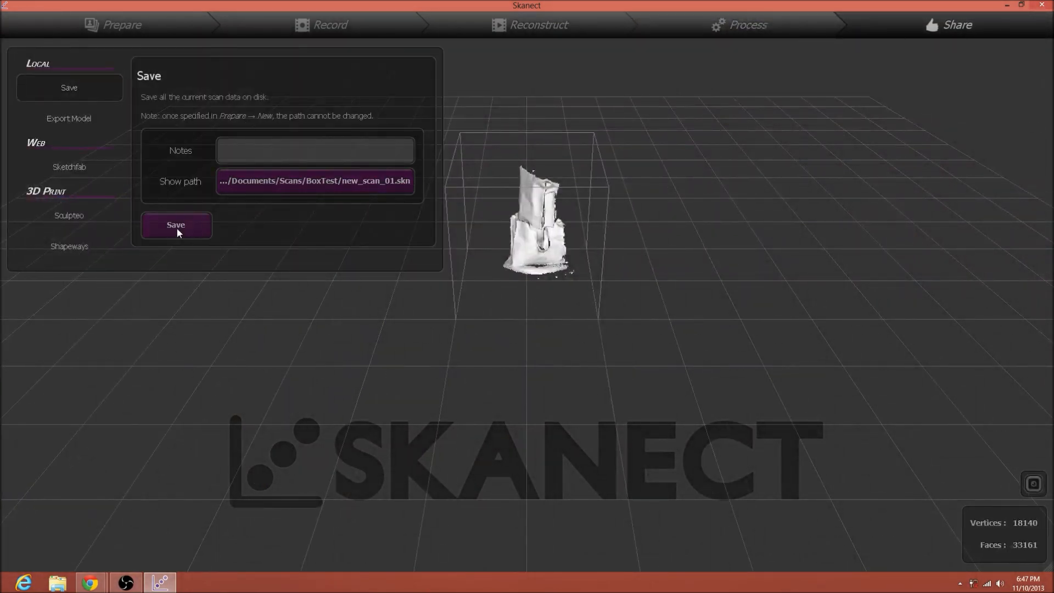
left_click(175, 224)
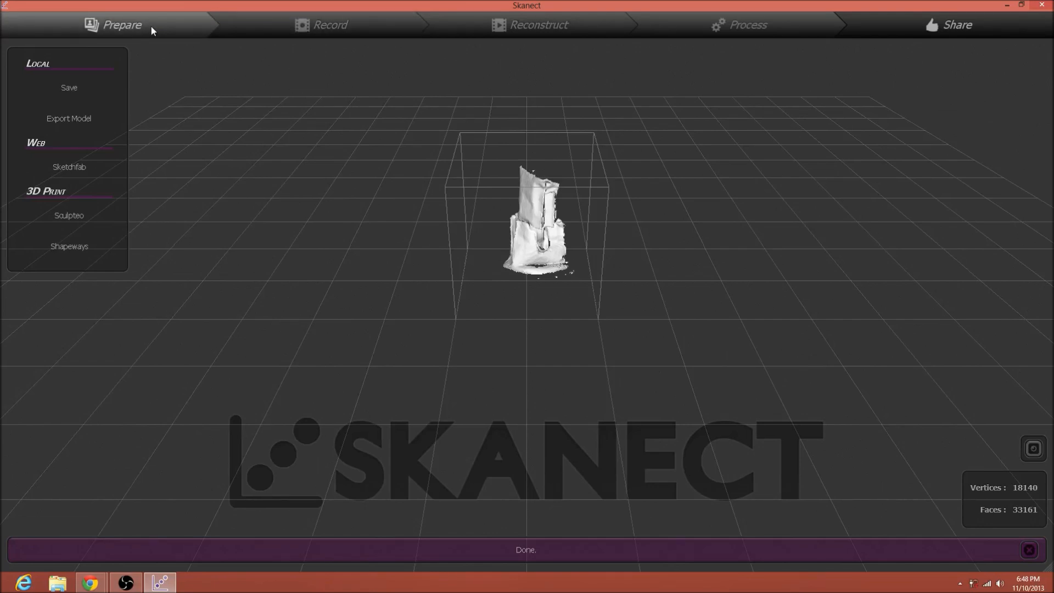
left_click(120, 24)
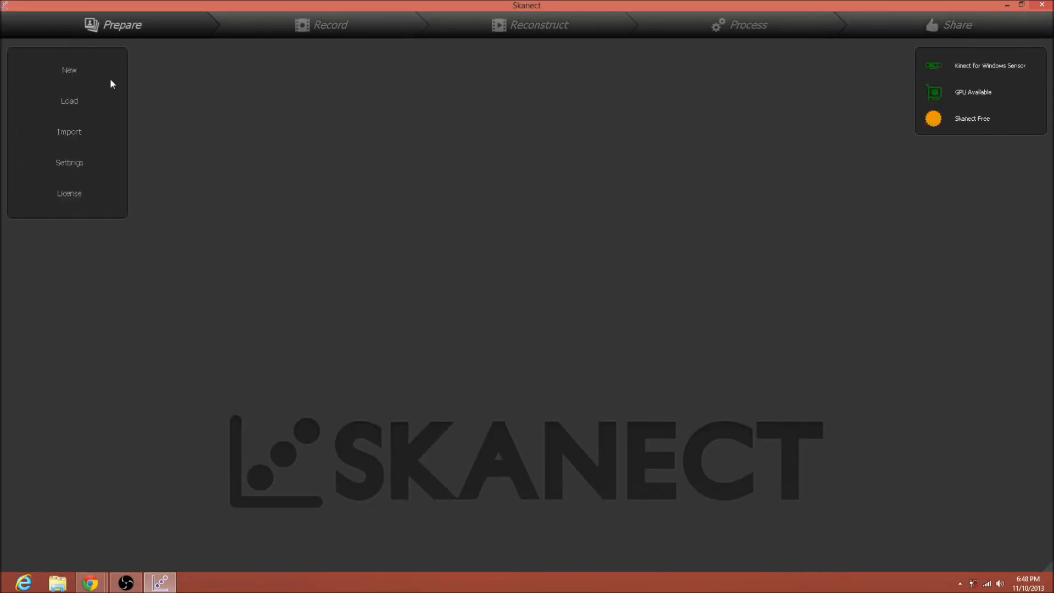
Set up a third scan with its save path set to BoxTest/new_scan_02.skn.
left_click(69, 69)
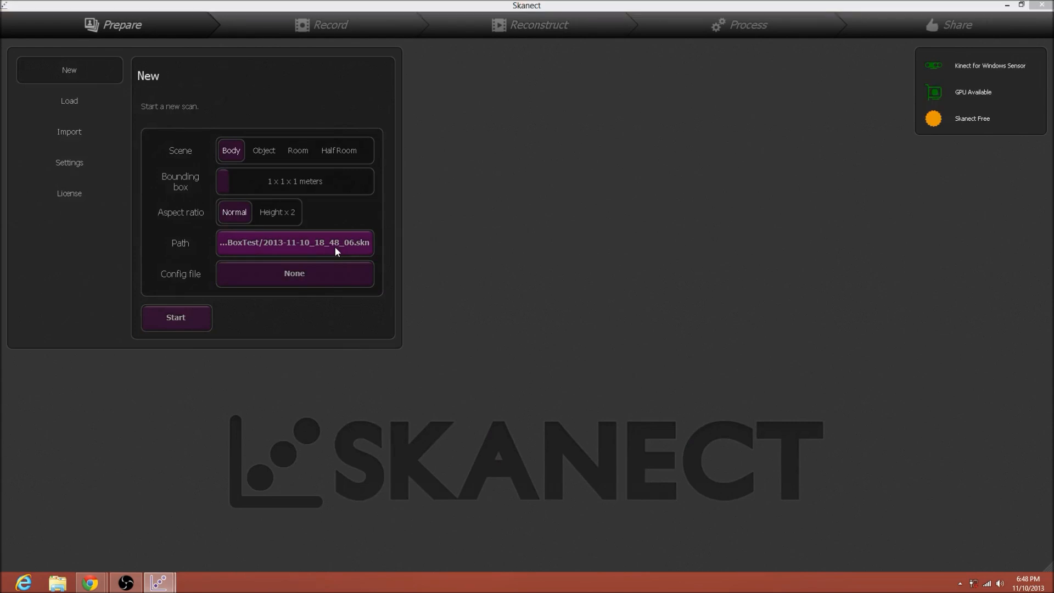
left_click(294, 242)
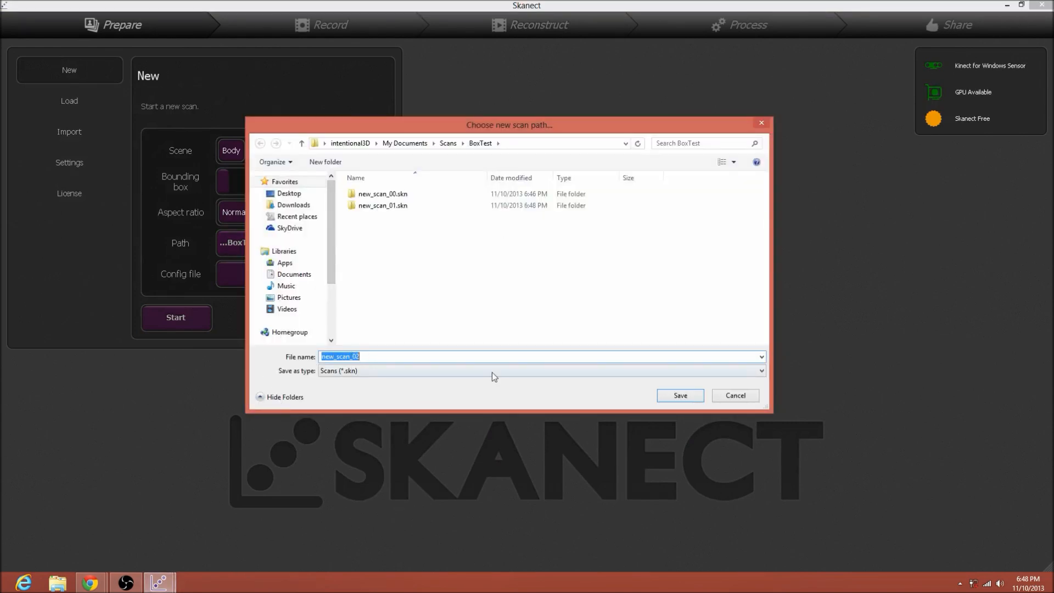
left_click(680, 395)
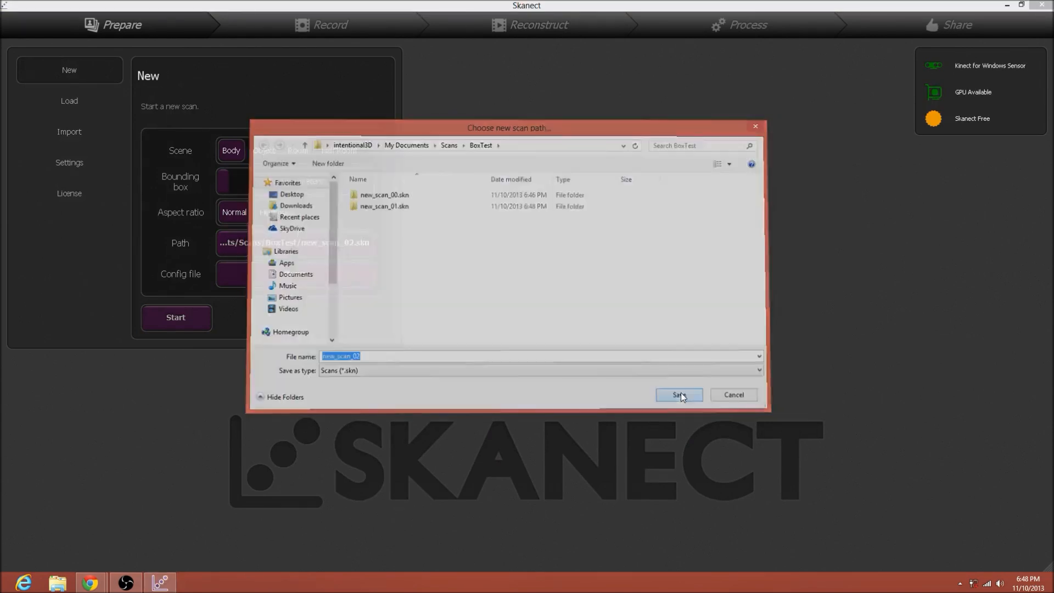
left_click(678, 394)
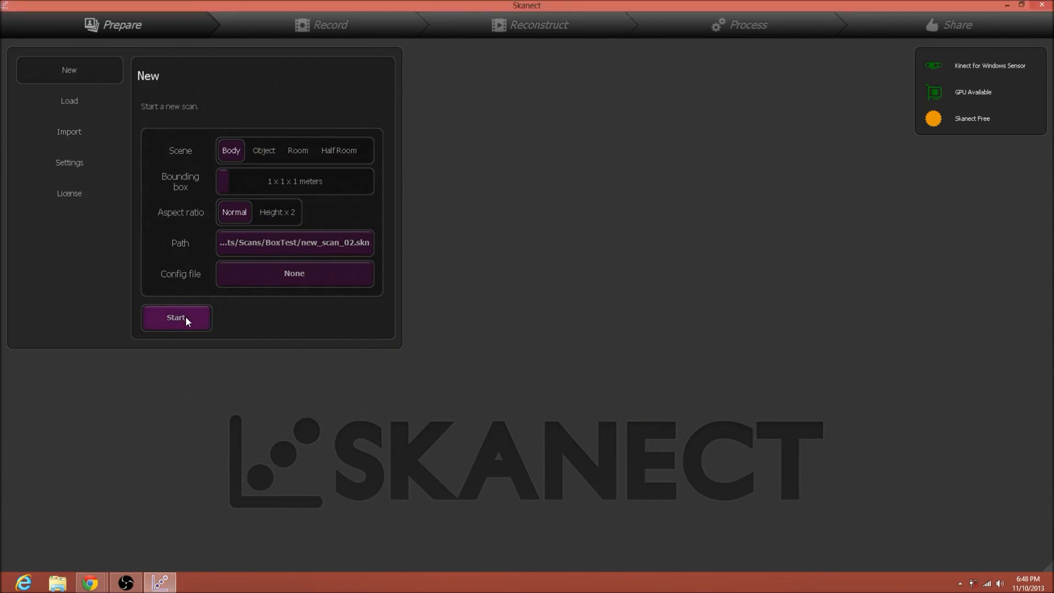
Start the third scan, record around the box, and stop so the mesh finalizes.
left_click(176, 317)
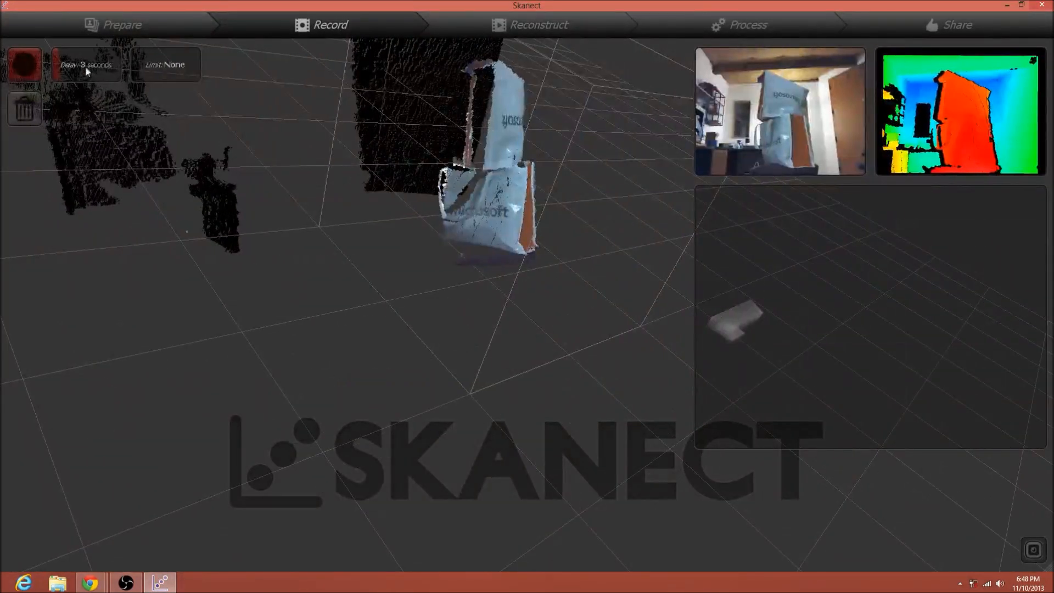
left_click(25, 63)
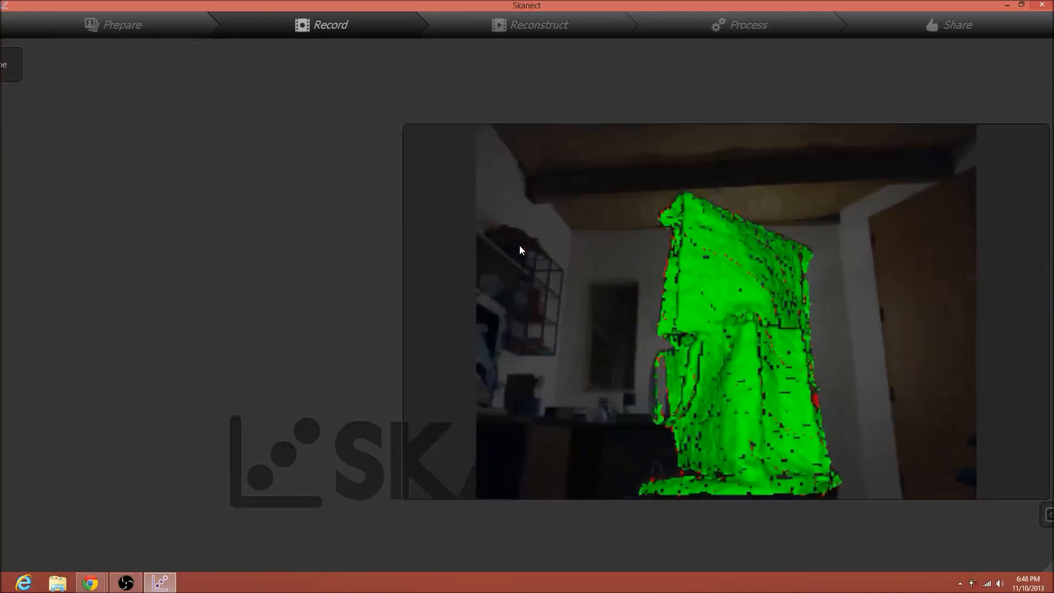
left_click(7, 64)
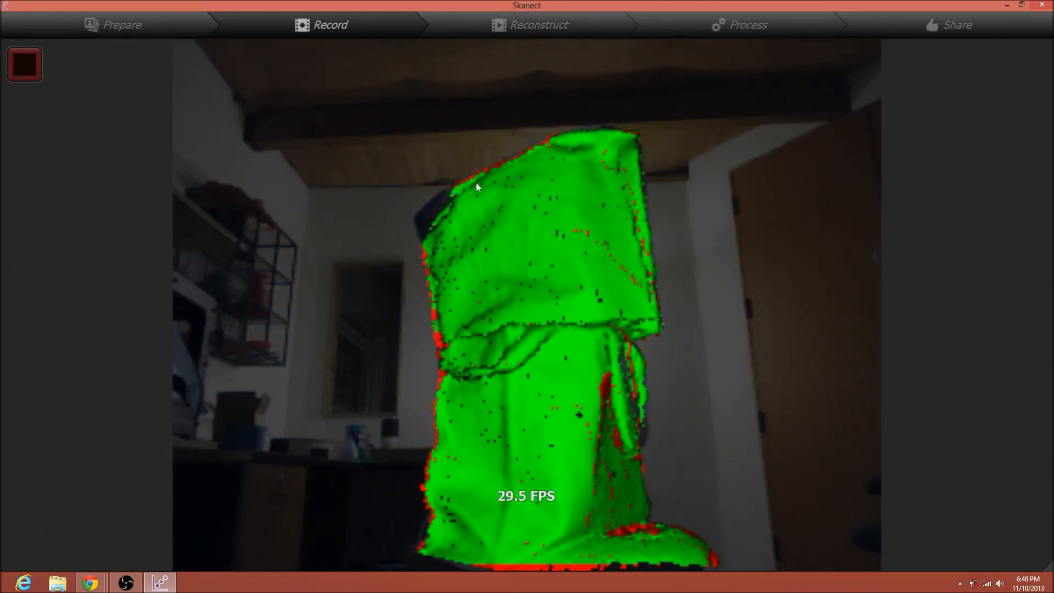
left_click(24, 64)
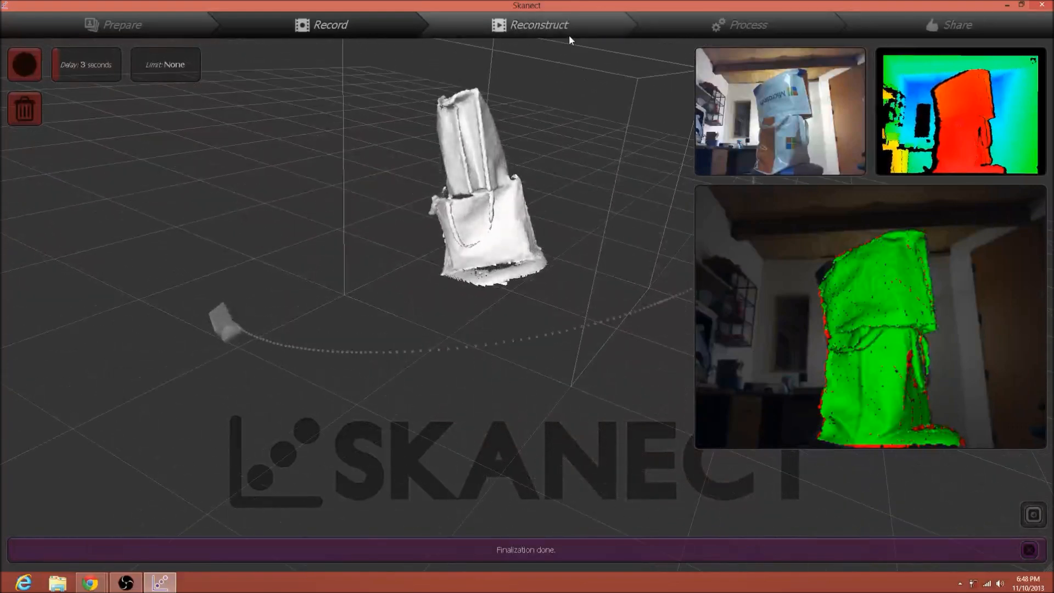
Save new_scan_02 from the Share stage and dismiss the missing PRO license warning.
left_click(738, 24)
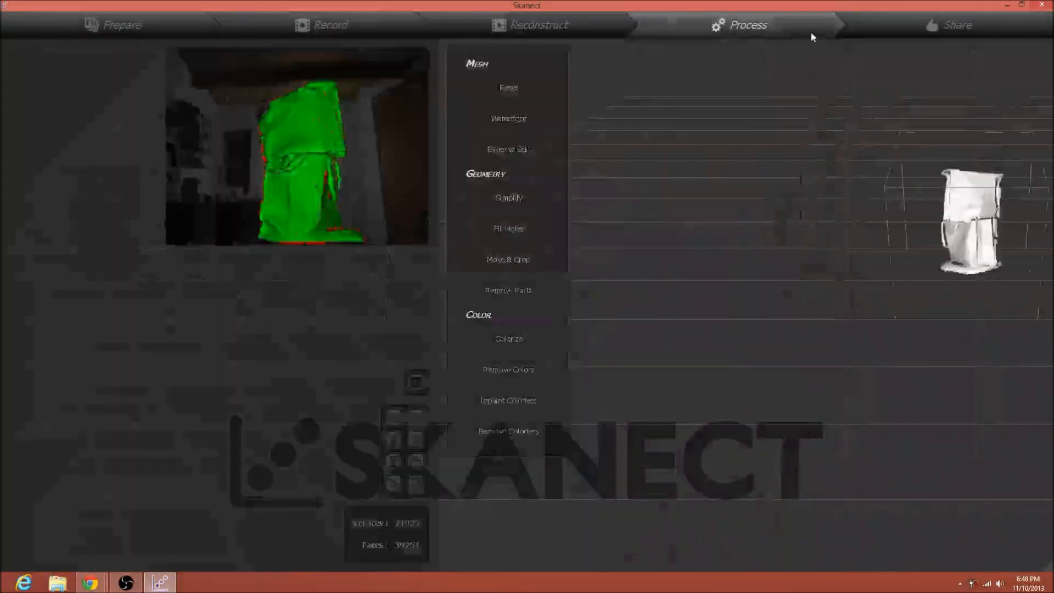
left_click(955, 24)
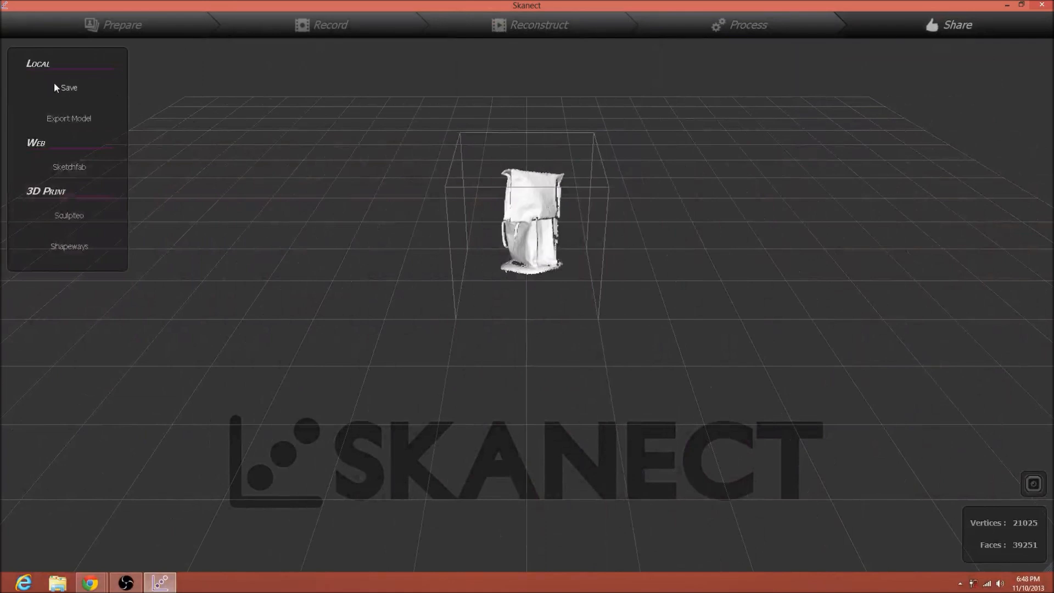
left_click(69, 87)
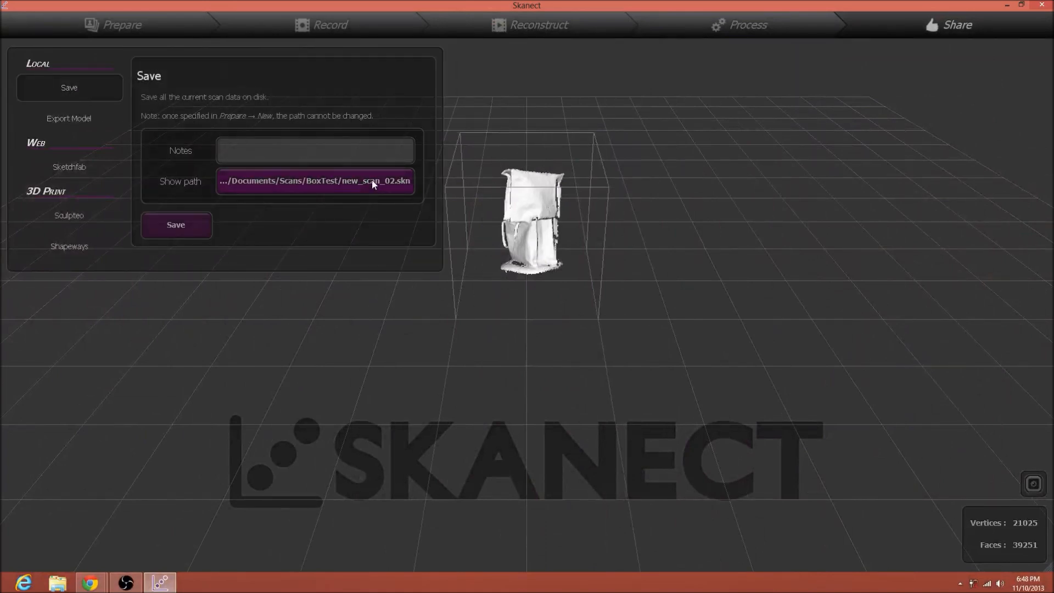
left_click(176, 224)
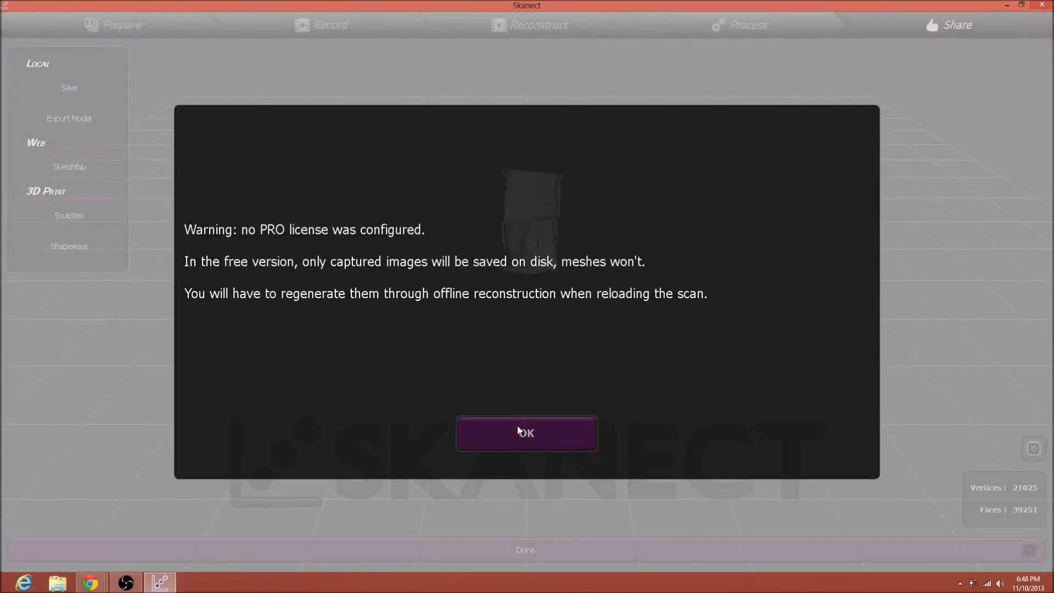
left_click(526, 433)
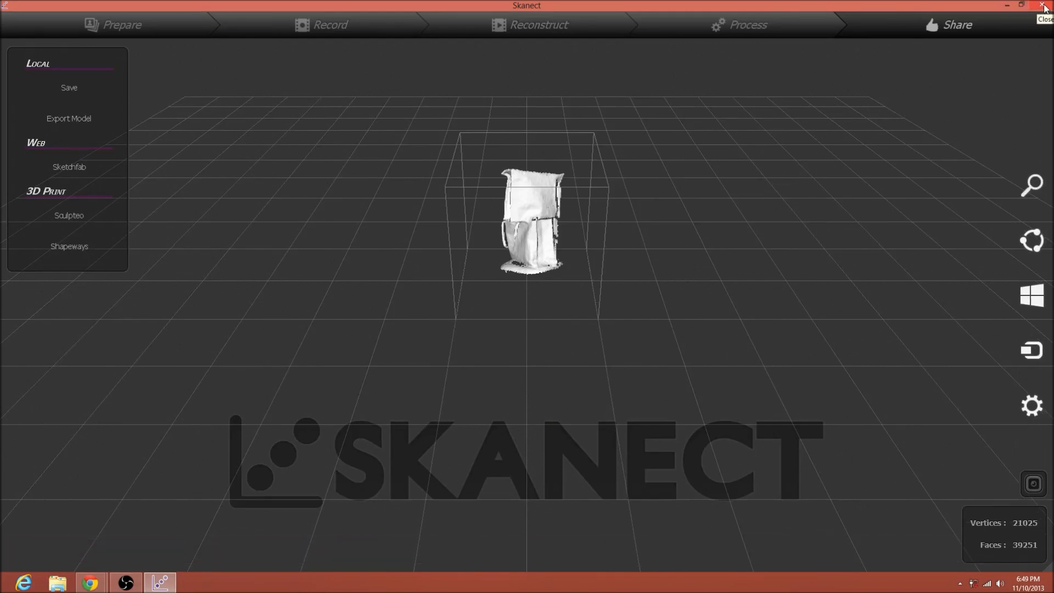
Close Skanect and open the BoxTest scans folder in File Explorer.
left_click(1046, 6)
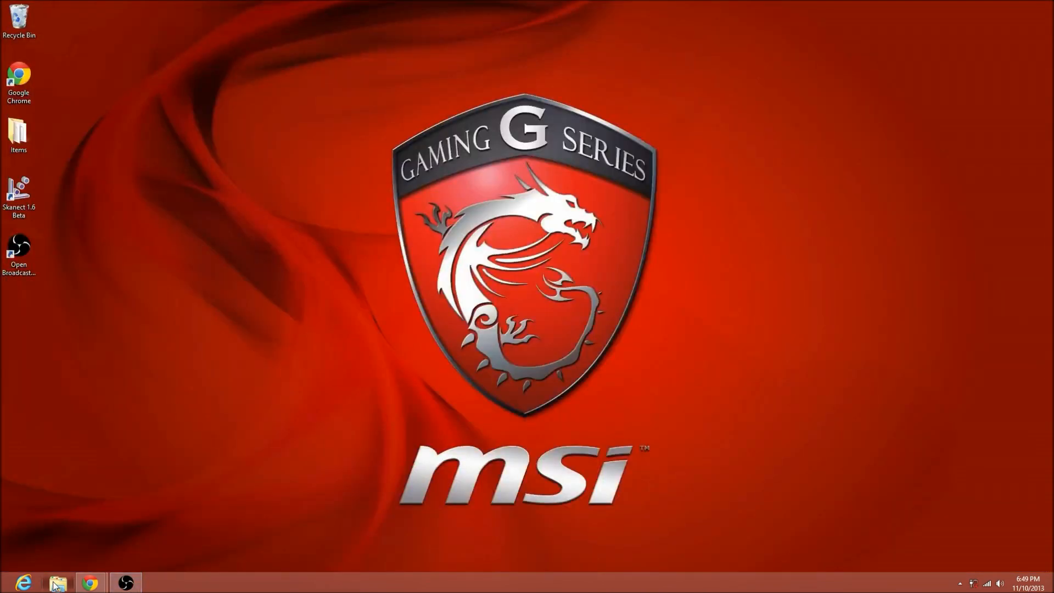
left_click(56, 582)
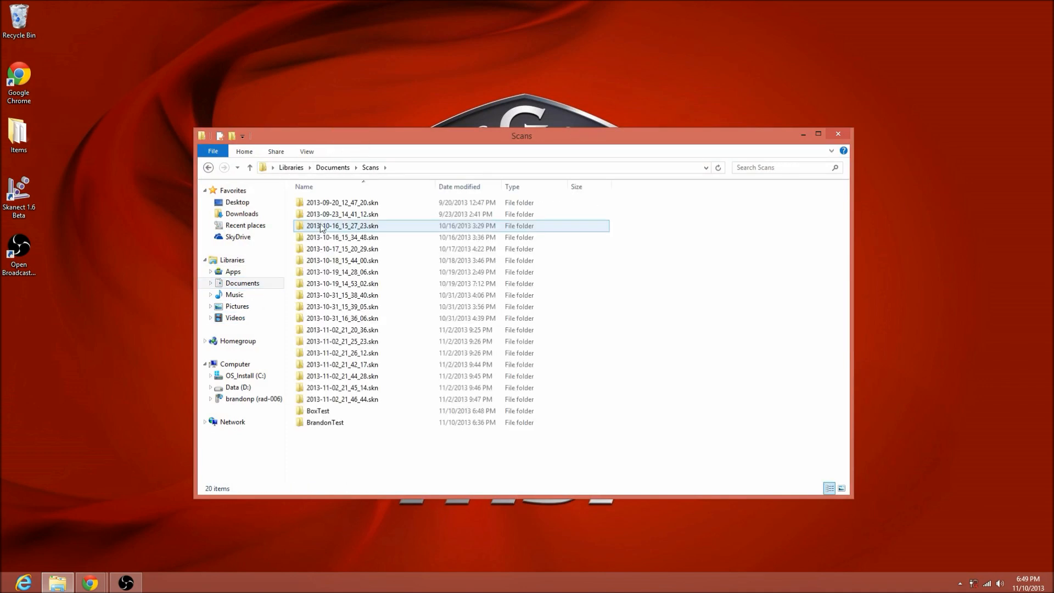
left_click(317, 411)
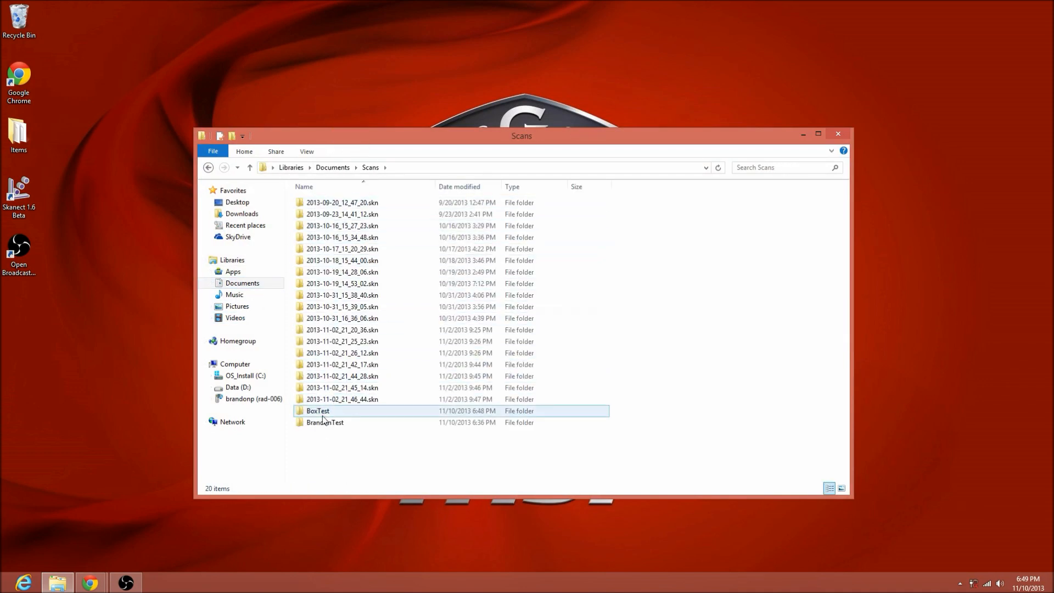
double_click(317, 411)
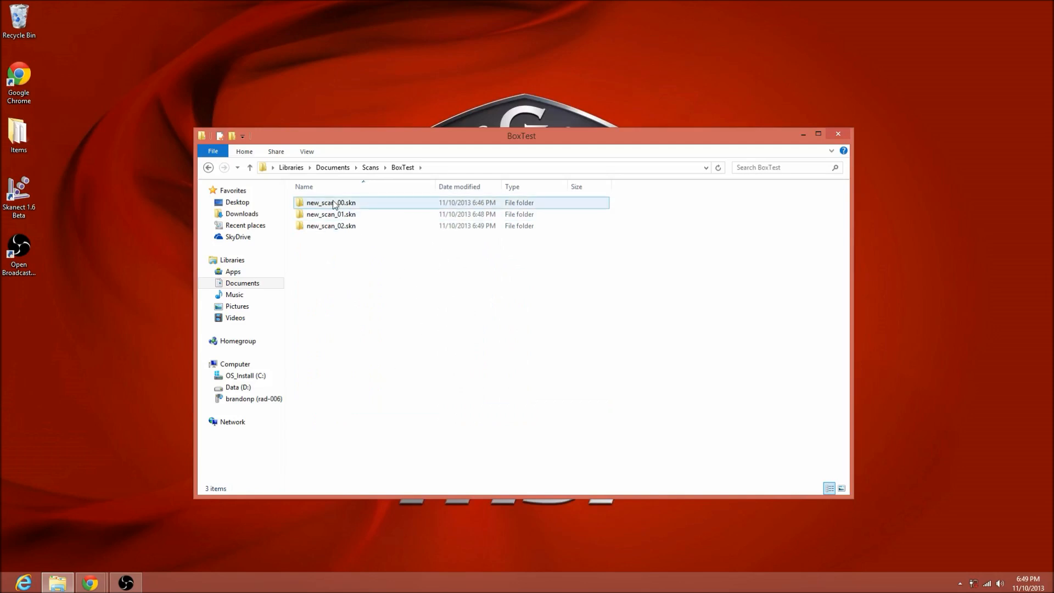
Open new_scan_01.skn's images subfolder and select all 1,047 view folders.
left_click(331, 214)
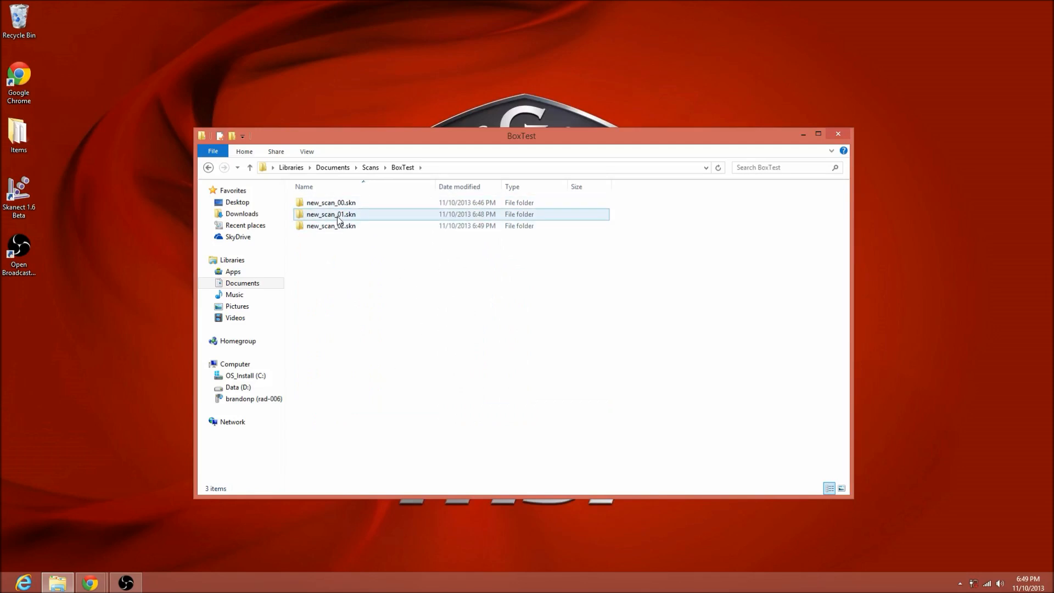
double_click(330, 214)
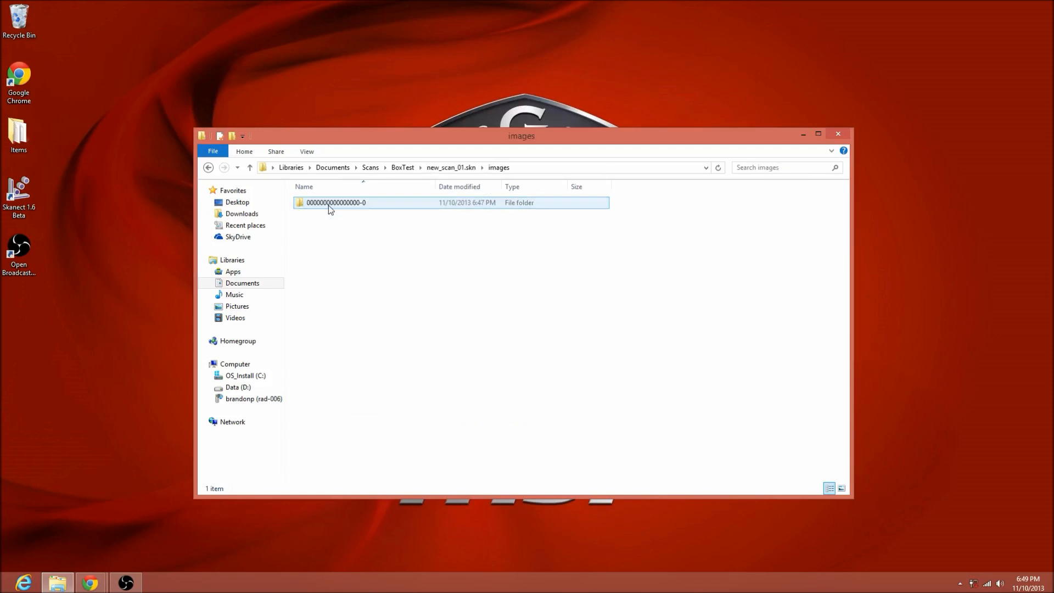
double_click(336, 203)
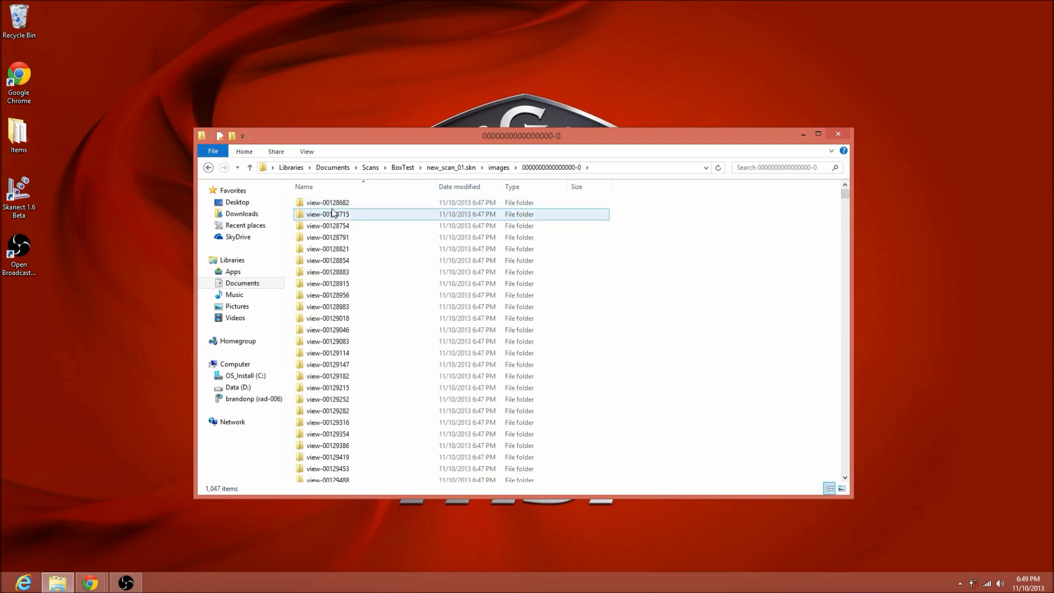
key("ctrl+a")
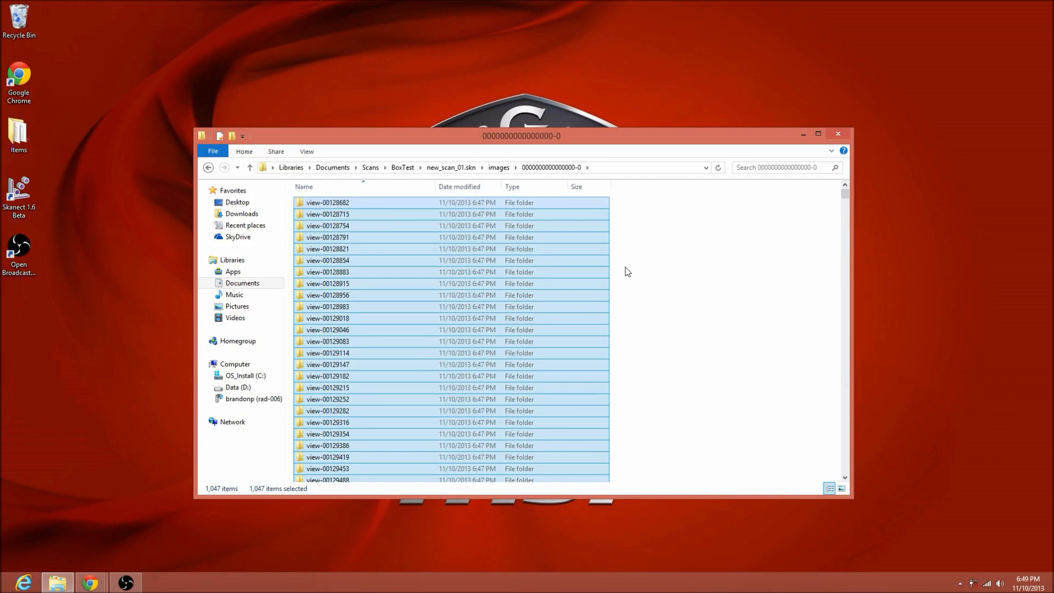
scroll("down", 3)
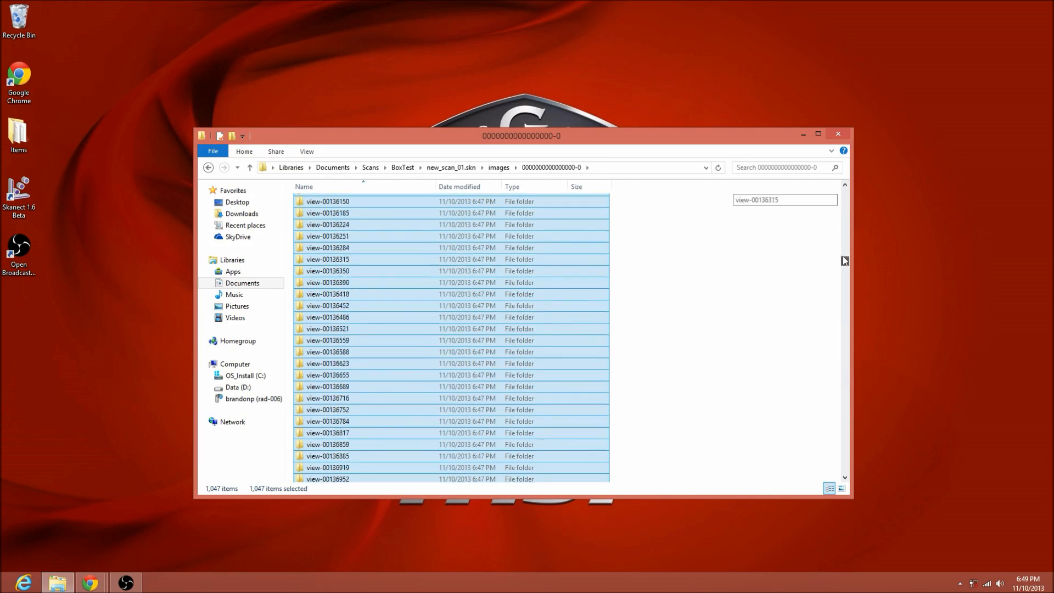
scroll("up", 3)
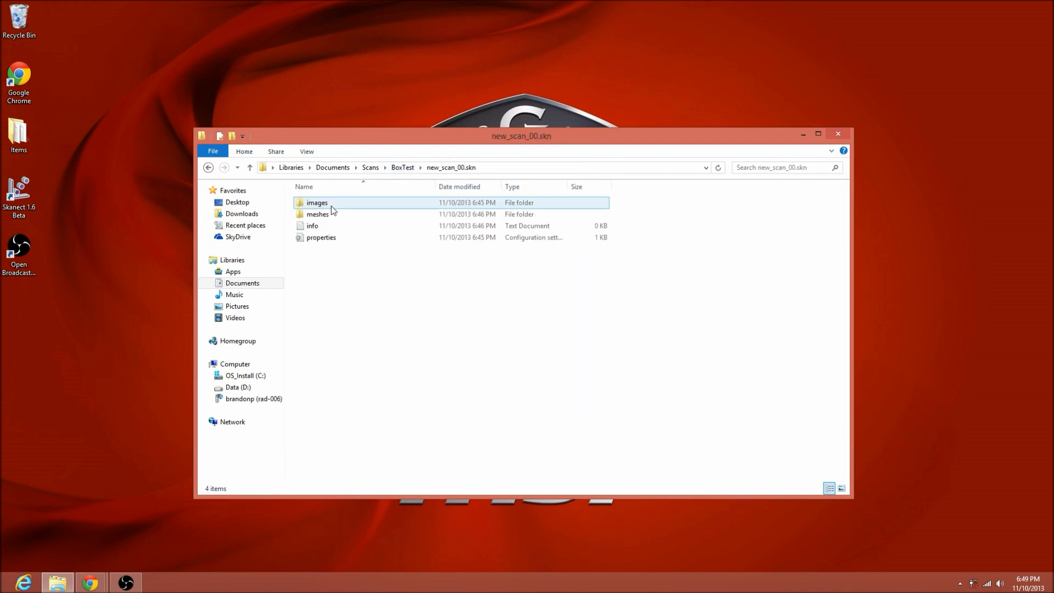
Paste the copied view folders into new_scan_00.skn's image-view folder.
left_click(317, 202)
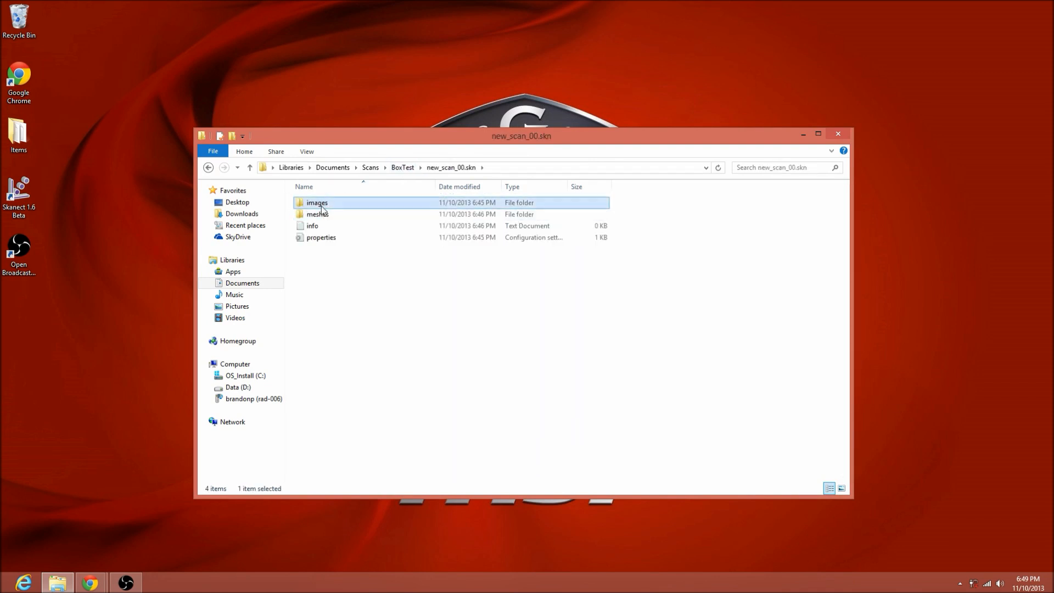
double_click(316, 203)
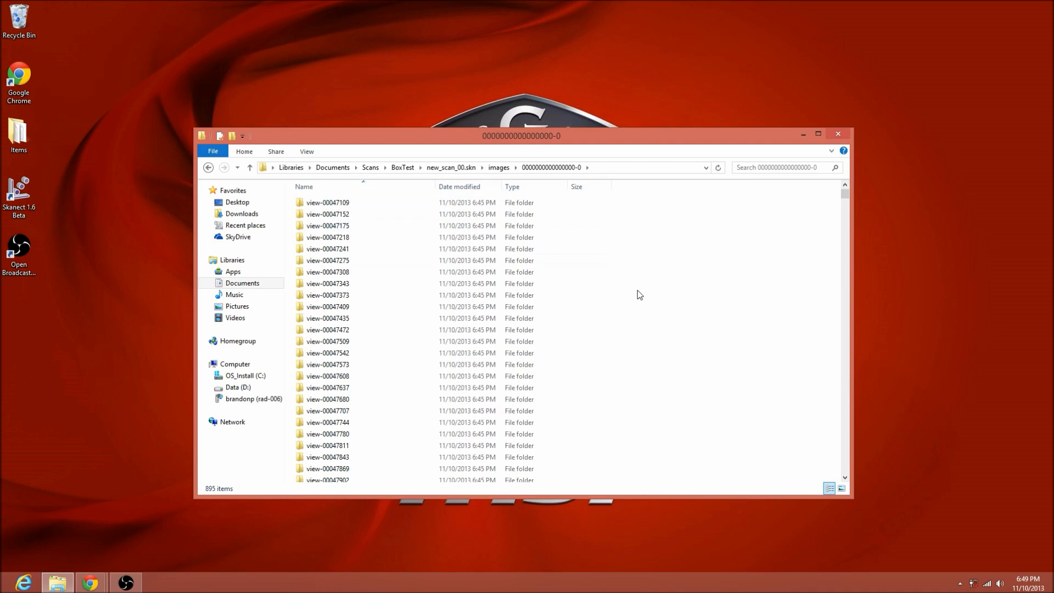
right_click(638, 294)
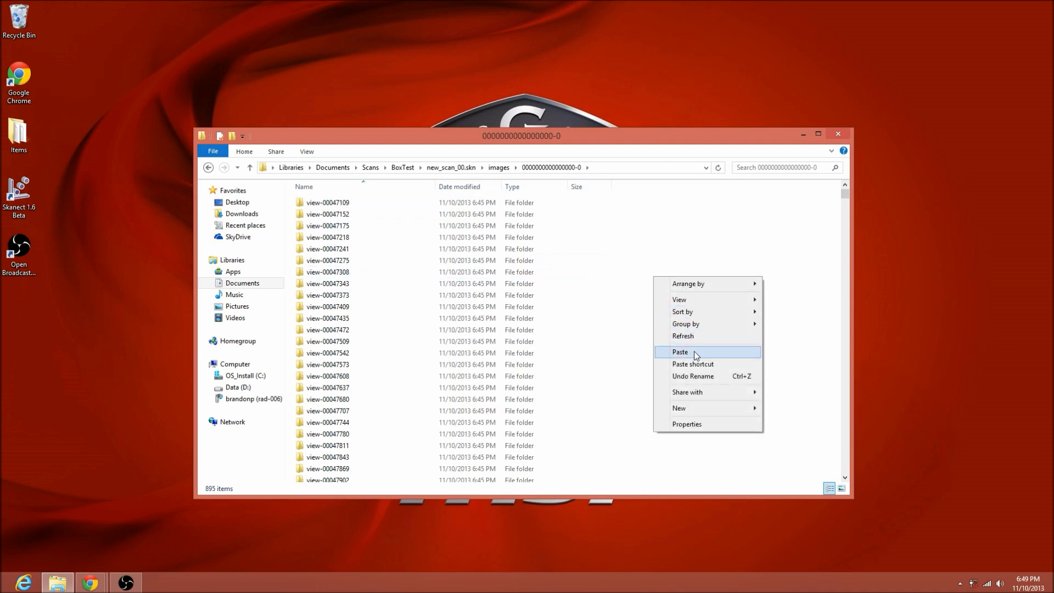
left_click(680, 351)
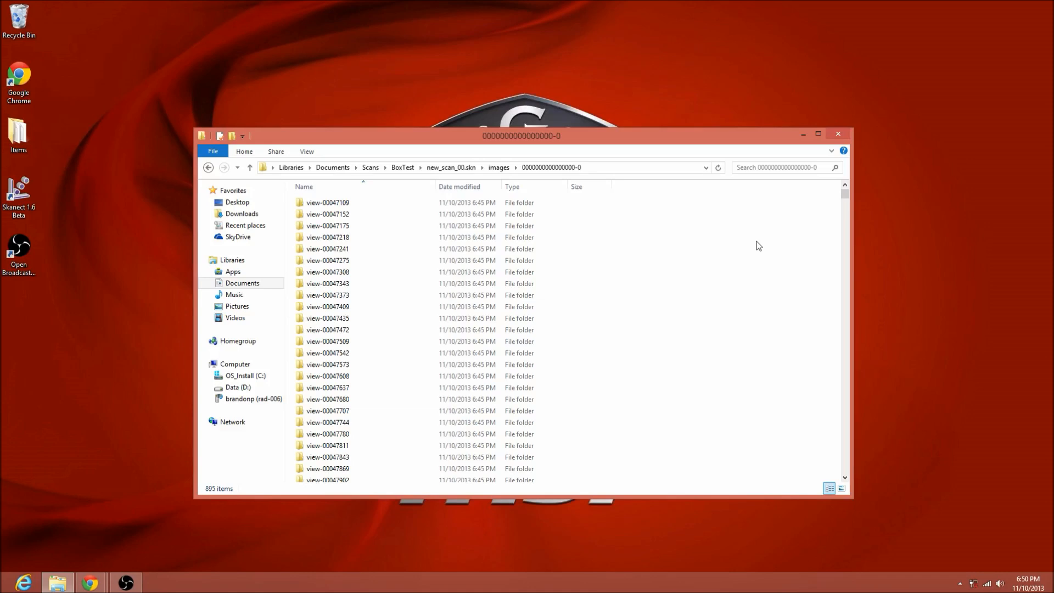
mouse_move(420, 182)
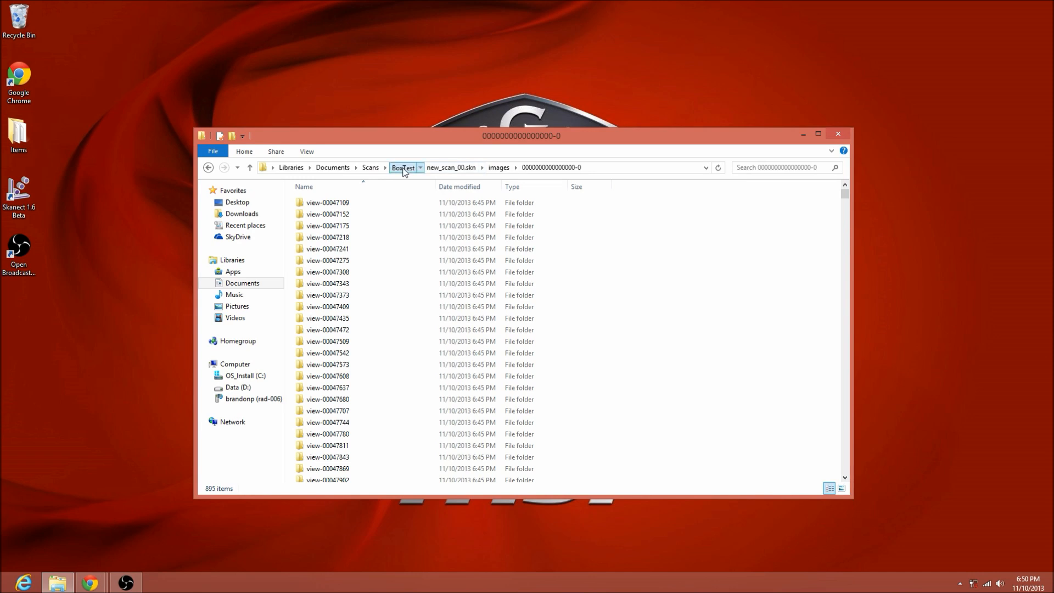
Copy new_scan_02's 774 view folders into new_scan_00's image-view folder, totalling 1,942.
left_click(402, 167)
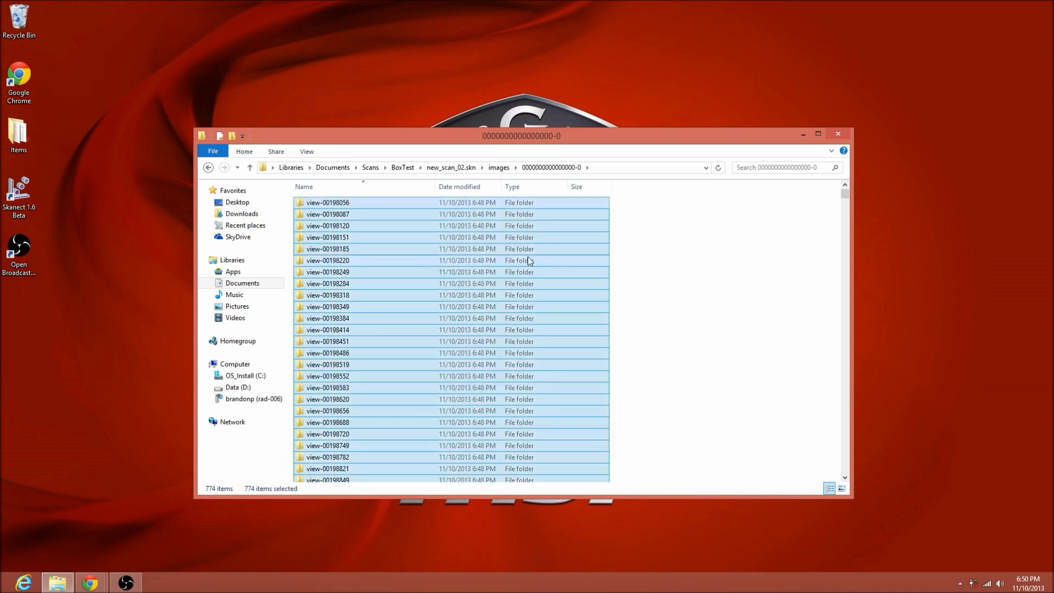
right_click(527, 261)
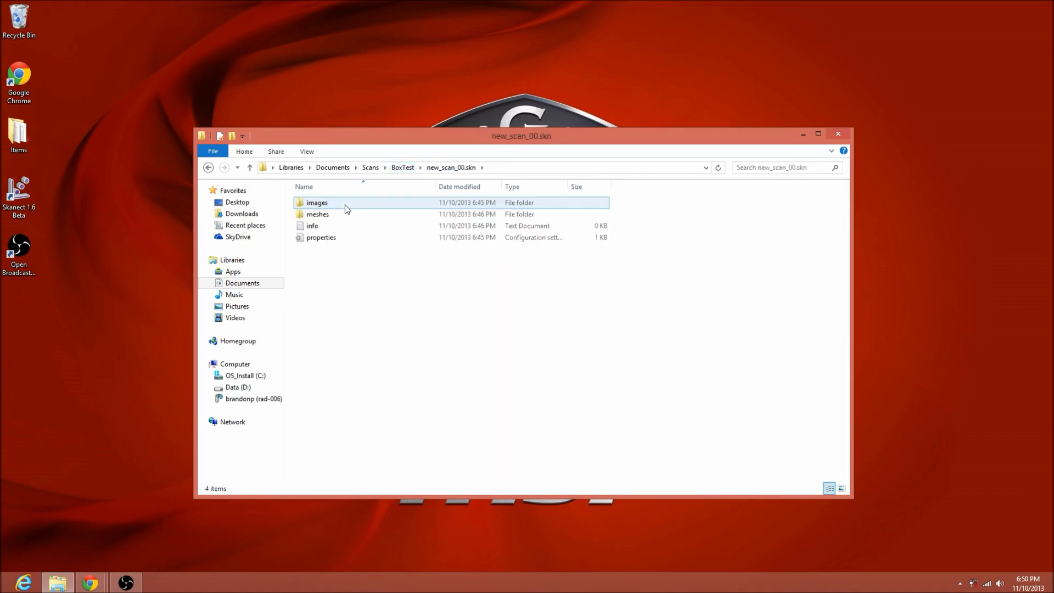
double_click(316, 203)
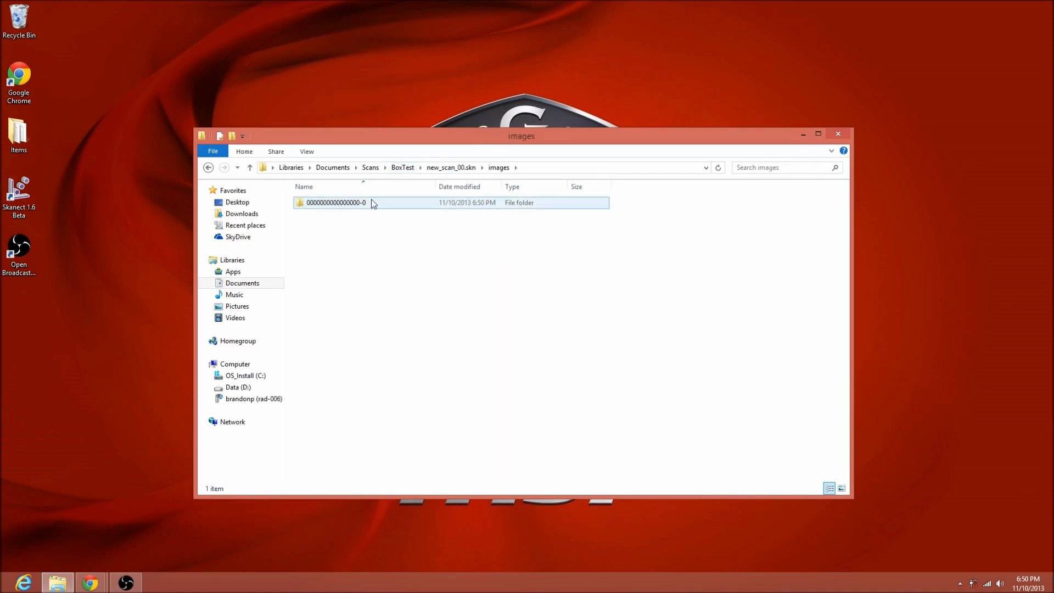
double_click(335, 202)
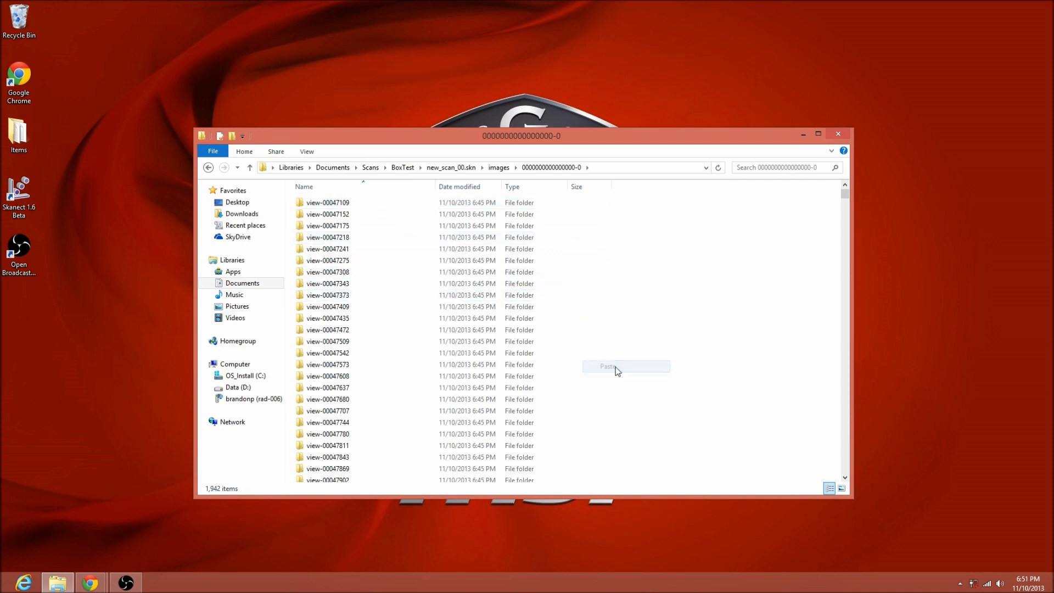
left_click(607, 366)
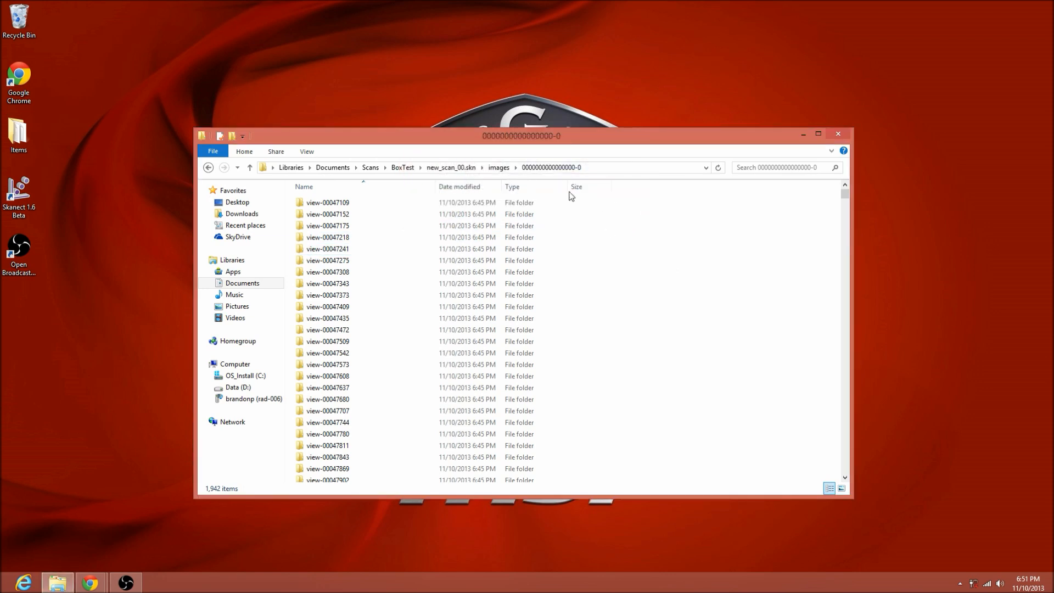
Verify the merged image-view folder holds 2,716 view folders, then close File Explorer.
left_click(449, 167)
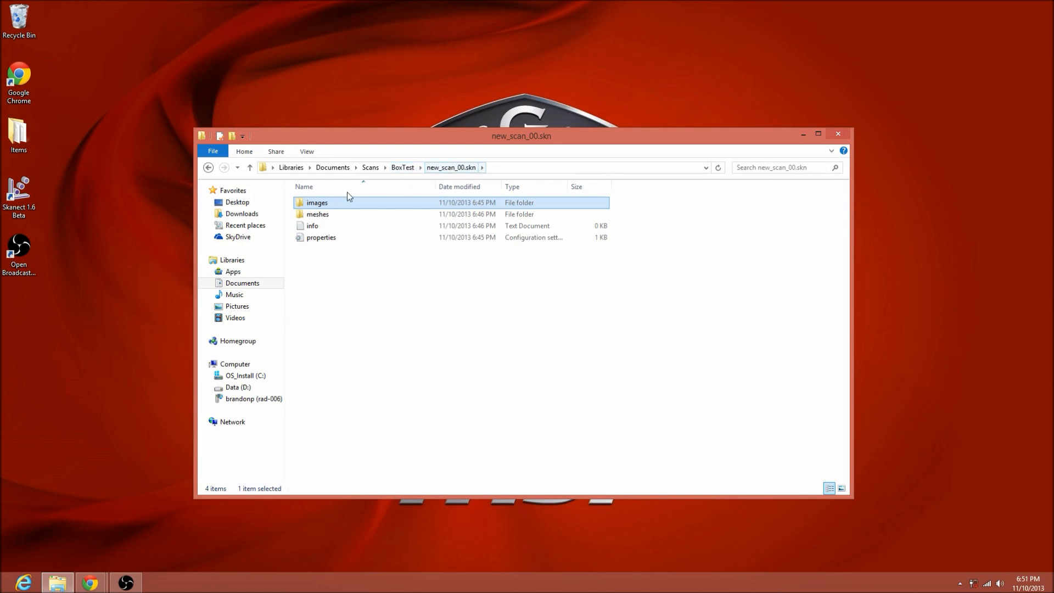
double_click(317, 203)
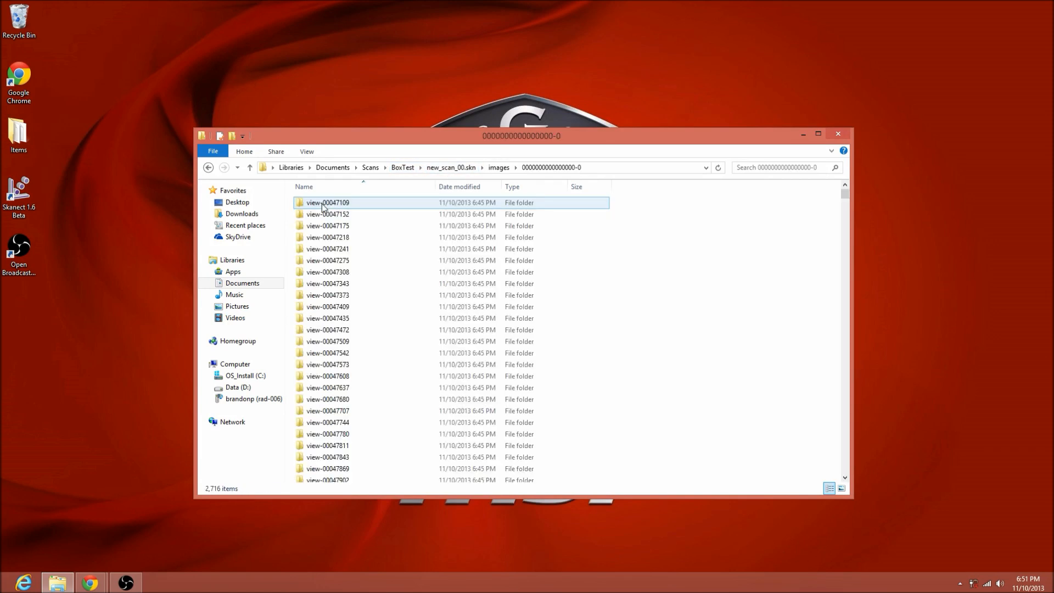
scroll("down", 3)
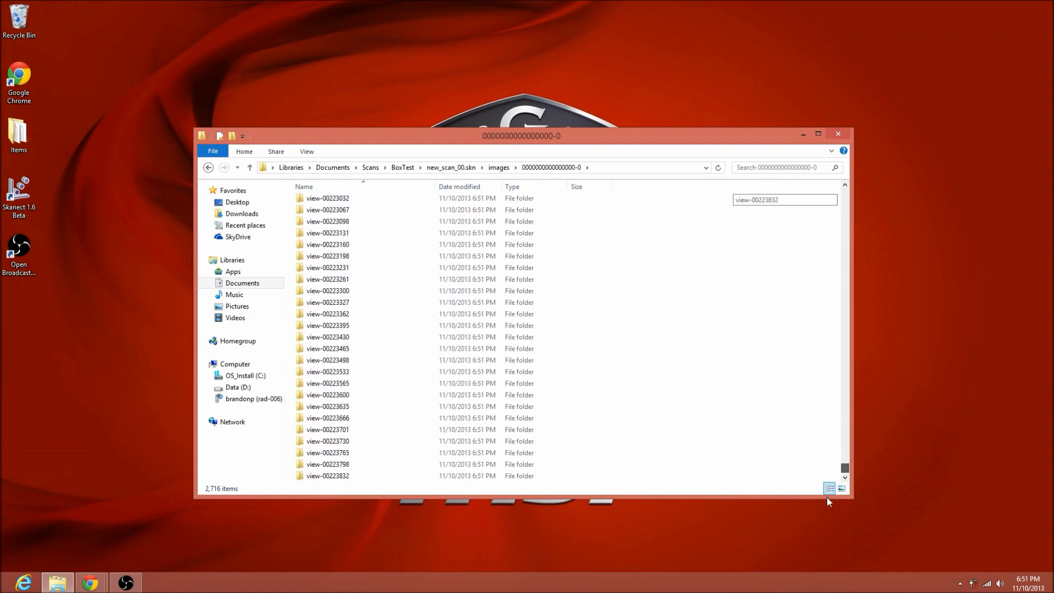
scroll("up", 3)
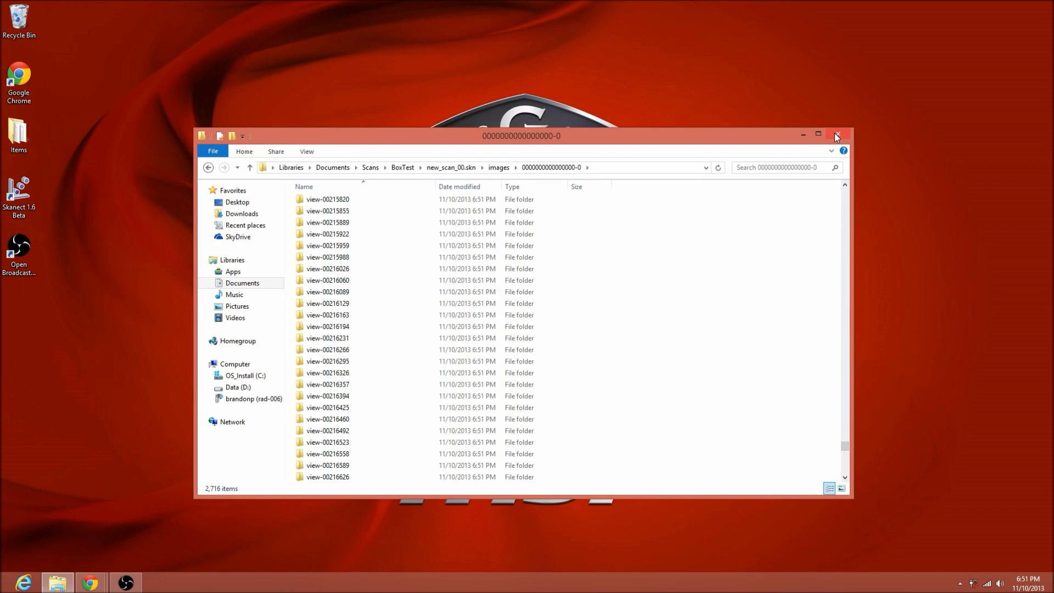
left_click(836, 135)
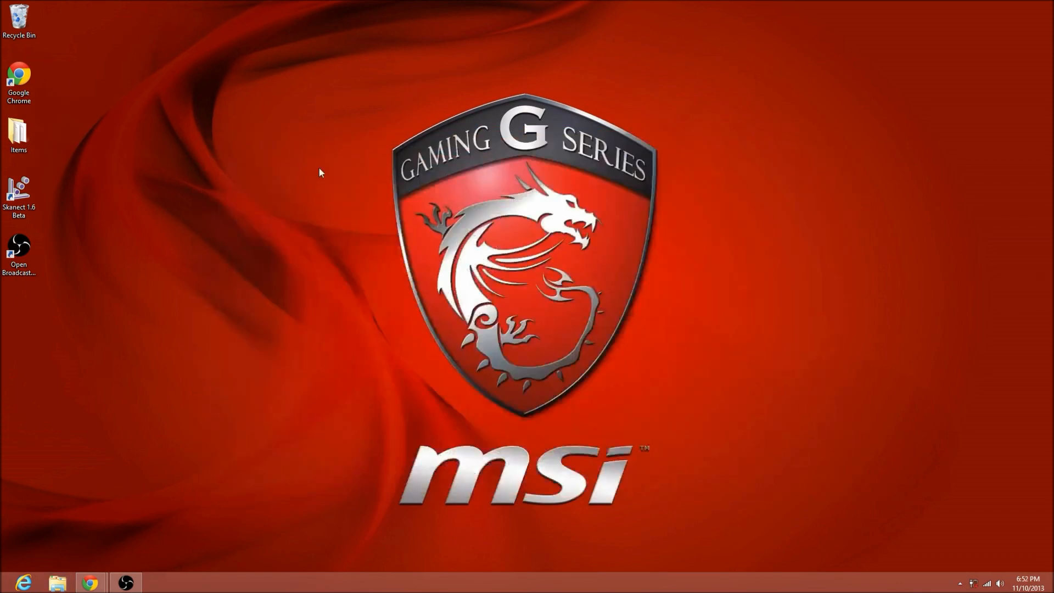
Relaunch Skanect and load the existing scan new_scan_00.skn from the BoxTest folder.
left_click(19, 194)
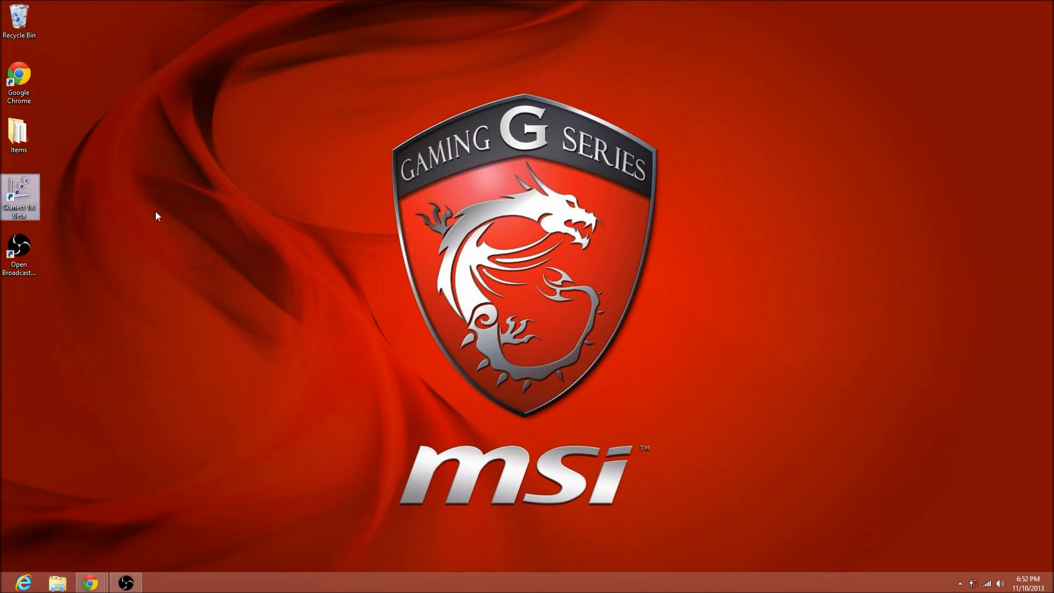
double_click(18, 195)
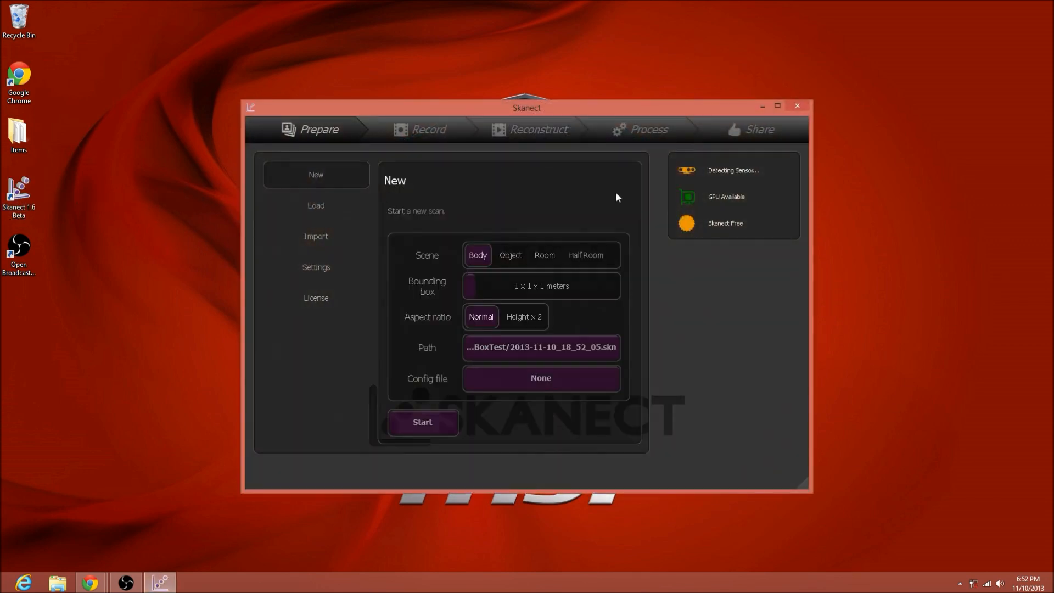
mouse_move(598, 242)
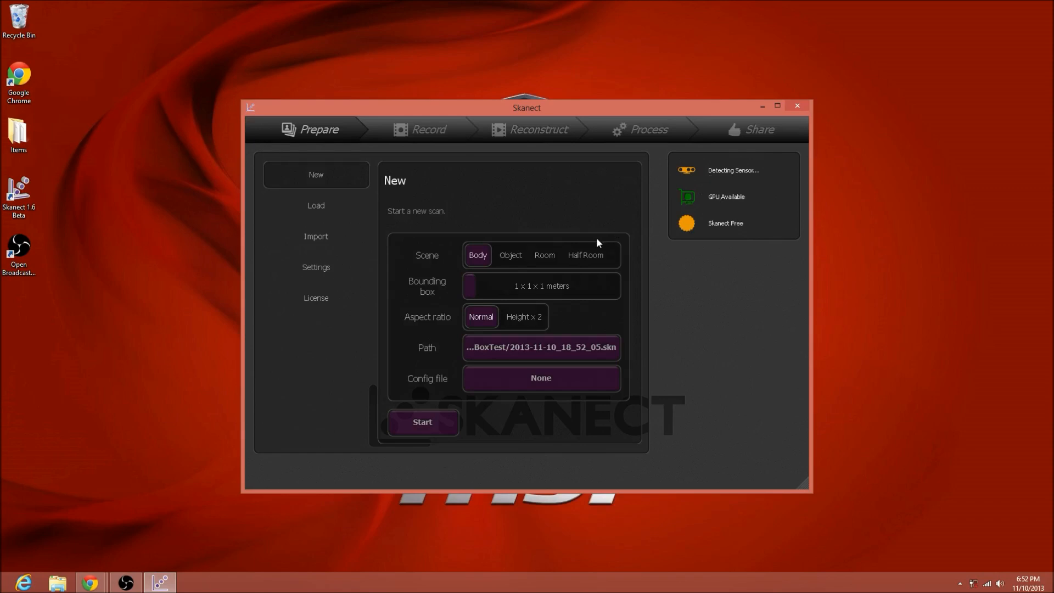
mouse_move(321, 208)
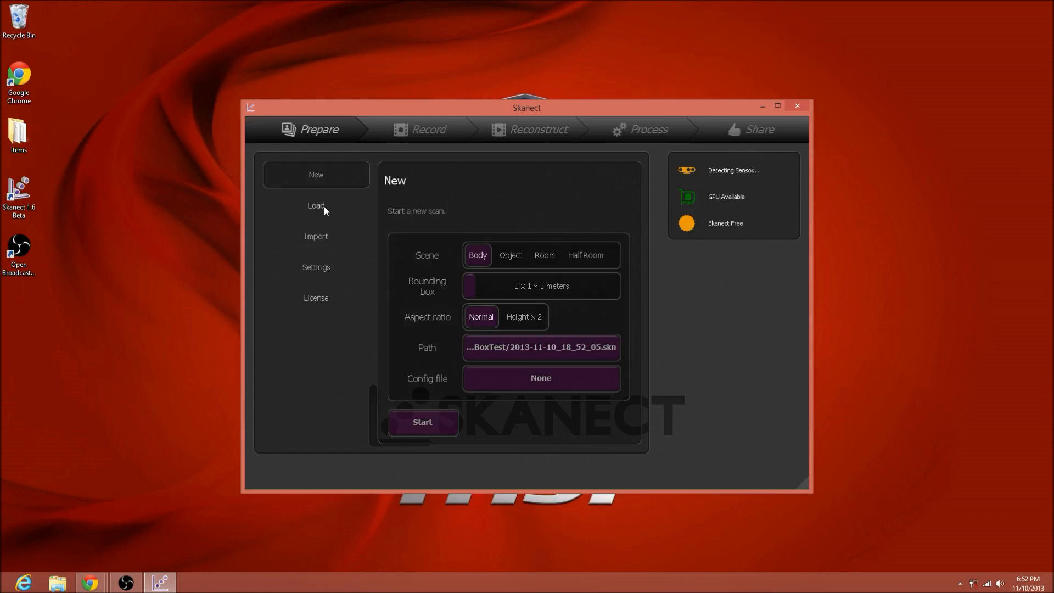
mouse_move(758, 158)
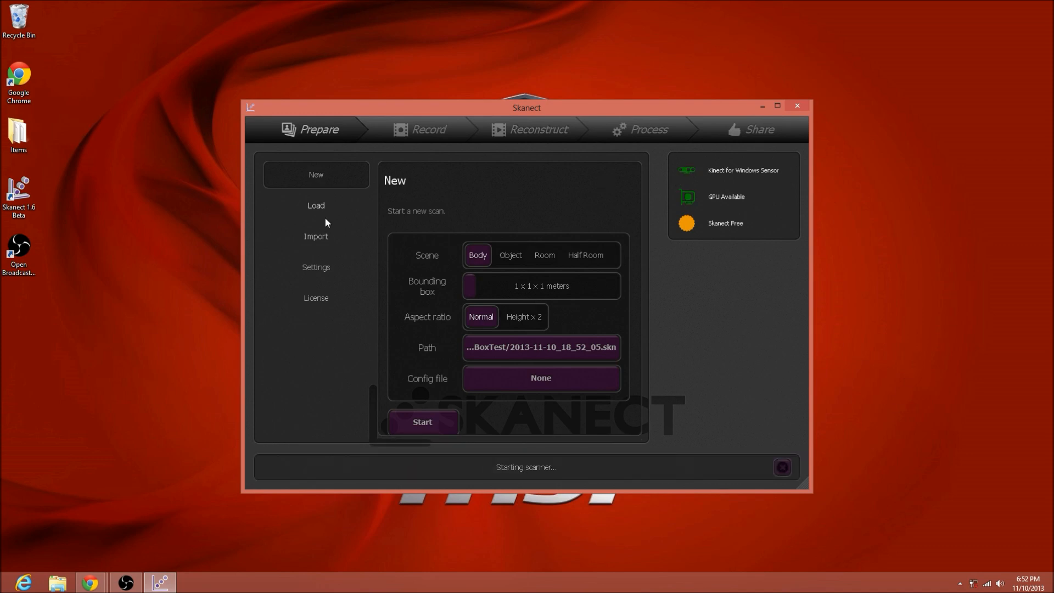
left_click(315, 205)
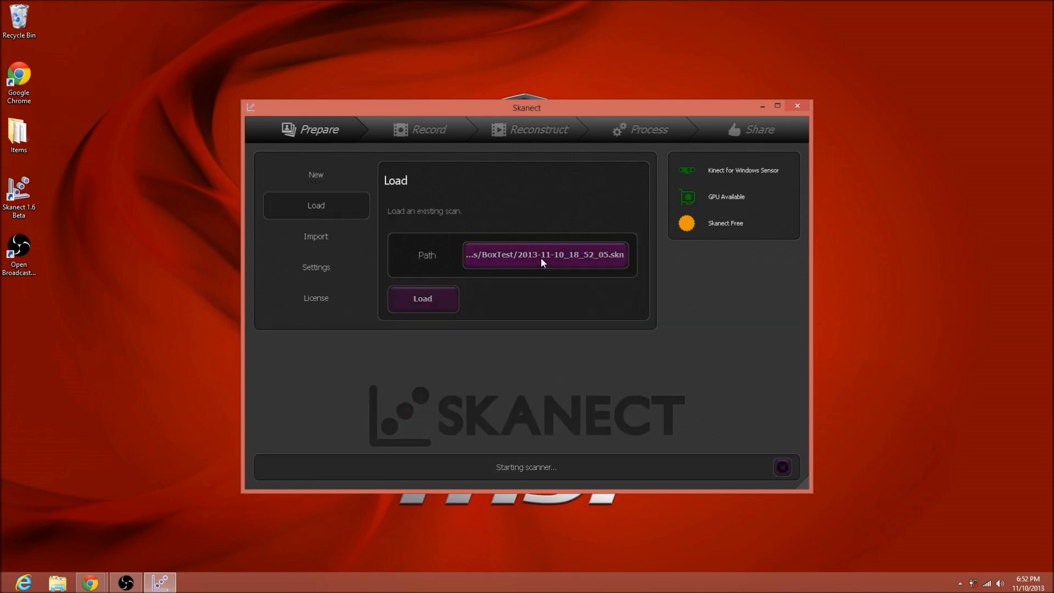
left_click(544, 255)
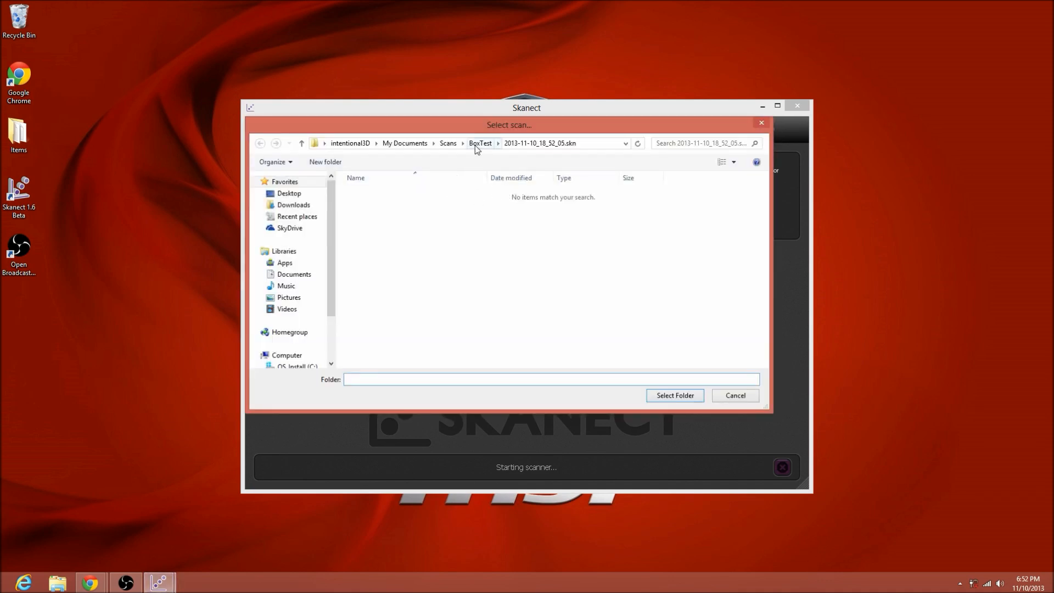
left_click(480, 142)
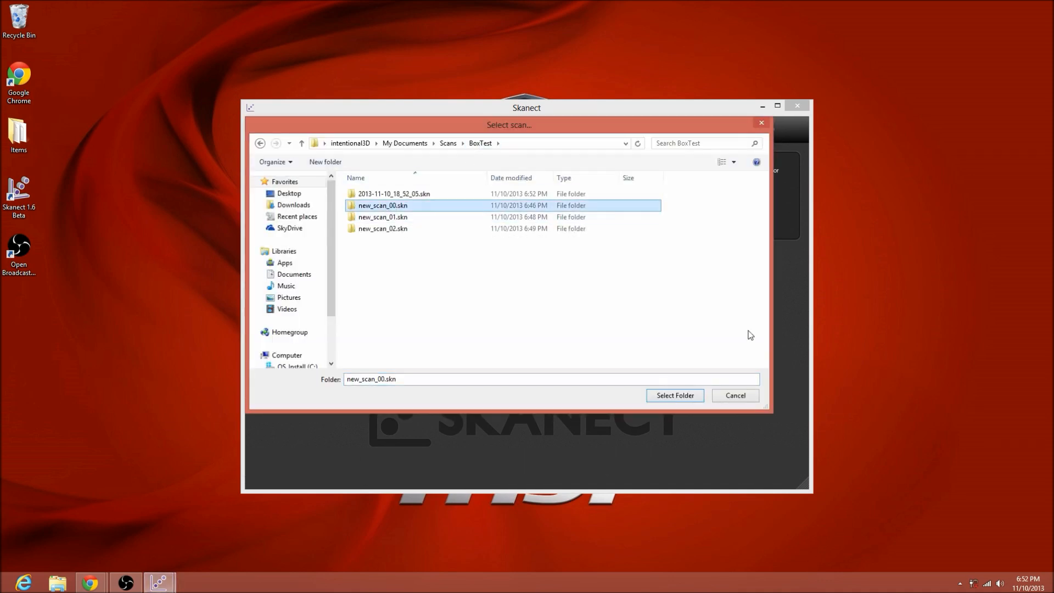
left_click(674, 396)
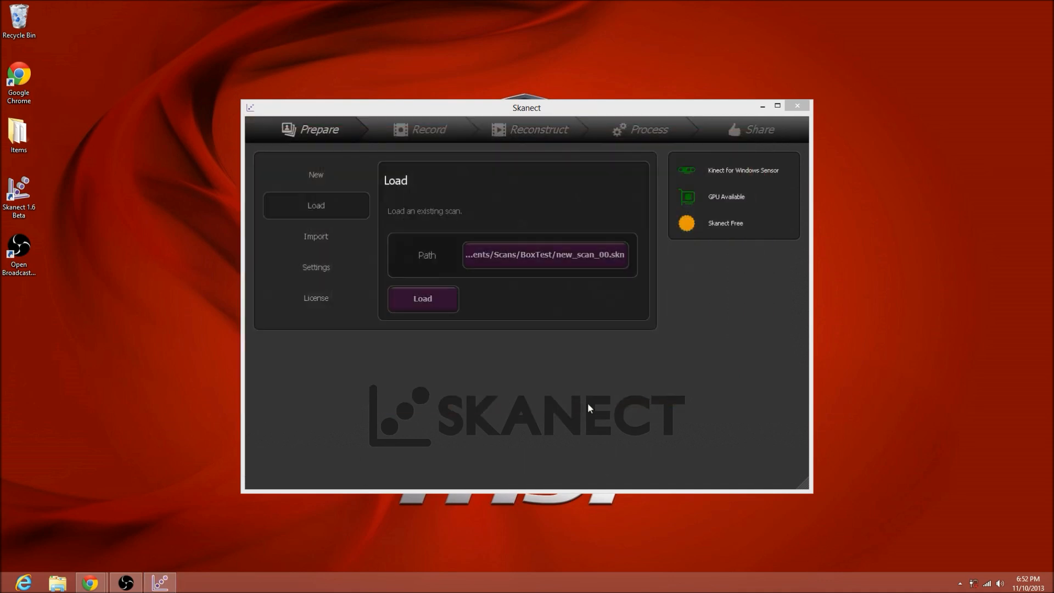
left_click(422, 298)
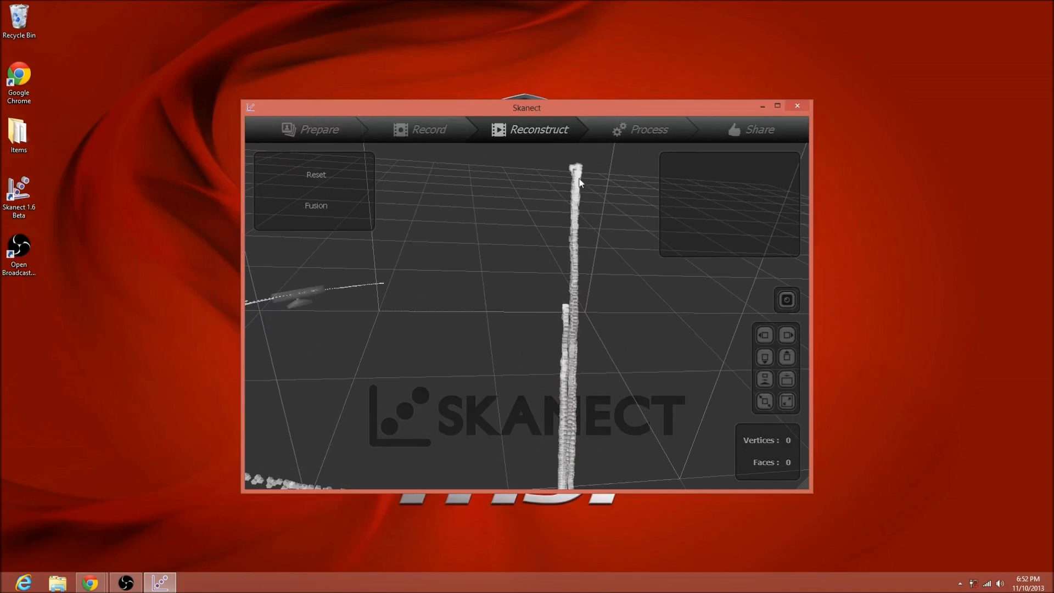
mouse_move(590, 258)
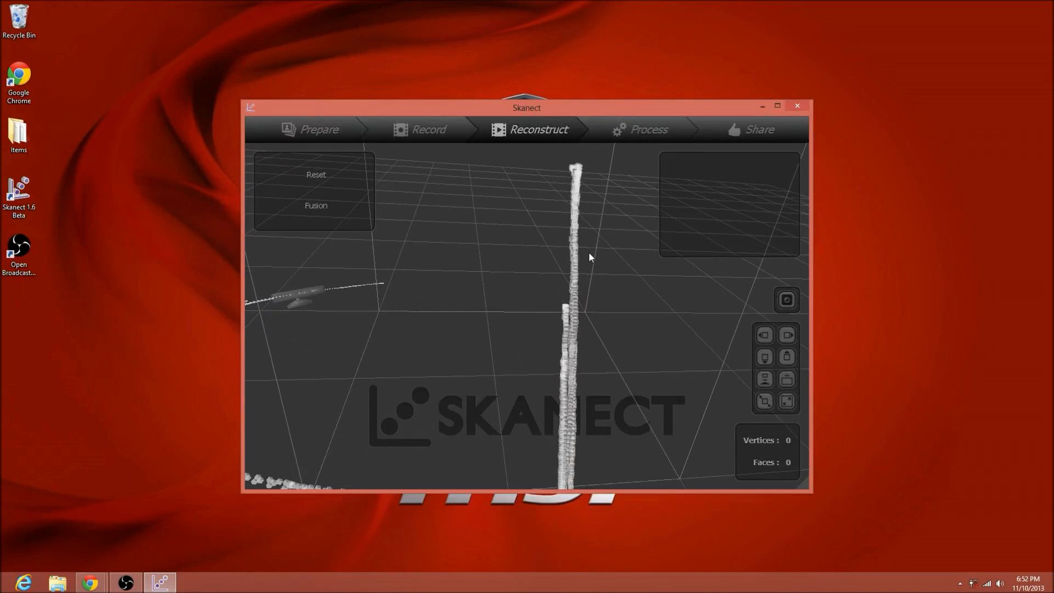
mouse_move(543, 338)
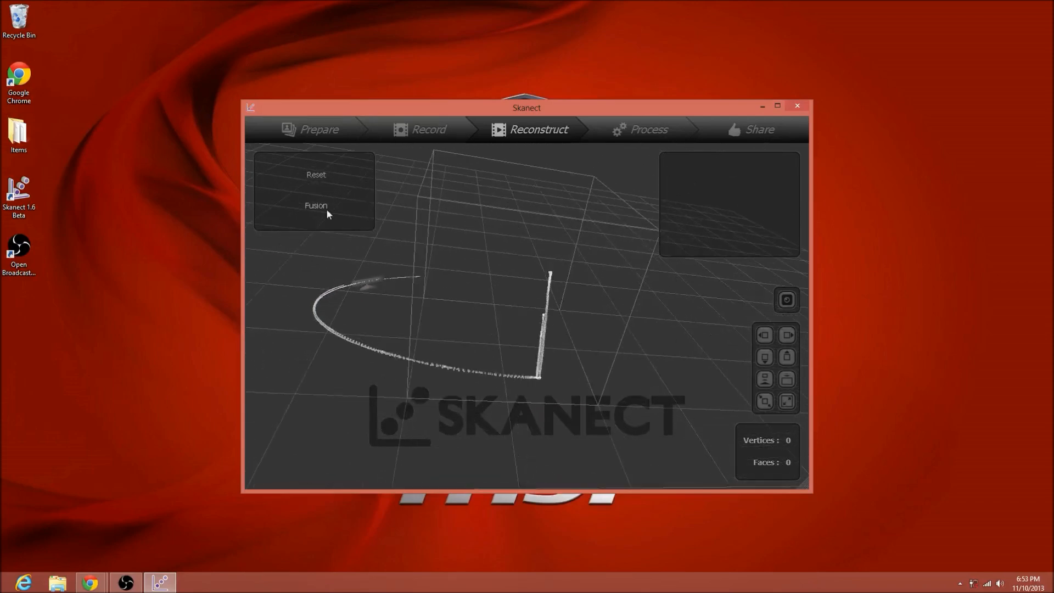
Run offline Fusion reconstruction on GPU at High fidelity.
left_click(315, 205)
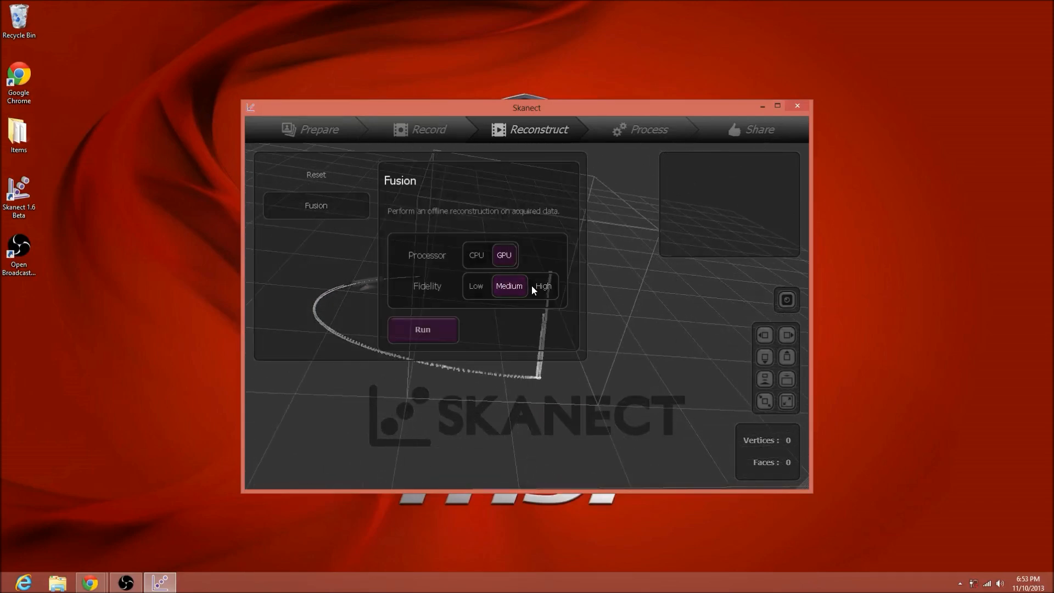
left_click(543, 286)
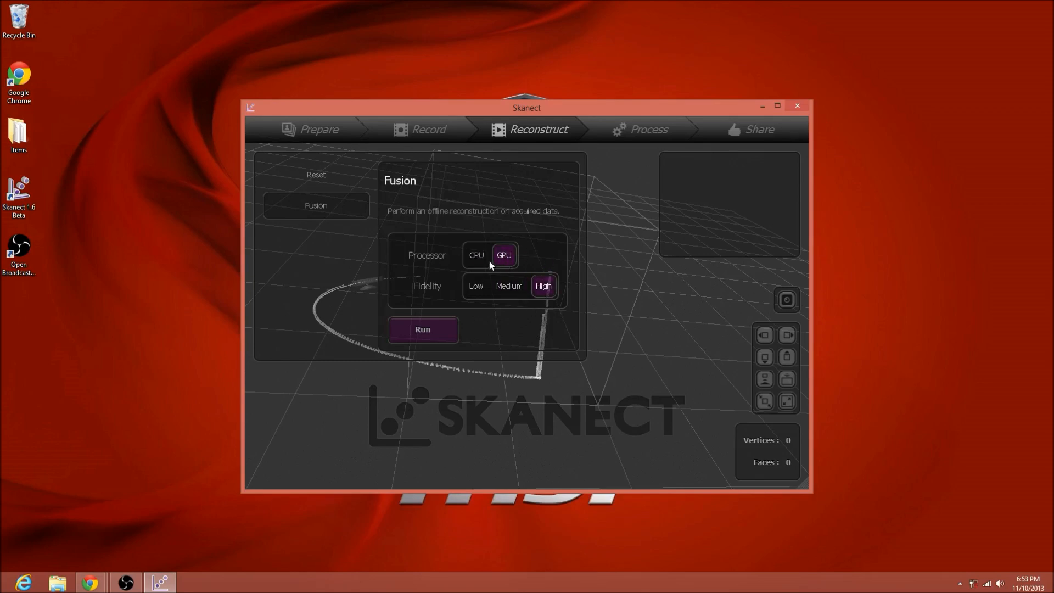
mouse_move(423, 329)
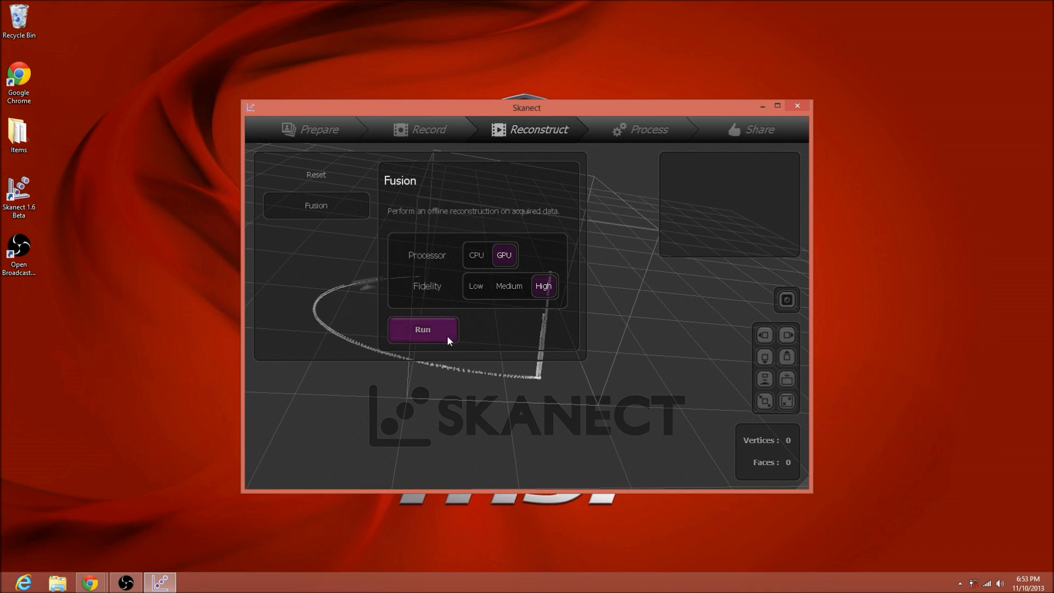
mouse_move(542, 286)
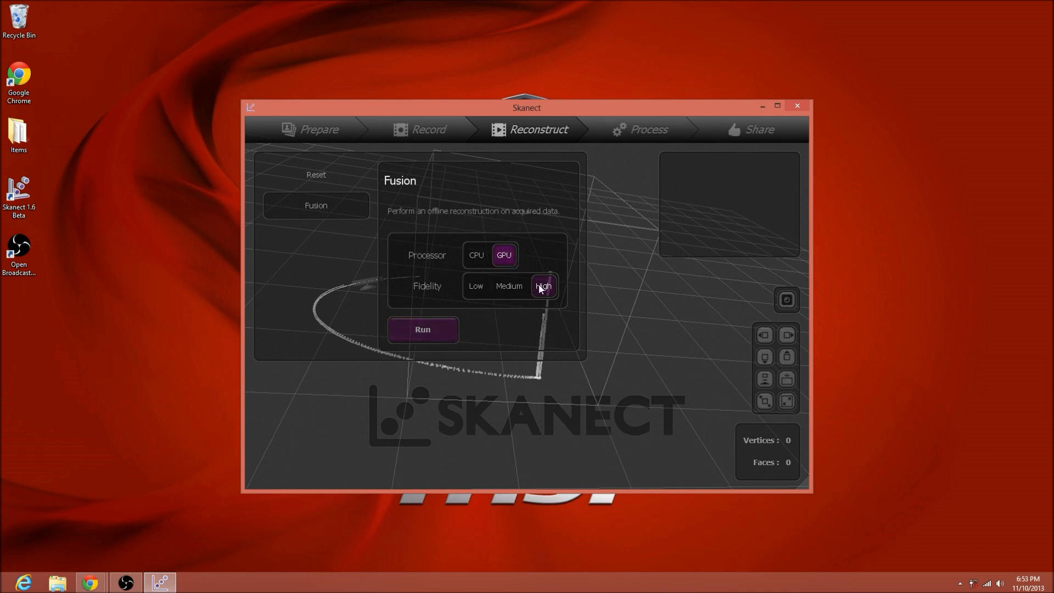
mouse_move(423, 330)
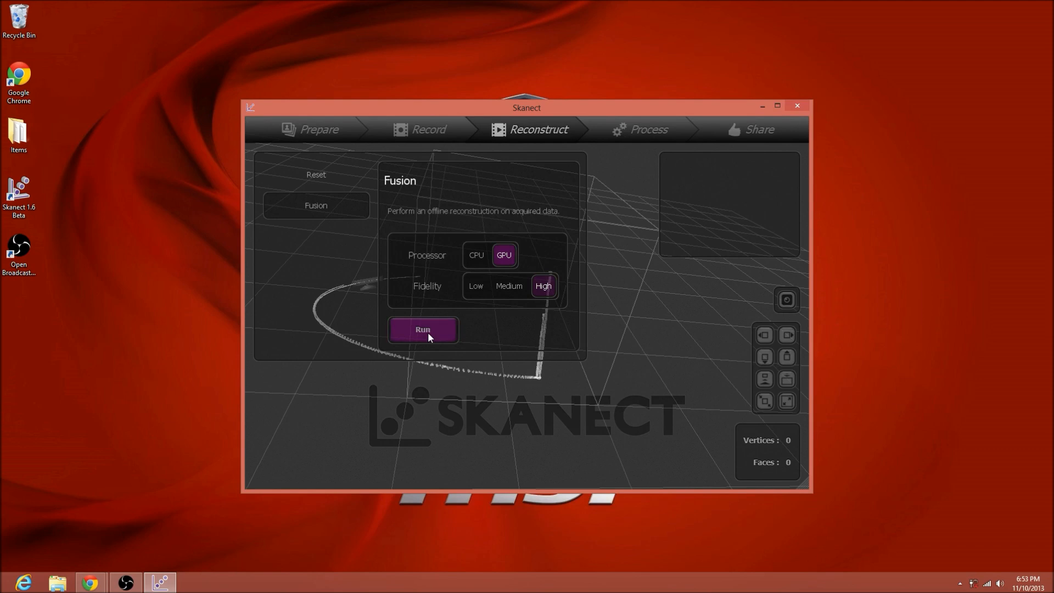
left_click(423, 329)
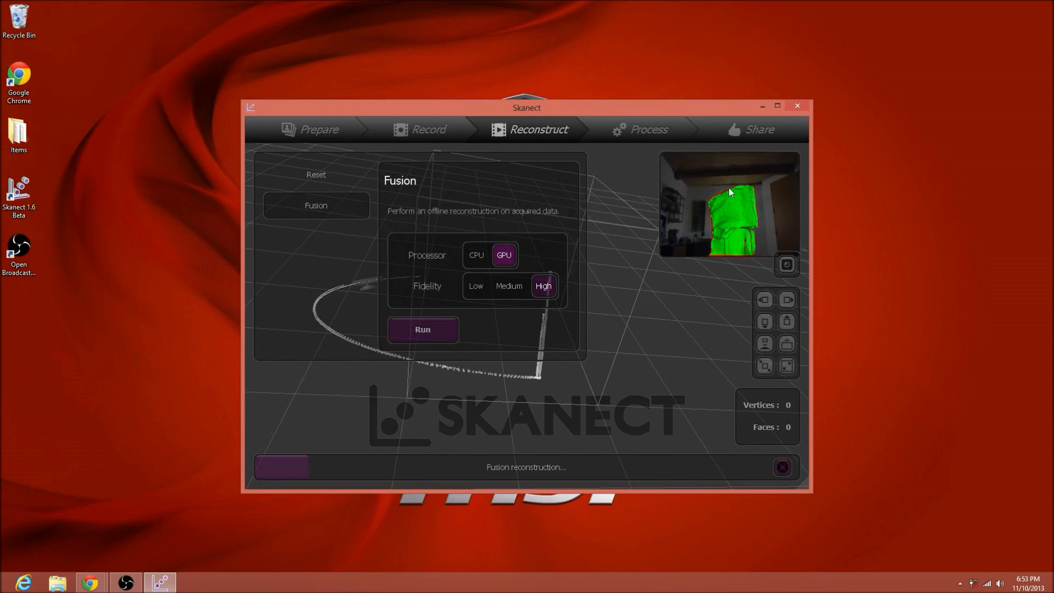
mouse_move(391, 499)
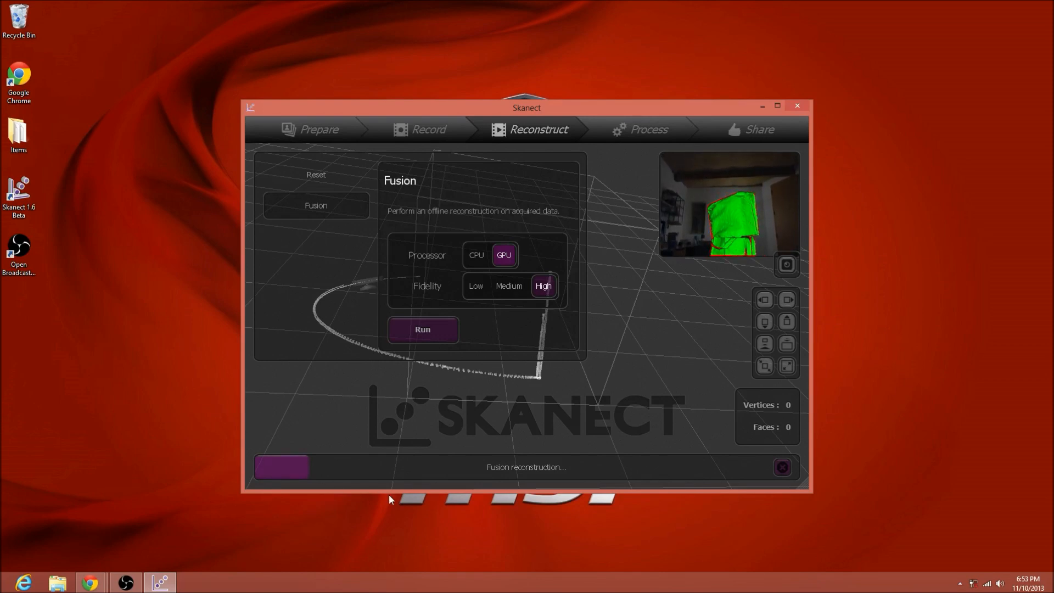
Maximize the Skanect window while the Fusion reconstruction progresses.
left_click(776, 106)
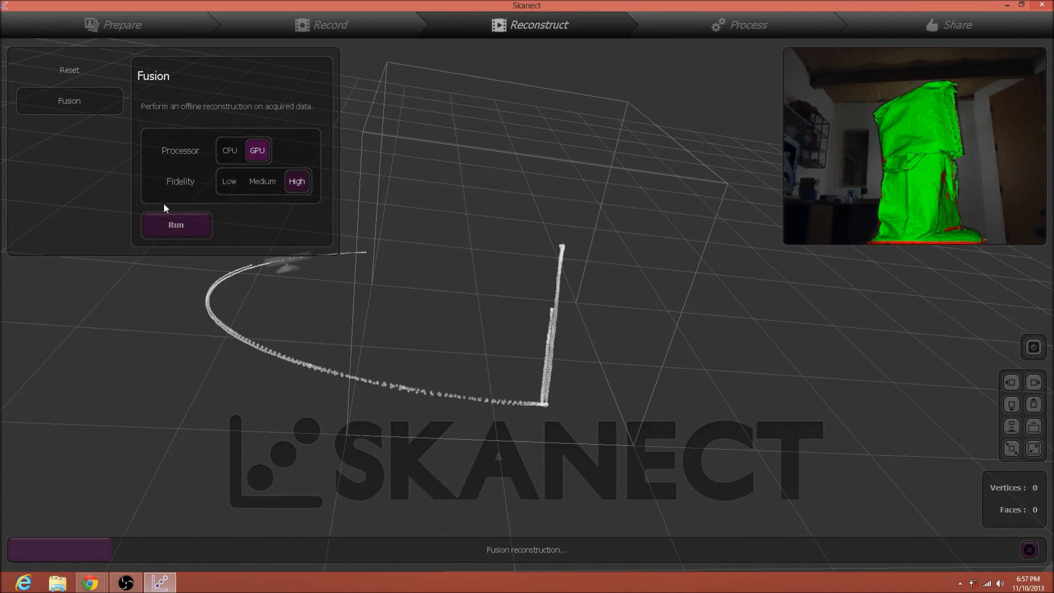
mouse_move(360, 254)
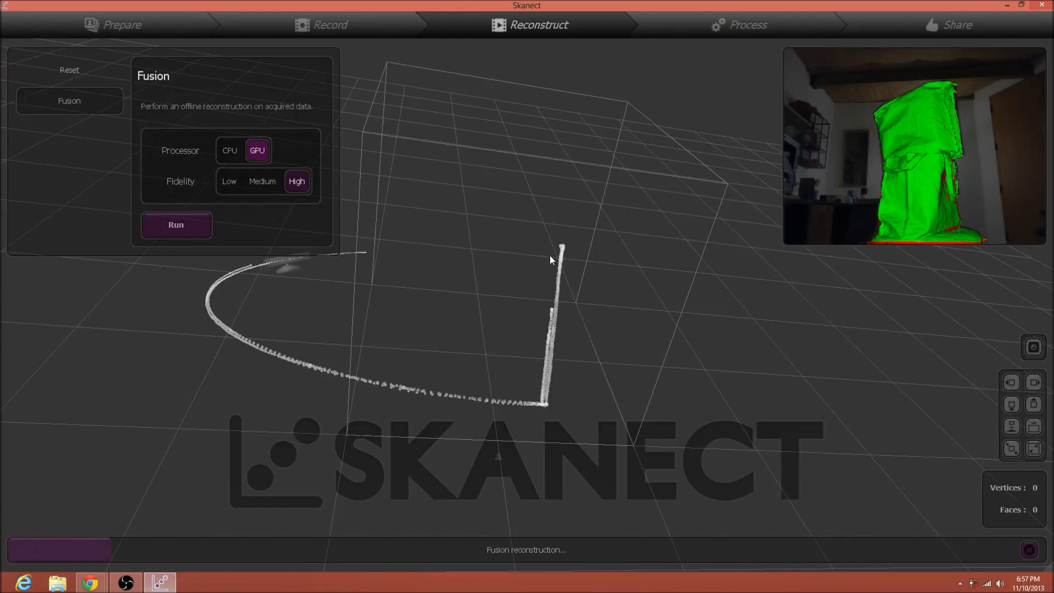
mouse_move(489, 543)
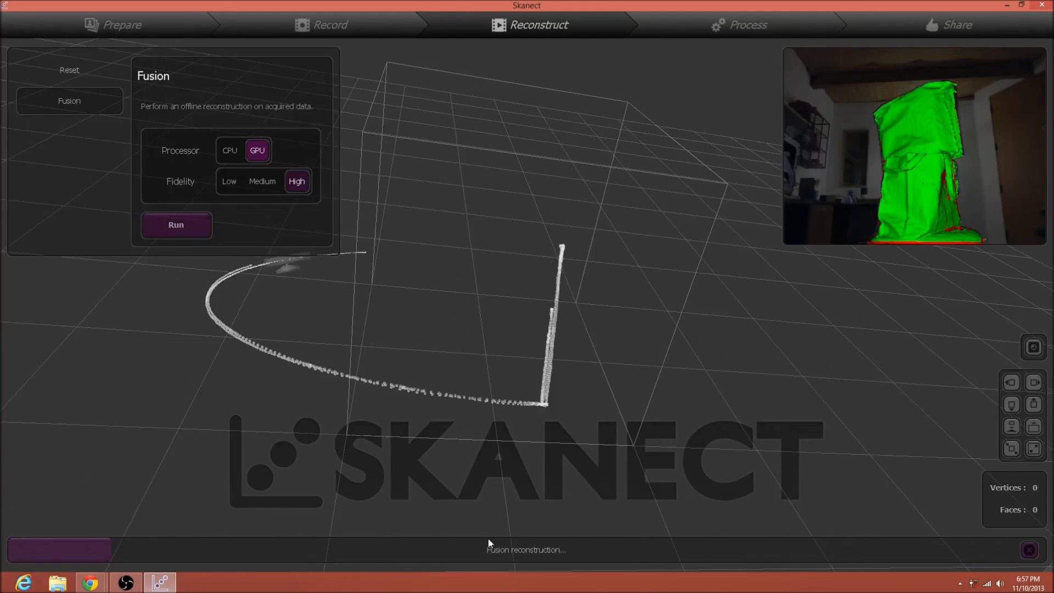
mouse_move(338, 445)
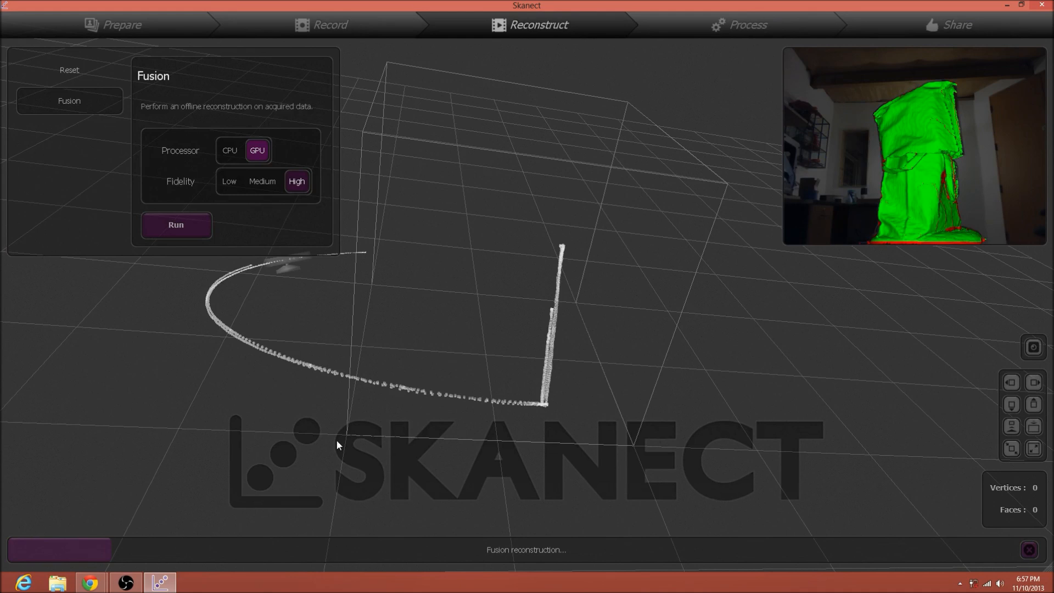
mouse_move(67, 109)
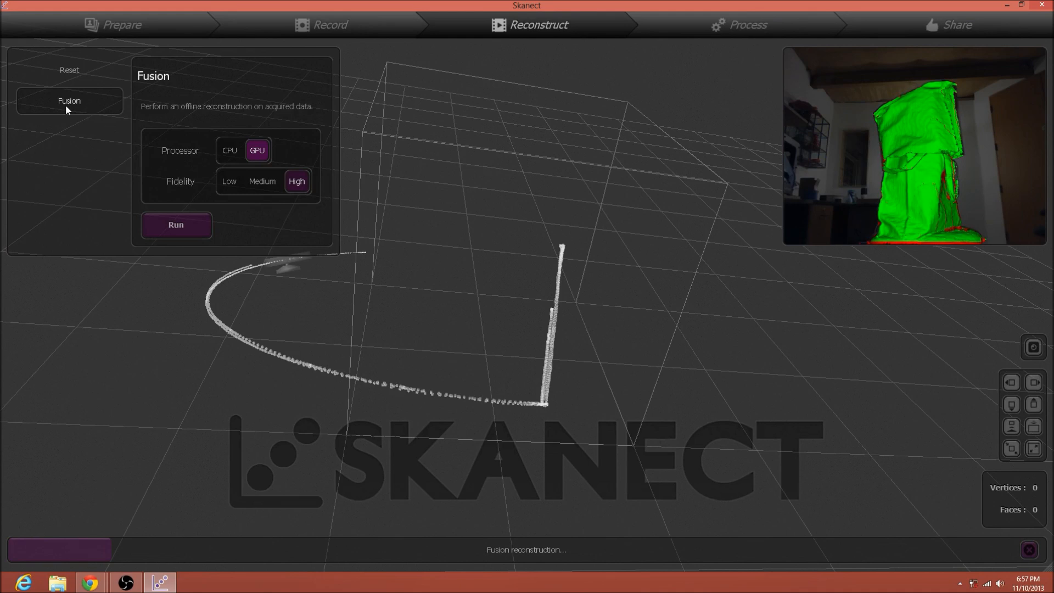
mouse_move(420, 311)
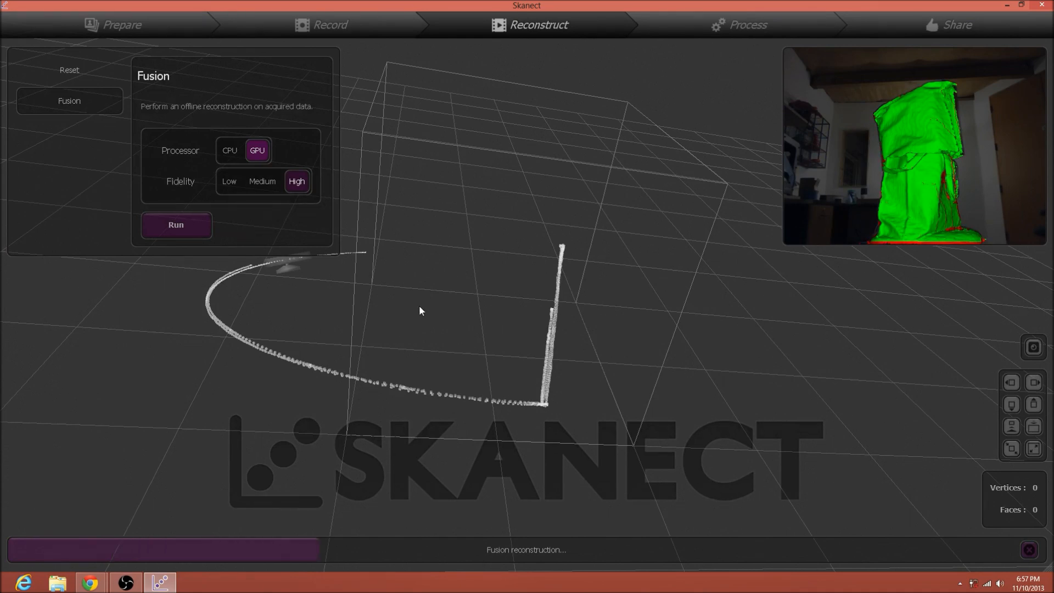
mouse_move(470, 405)
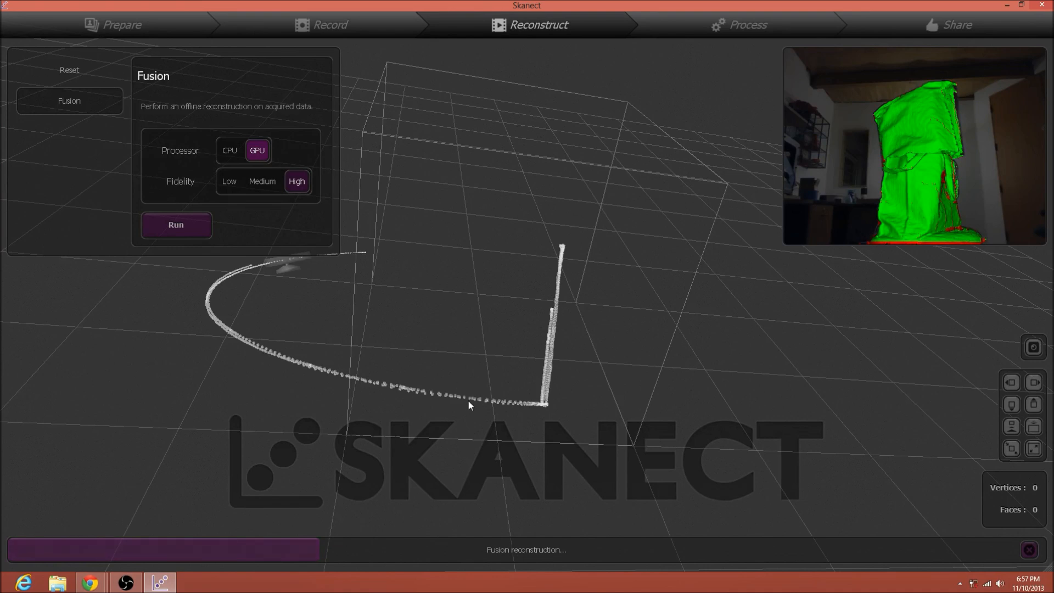
mouse_move(398, 415)
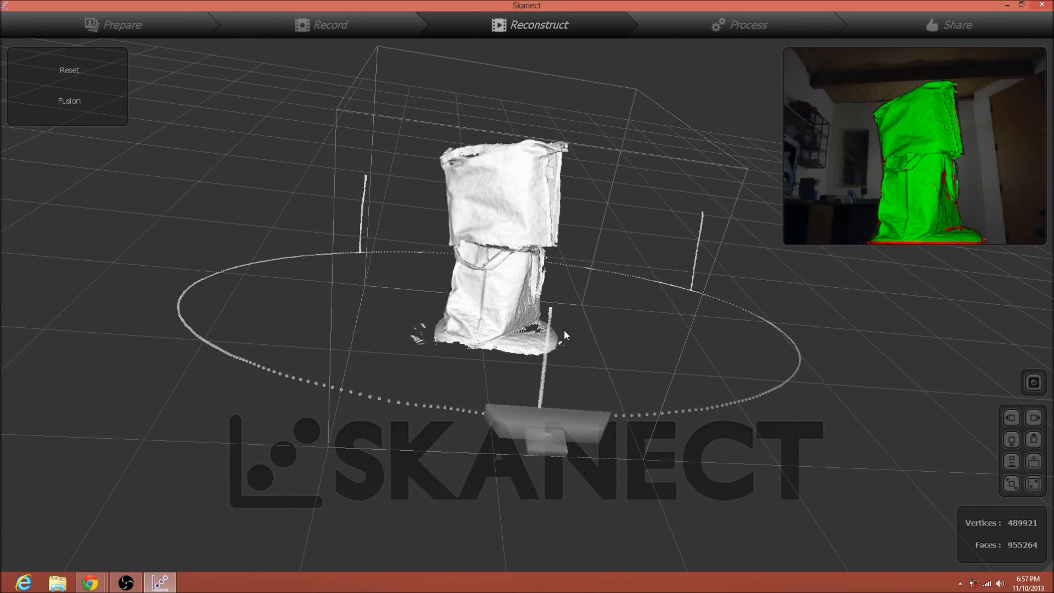
mouse_move(291, 260)
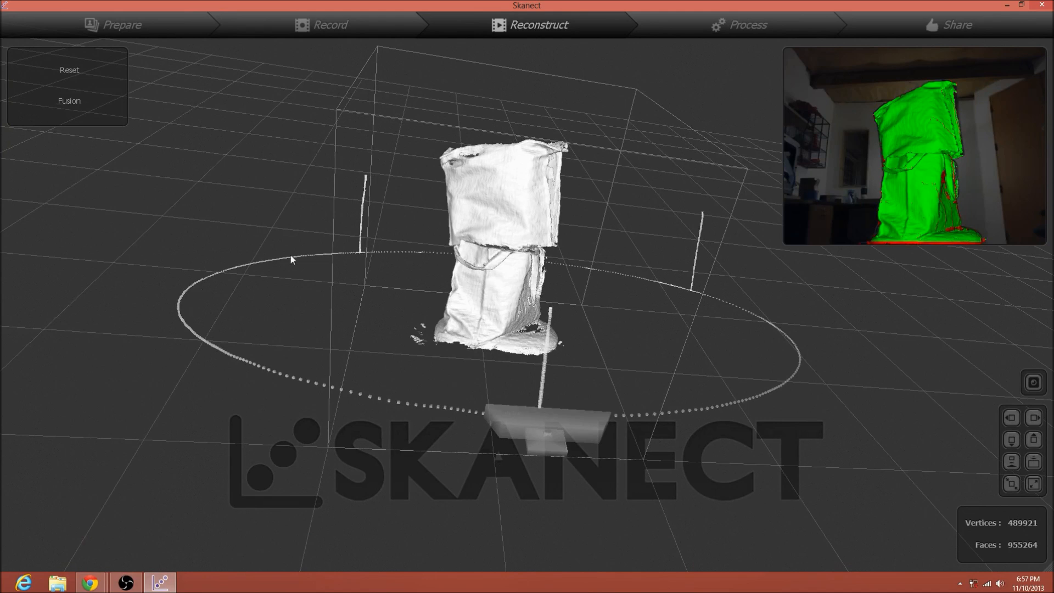
mouse_move(746, 297)
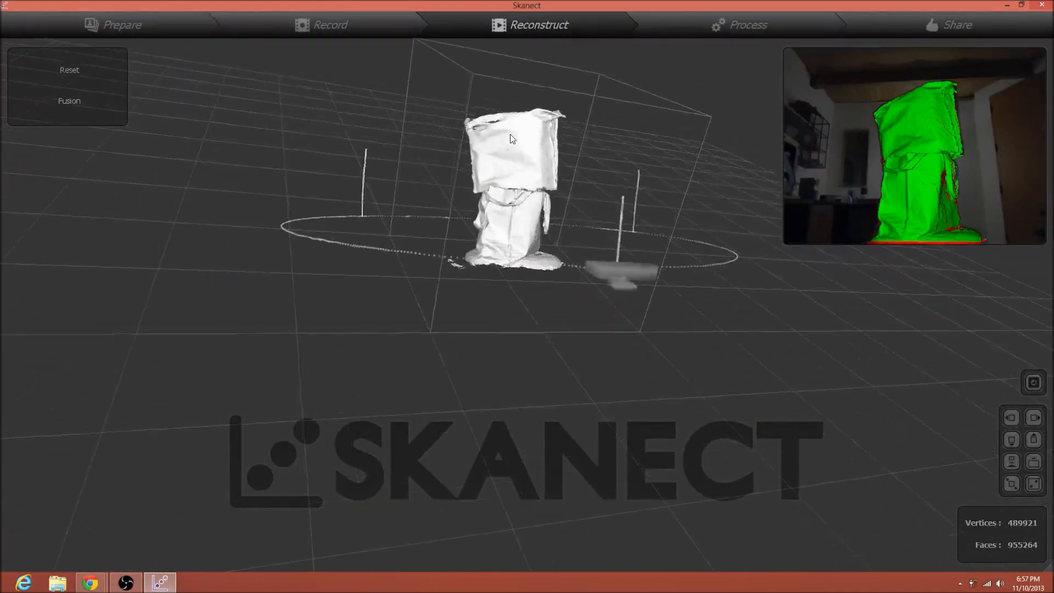
Move the finished 489,921-vertex box mesh into the Process stage.
left_click(739, 25)
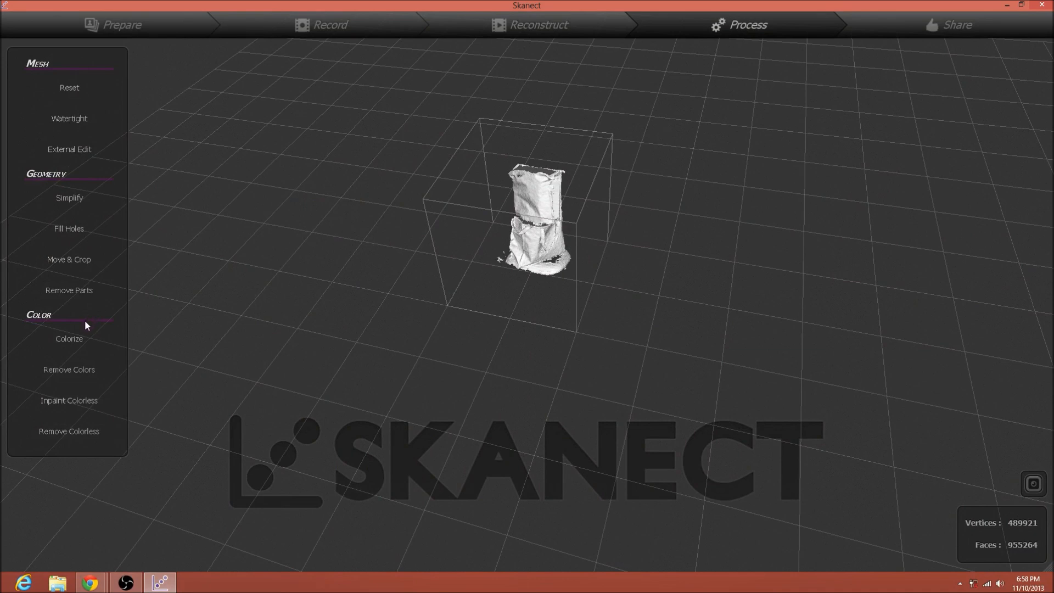
Remove small disconnected parts at 99%, reducing the mesh to 929,623 faces.
left_click(68, 290)
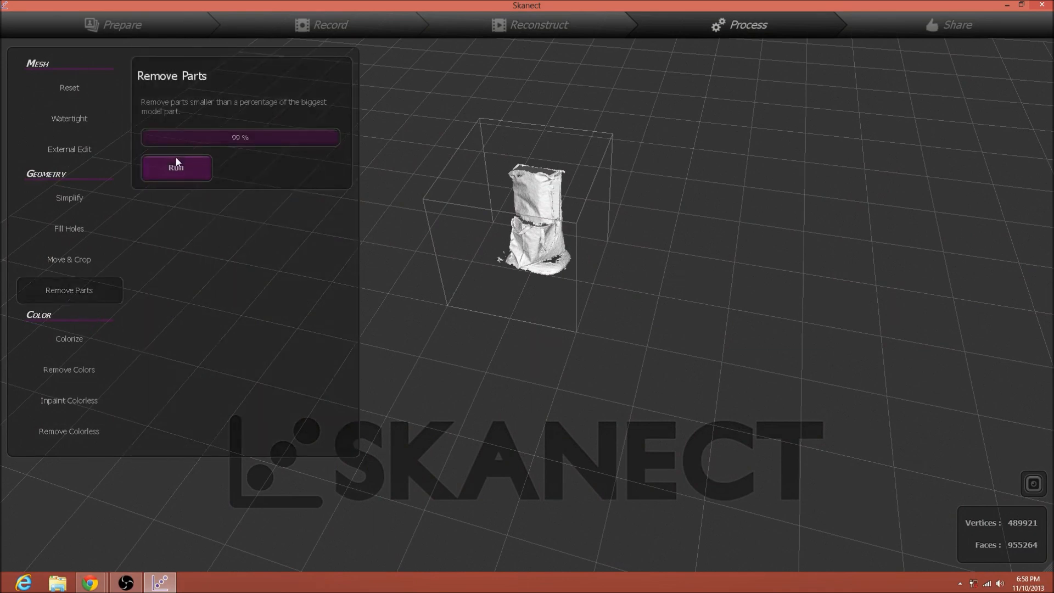
left_click(176, 167)
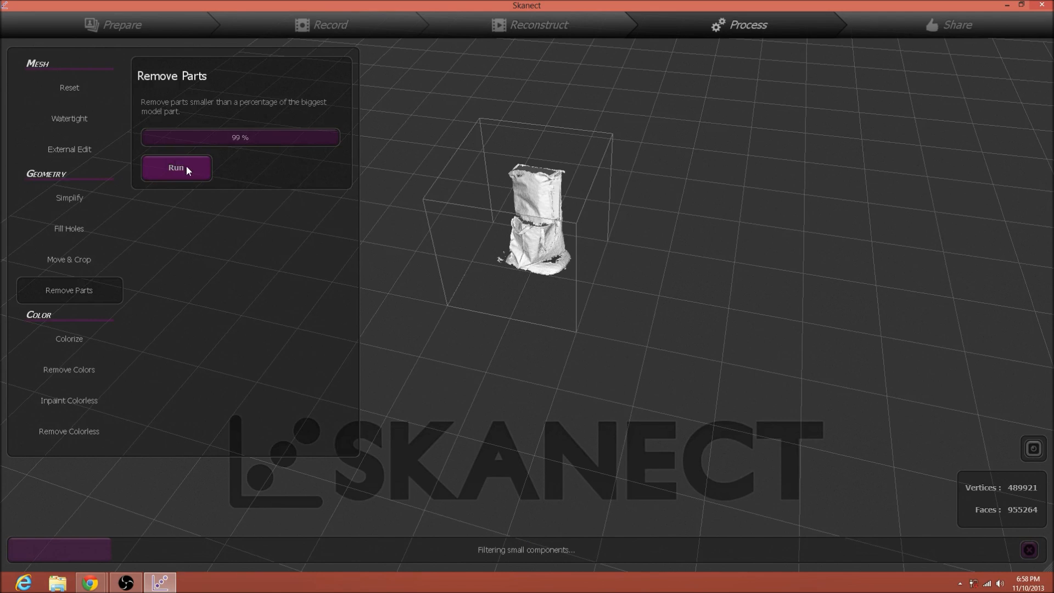
left_click(175, 167)
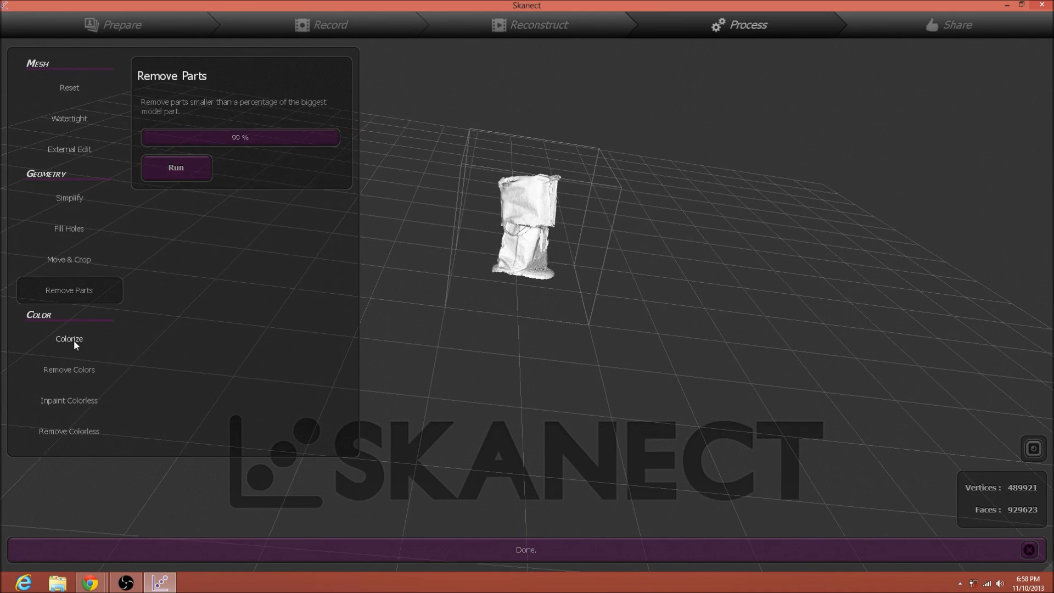
left_click(69, 339)
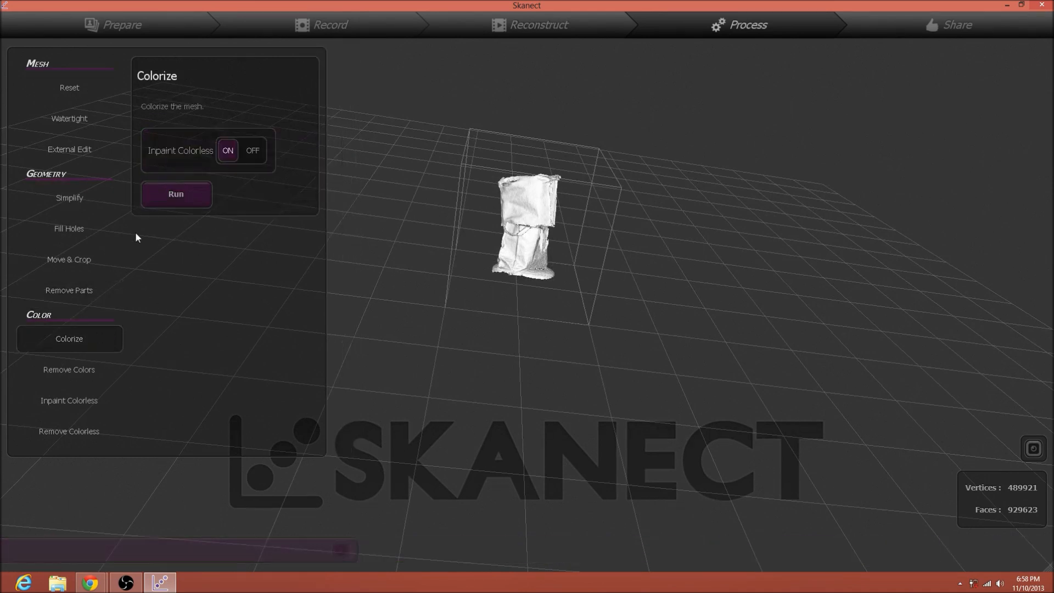
left_click(69, 228)
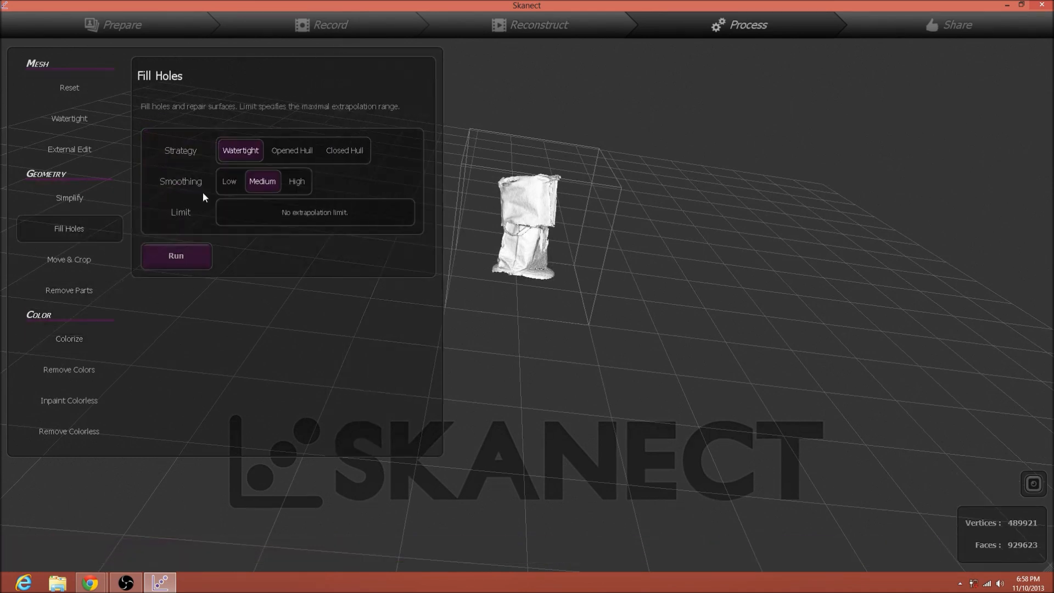
Fill holes watertight with Low smoothing, reaching 1,095,587 vertices and 2,191,374 faces.
left_click(296, 181)
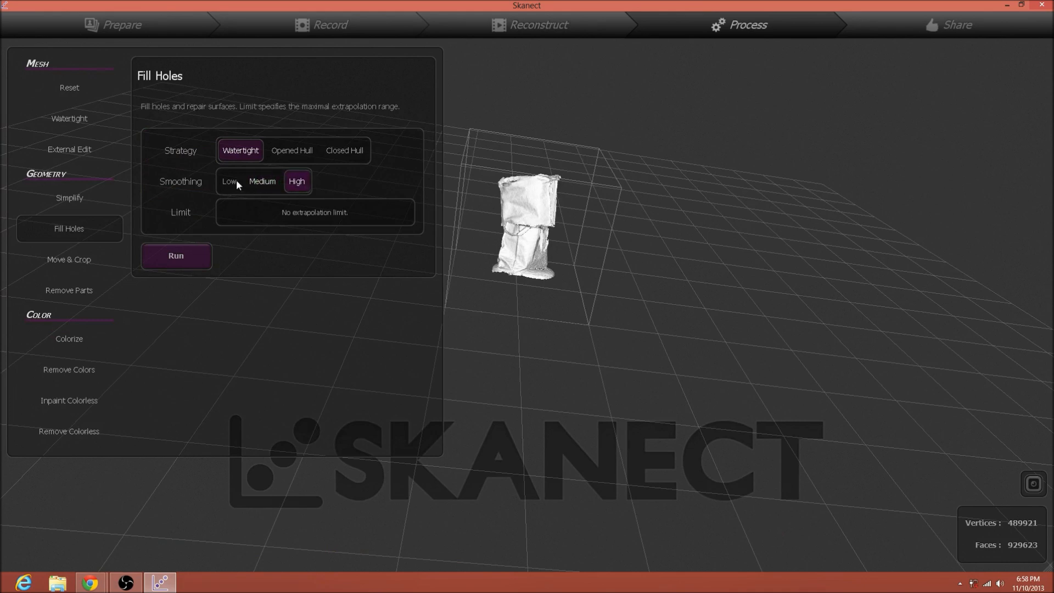
left_click(228, 181)
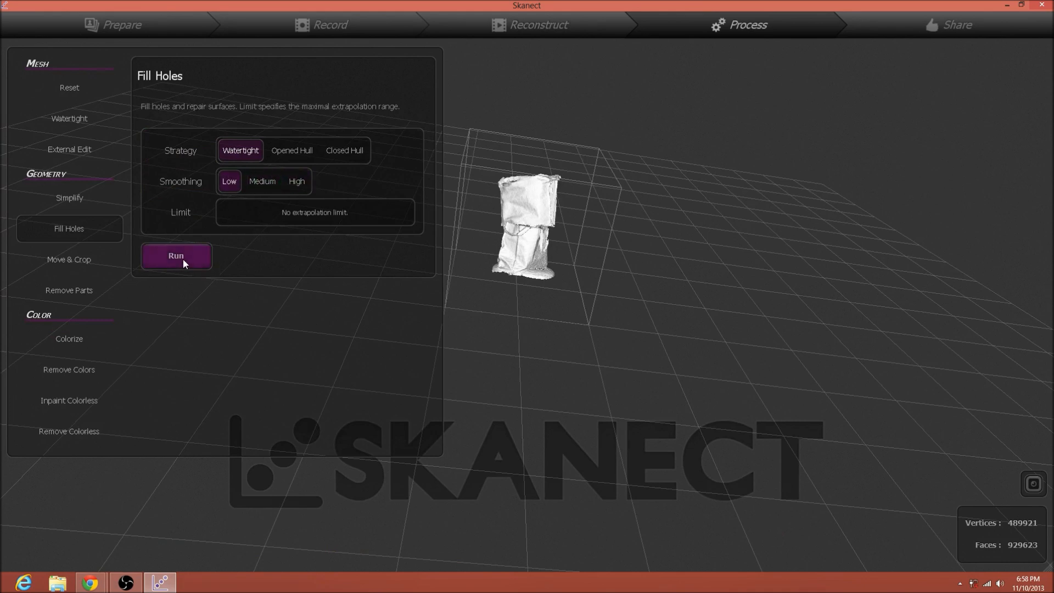
left_click(176, 256)
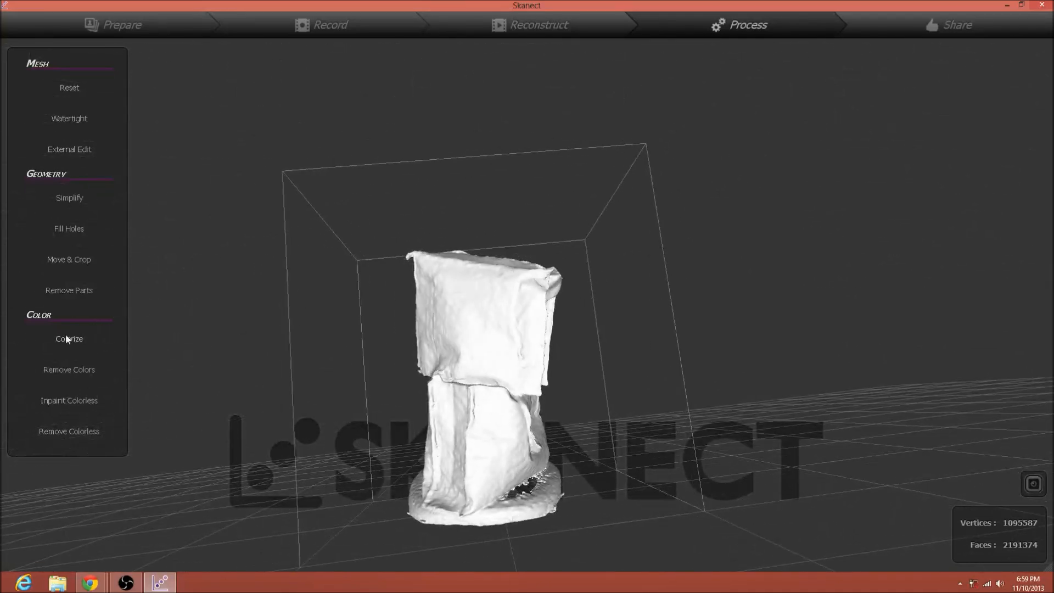
Colorize the box mesh from the scan and dismiss the too-many-colorless-vertices inpainting warning.
left_click(69, 338)
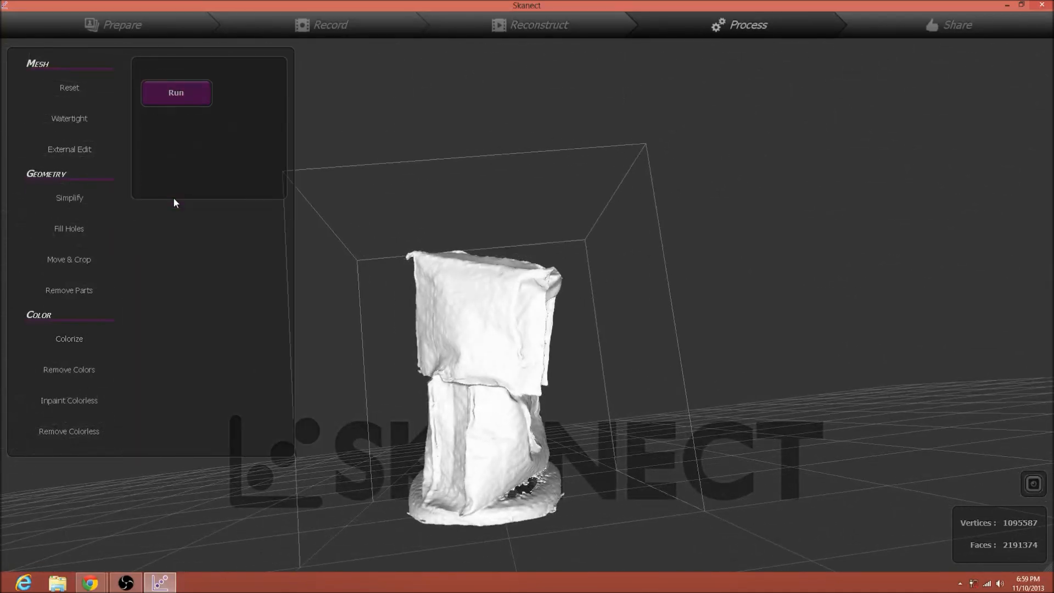
left_click(175, 93)
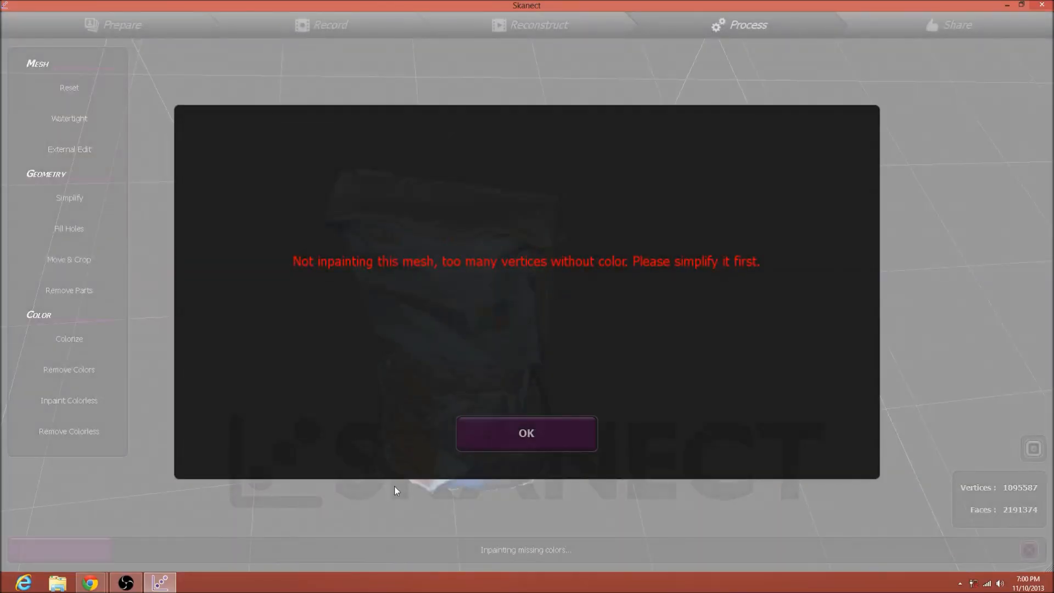
left_click(526, 433)
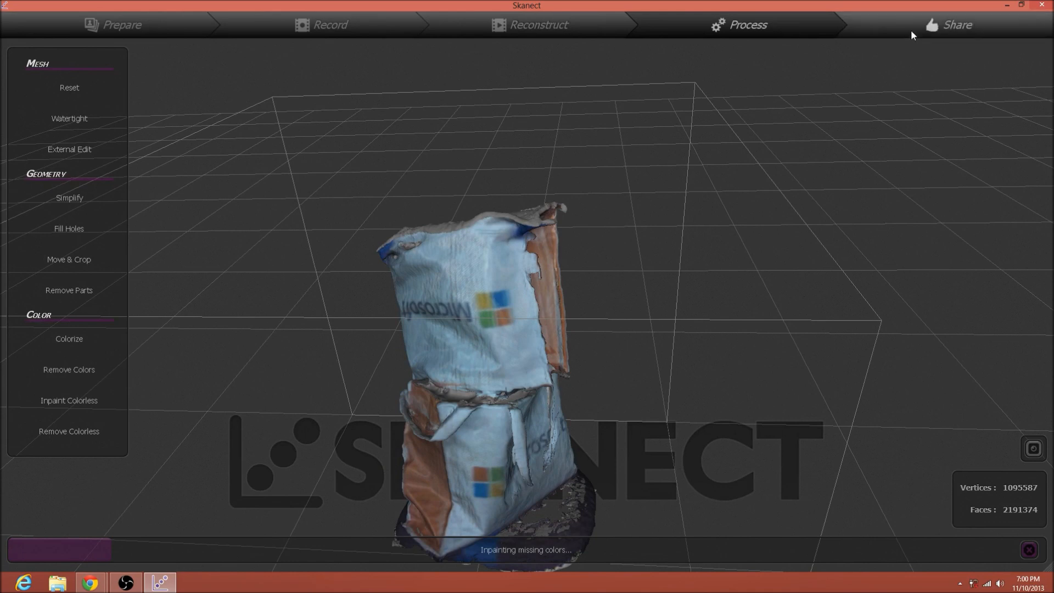
Orbit the colored box in the Share stage and bring up Sketchfab upload options.
left_click(954, 25)
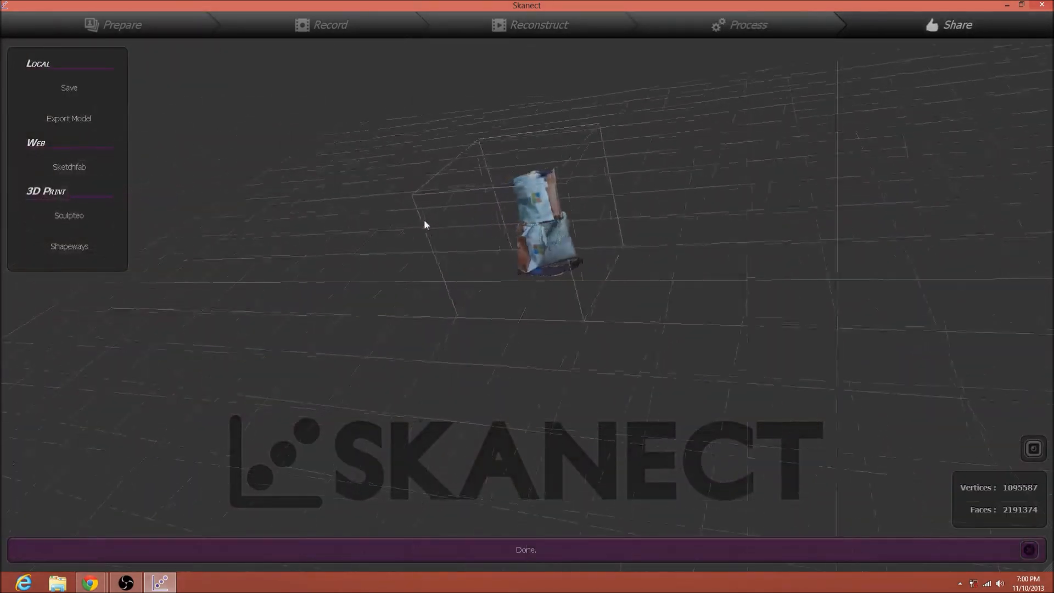
left_click_drag(423, 225, 200, 240)
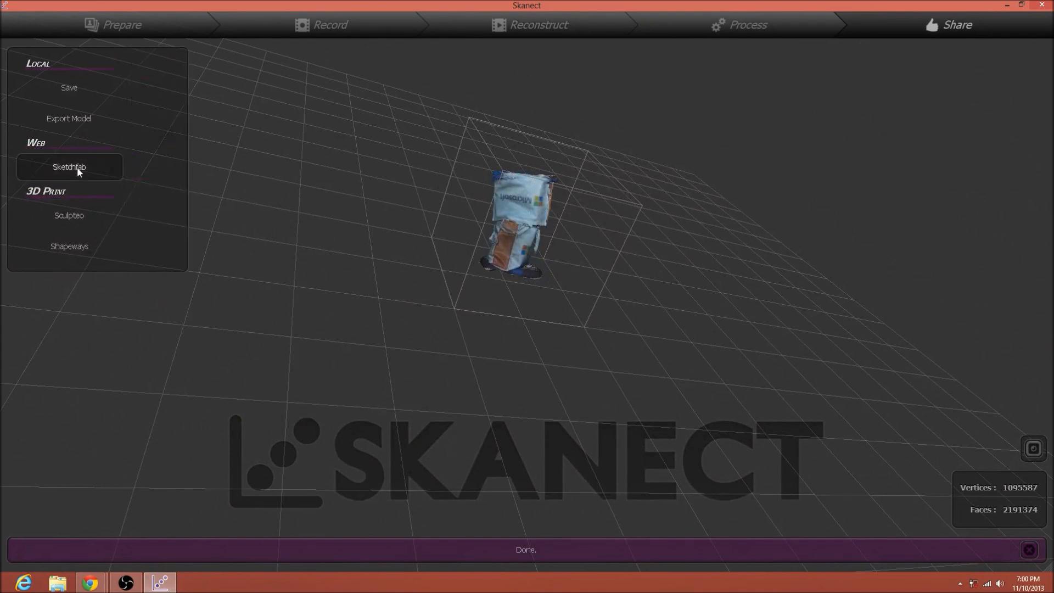
left_click(68, 167)
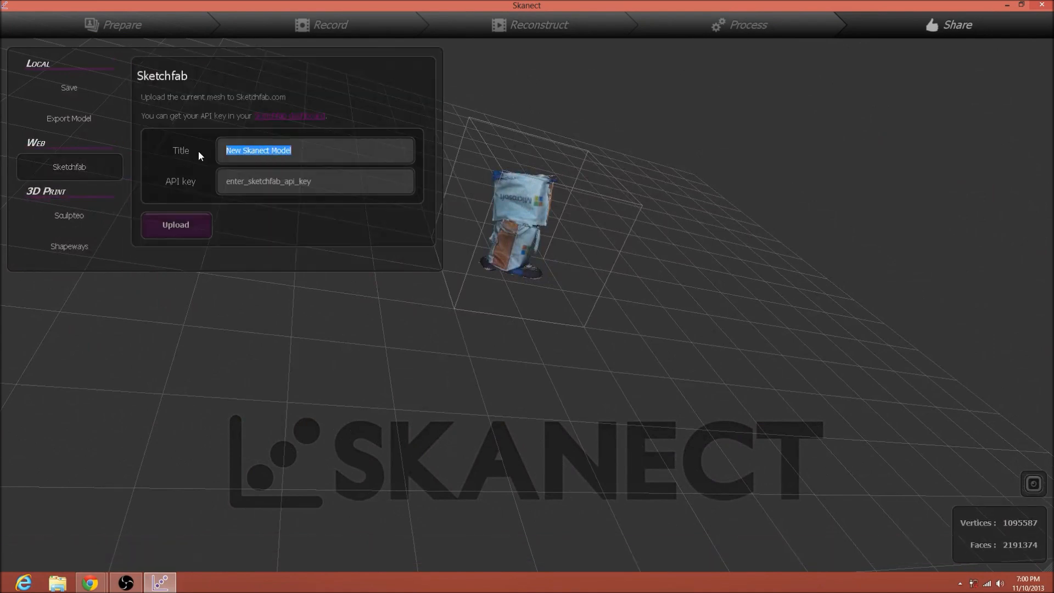